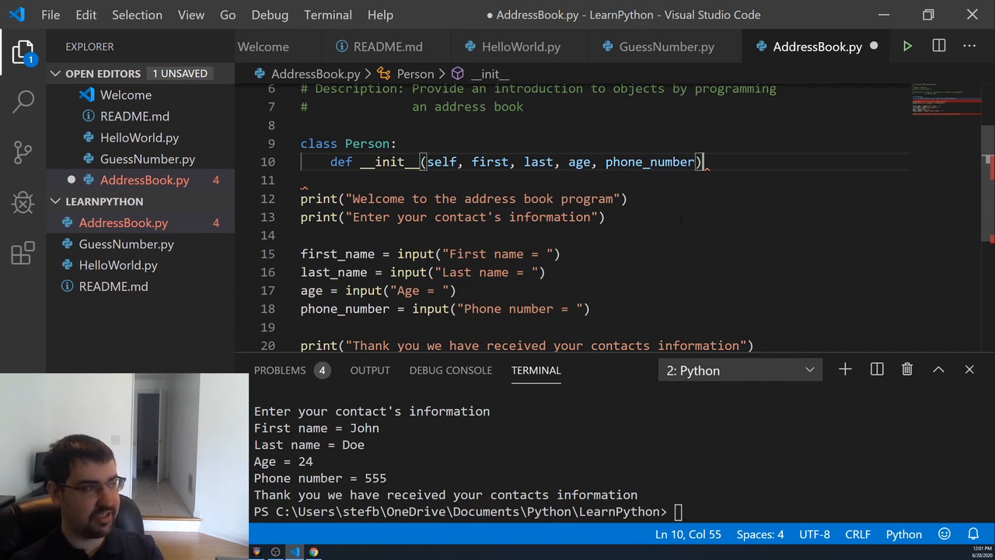
# Remove the Person class and input code so only the header comments remain.
pyautogui.write(':')
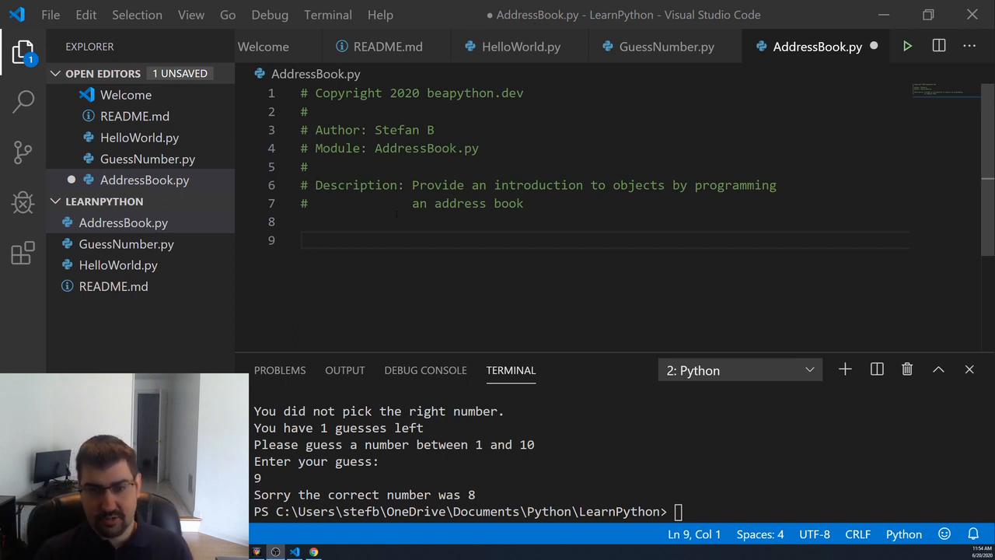
# Add print("Welcome to the address book program") and print("Enter your contacts information") below the header.
pyautogui.click(303, 239)
pyautogui.write('print("Welcome to the address ')
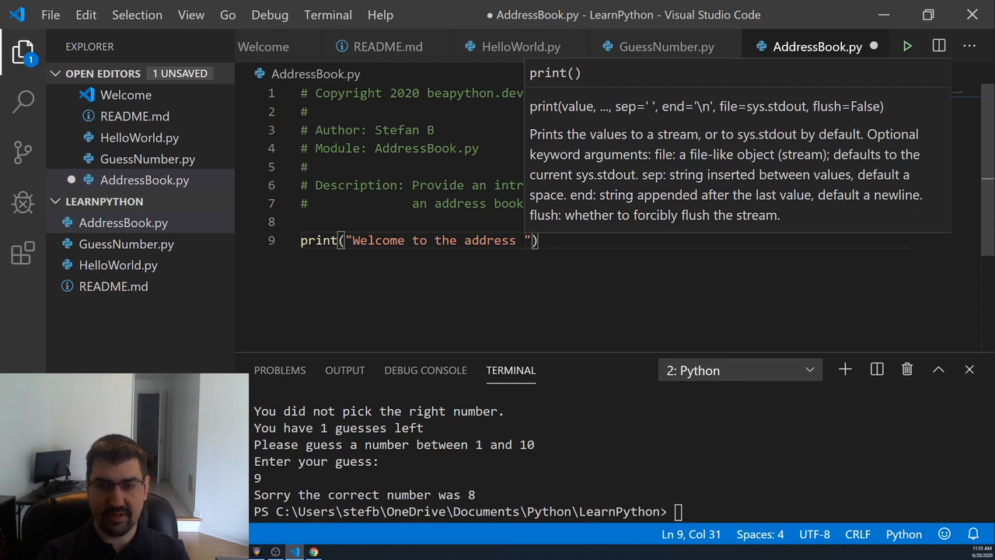
pyautogui.write('book program')
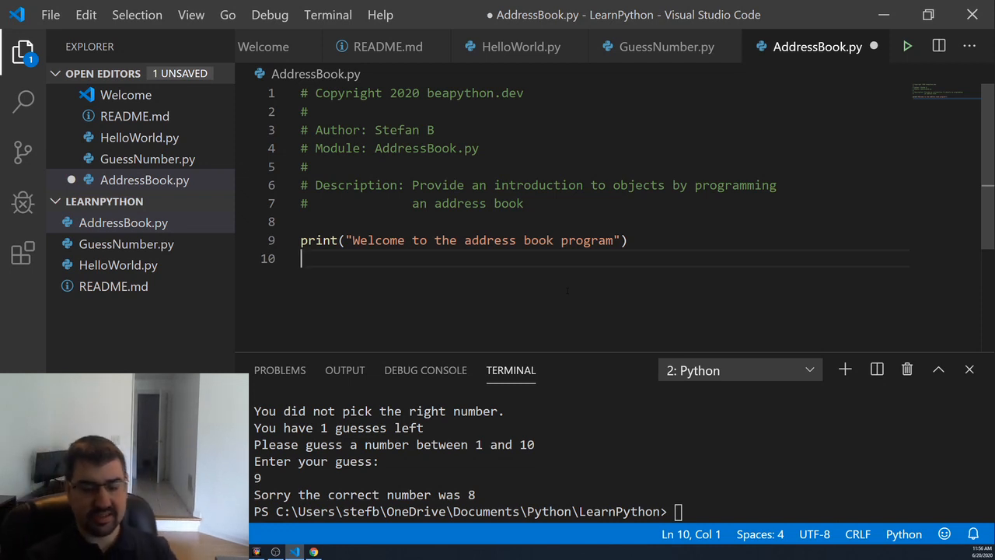
pyautogui.write('print("Enter")')
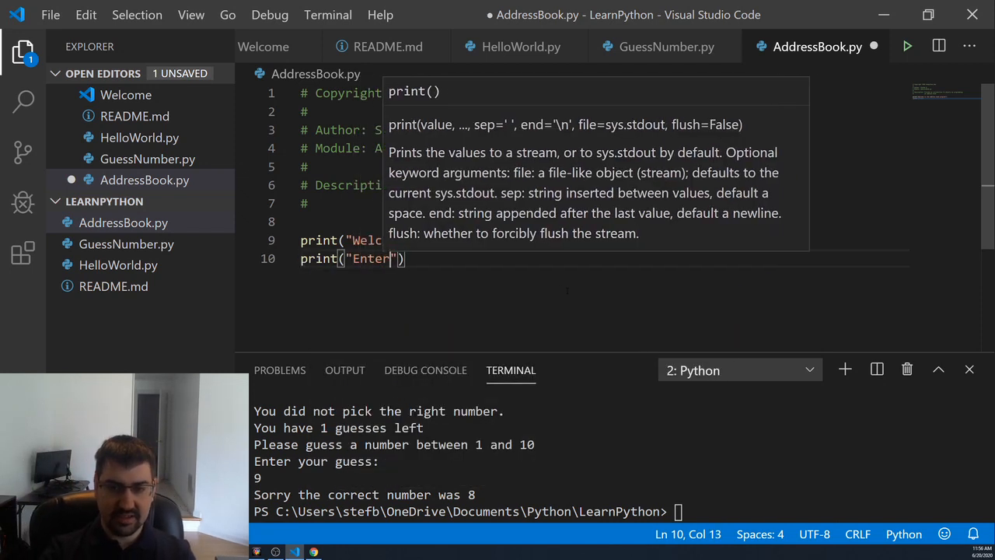
pyautogui.write('your contacts')
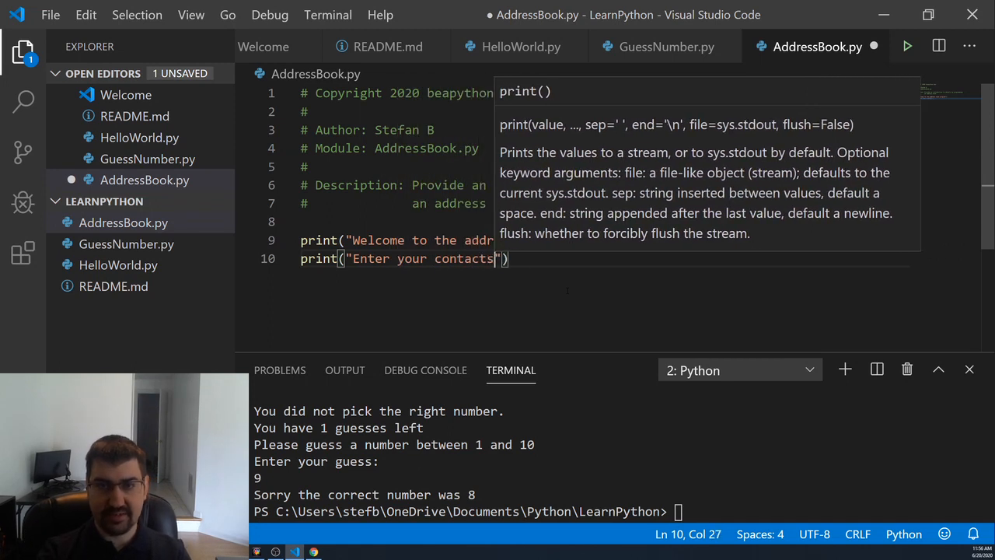
pyautogui.write('information')
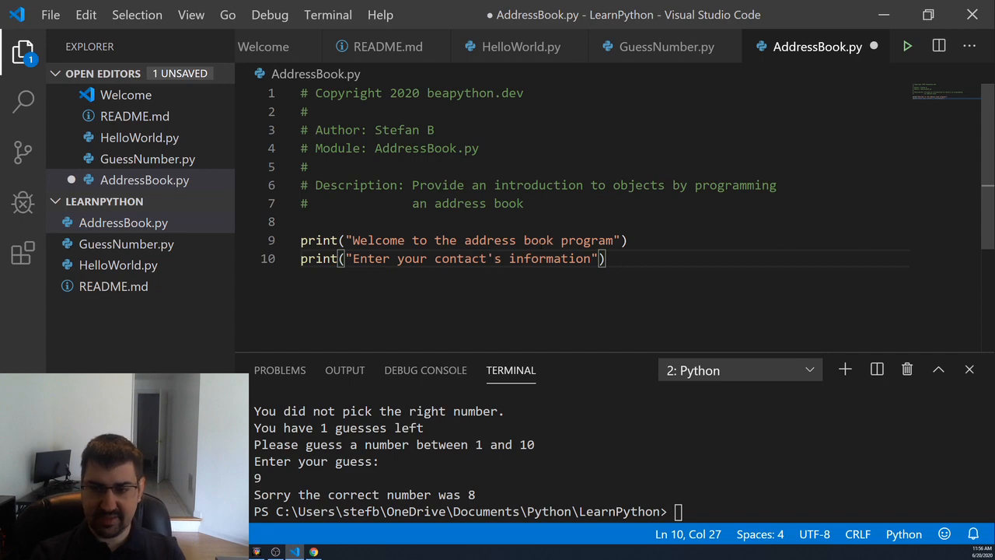
pyautogui.press('Enter')
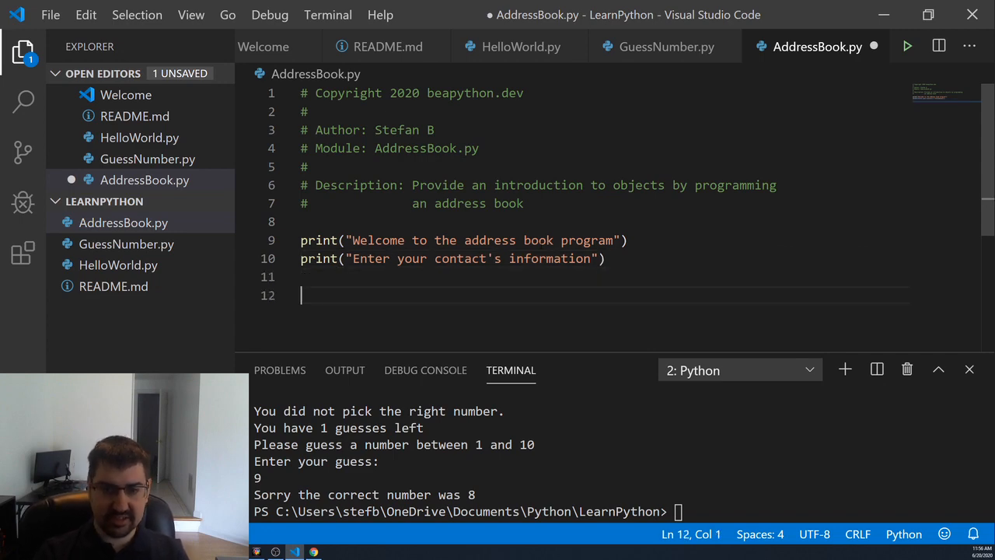
# Read first_name and last_name with input prompts "First name = " and "Last name = ".
pyautogui.write('first')
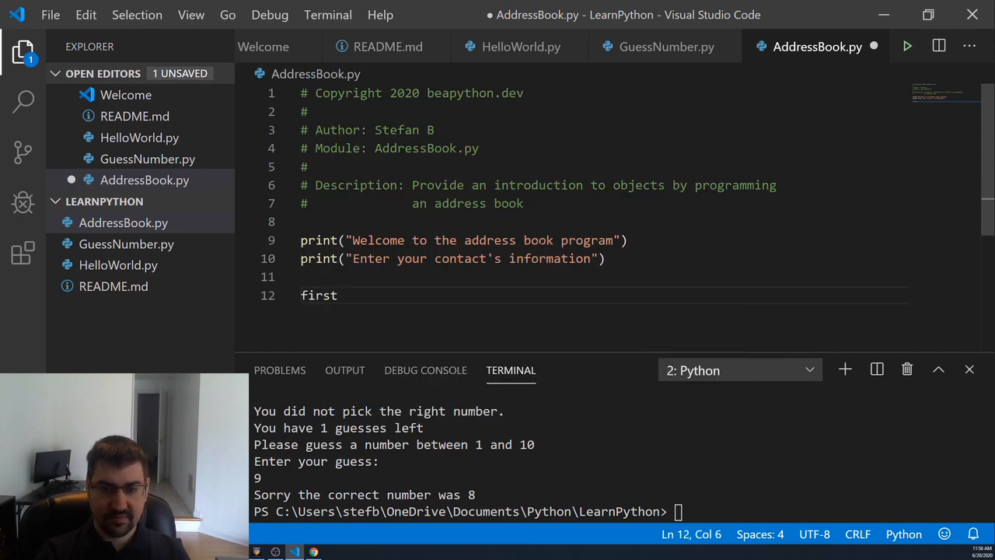
pyautogui.write('_name(" ")')
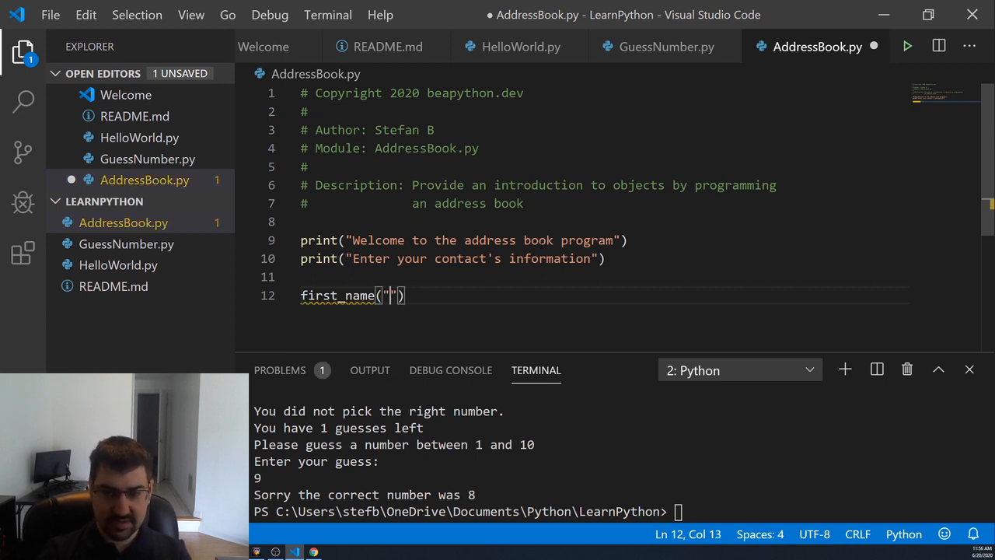
pyautogui.write('First nam')
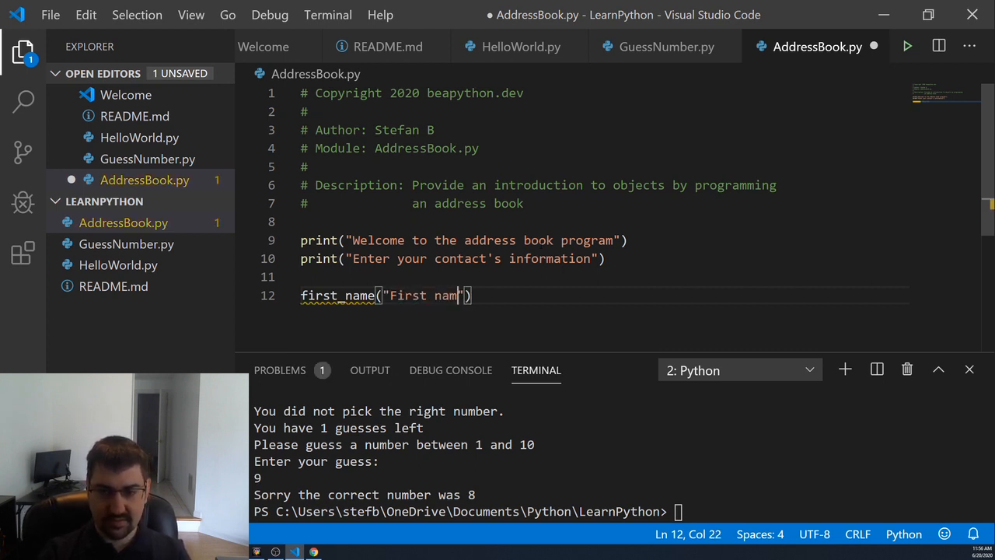
pyautogui.write('e=')
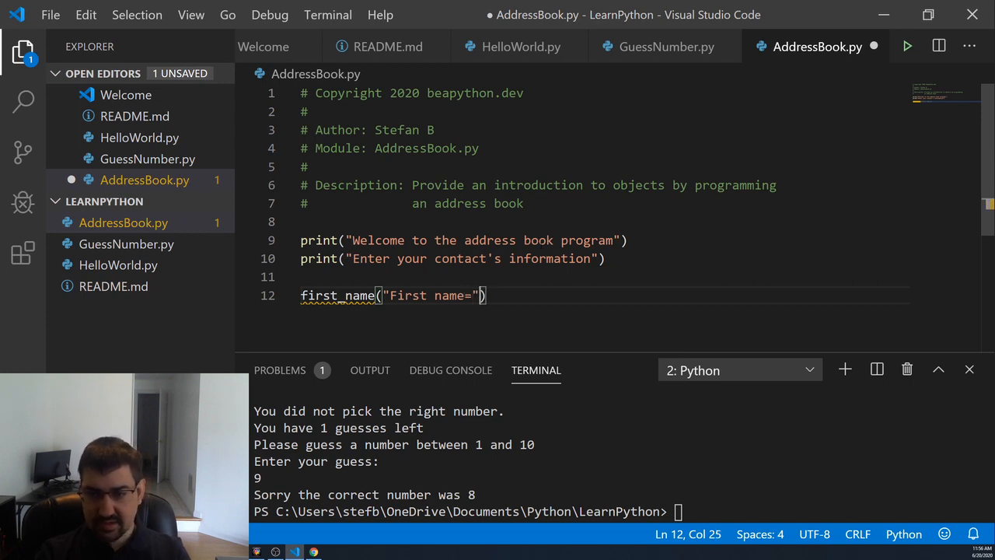
pyautogui.write('= input')
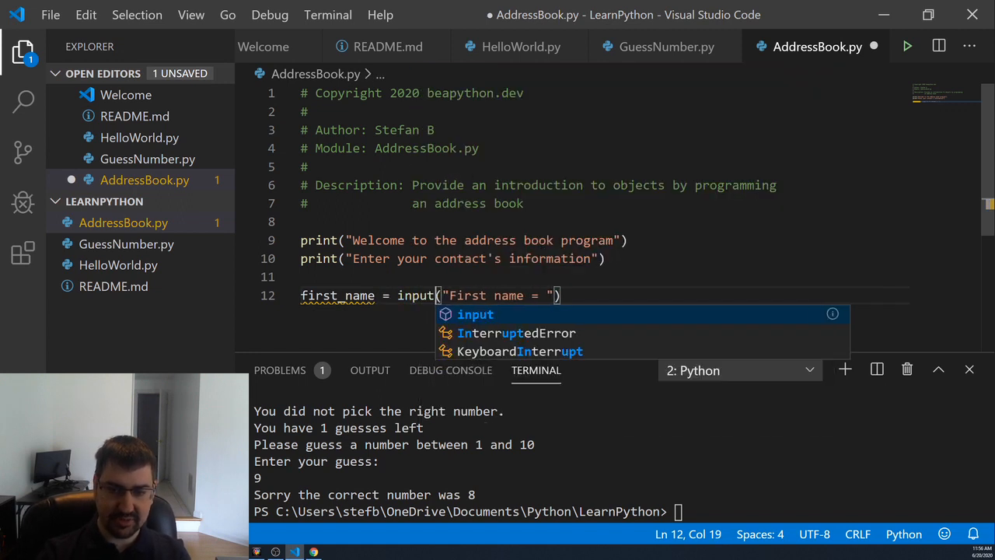
pyautogui.write('last_name = input("Last')
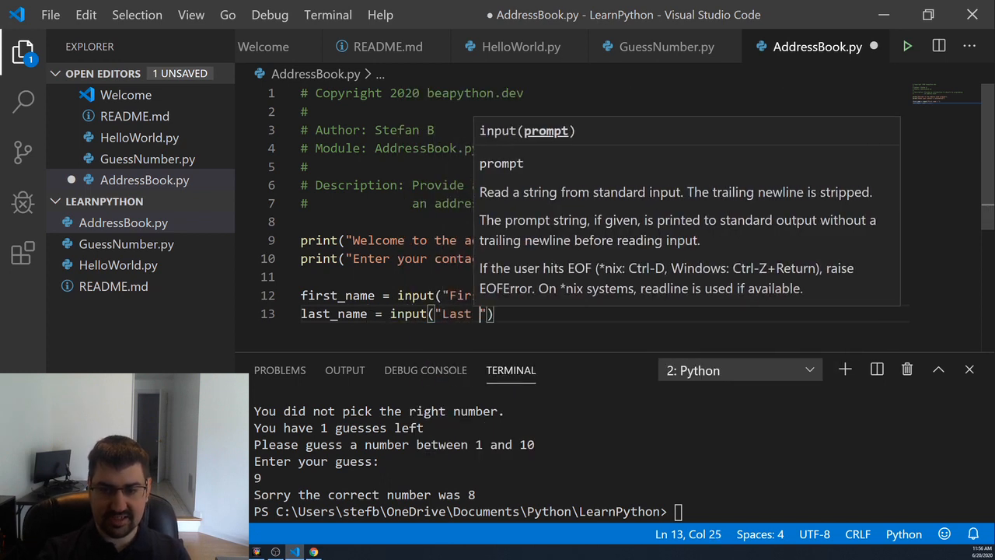
pyautogui.write('name')
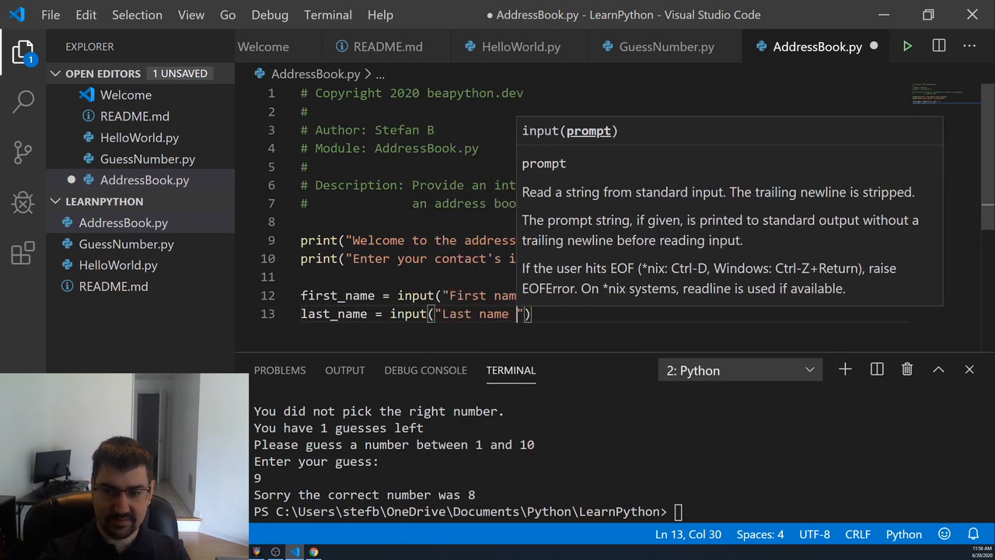
# Read age as int(input("Age = ")) and phone_number with a "Phone" prompt, then save.
pyautogui.write('age = int(input(age))')
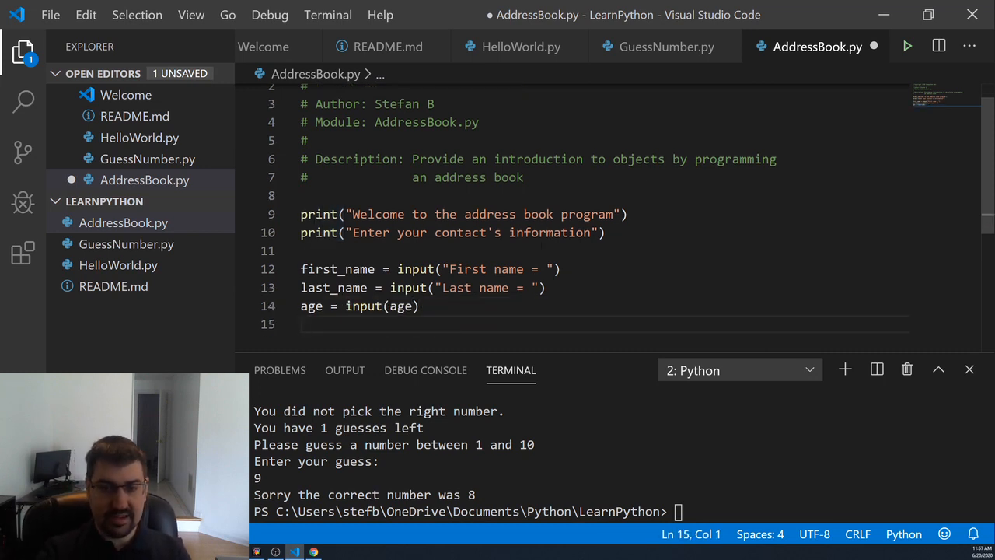
pyautogui.write('phone_number = input(')
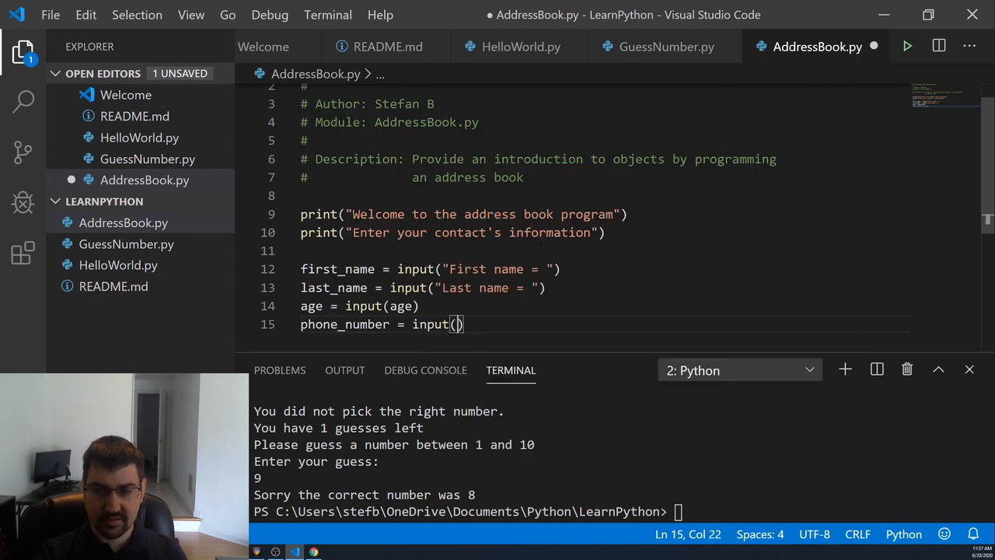
pyautogui.write('""')
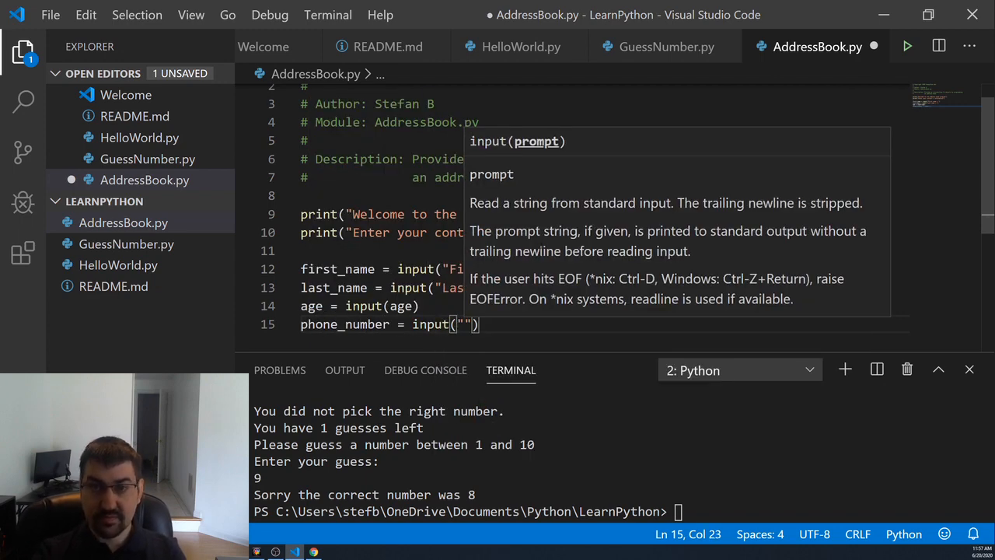
pyautogui.write('Phone number =')
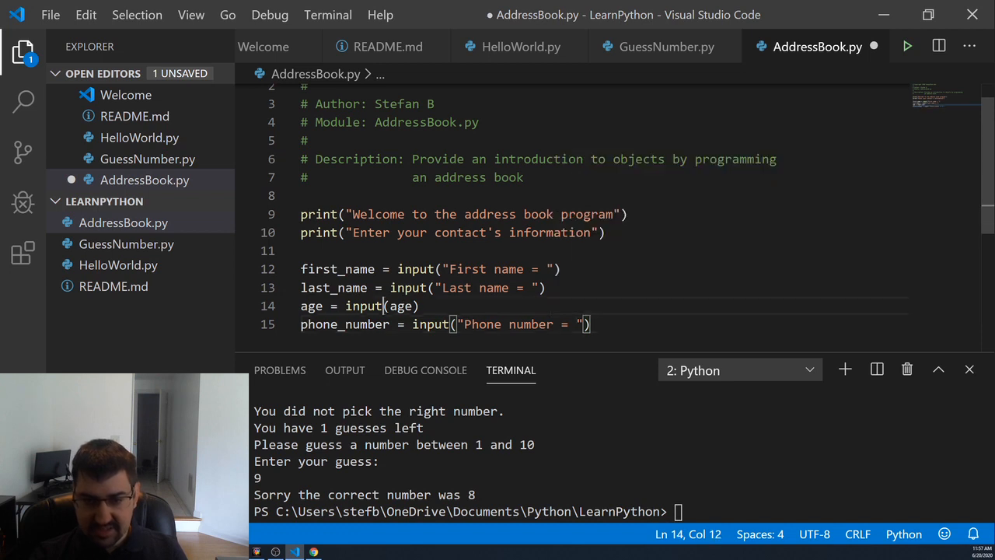
pyautogui.write('"')
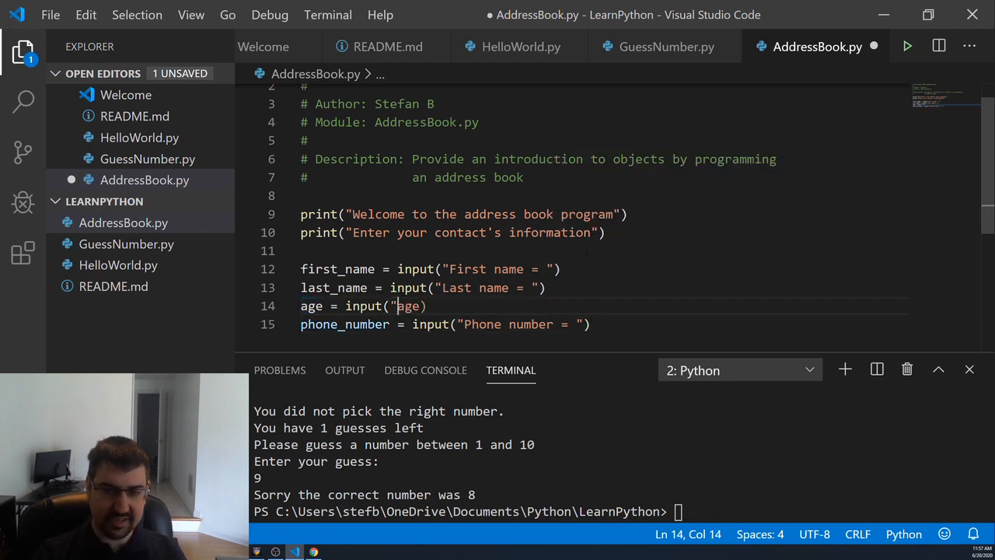
pyautogui.write('Age =')
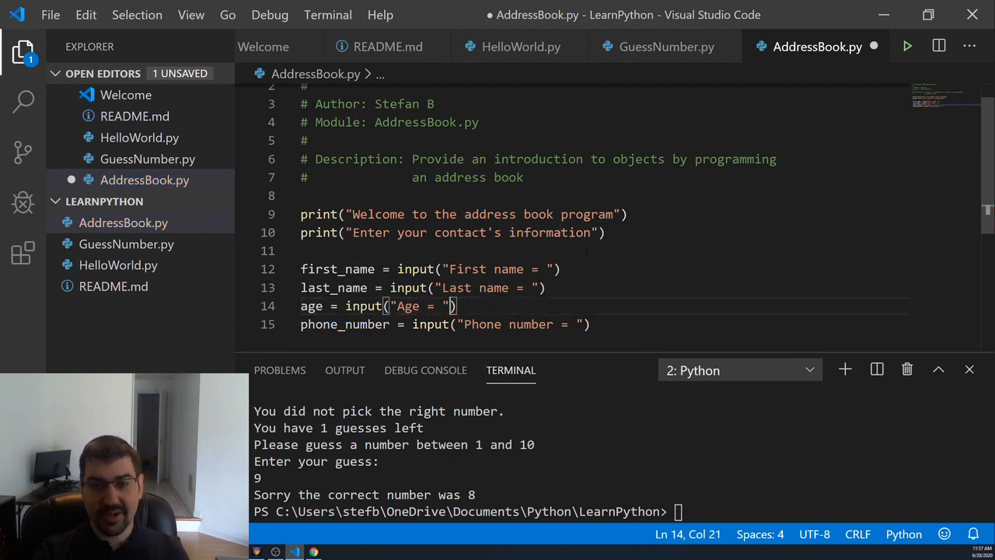
pyautogui.press('ctrl+s')
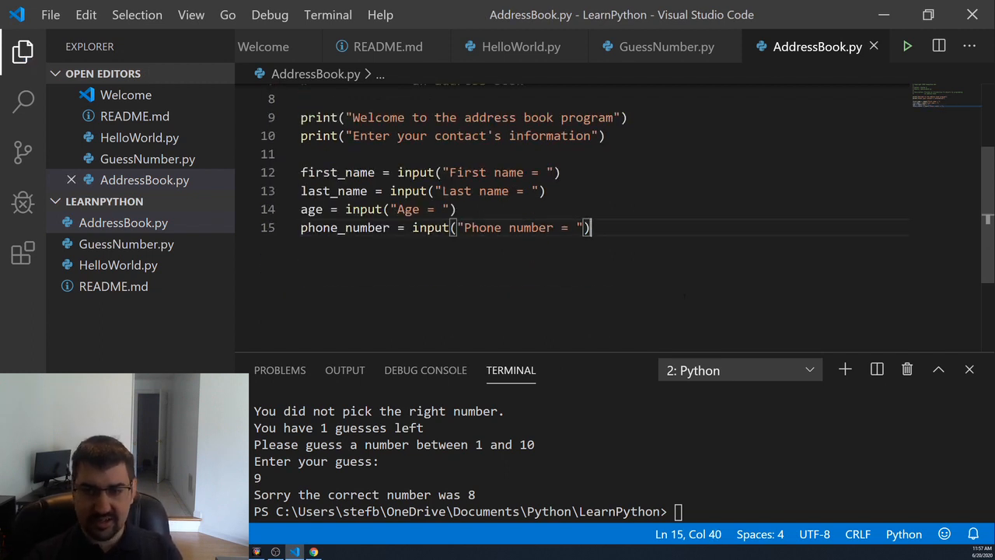
# Add print("Thank you we have received your contacts information") after the inputs and save.
pyautogui.press('enter')
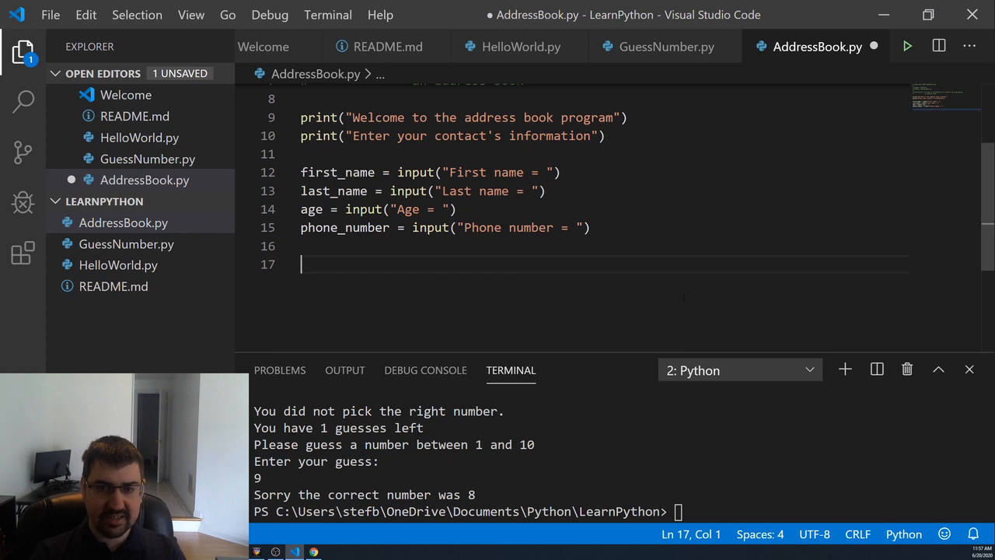
pyautogui.write('print')
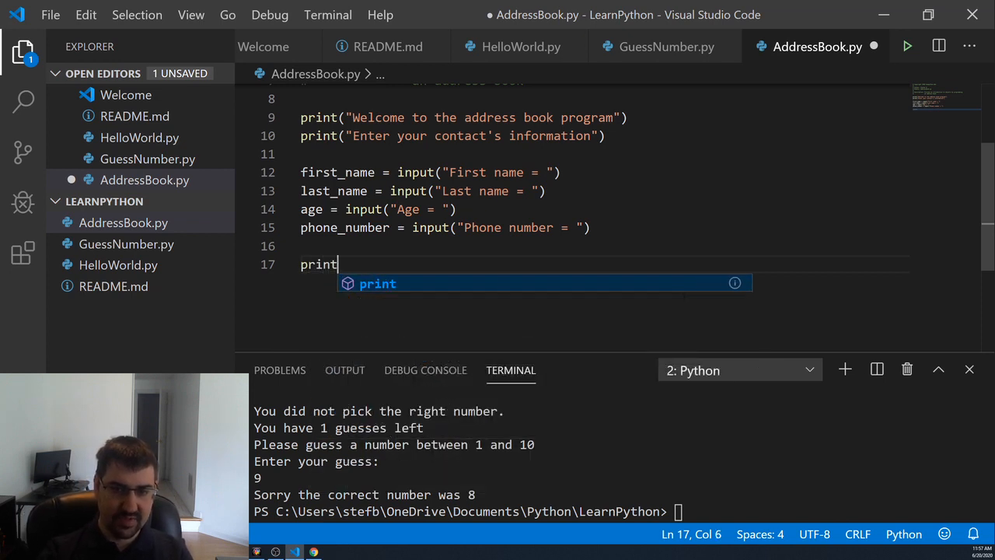
pyautogui.write('("")')
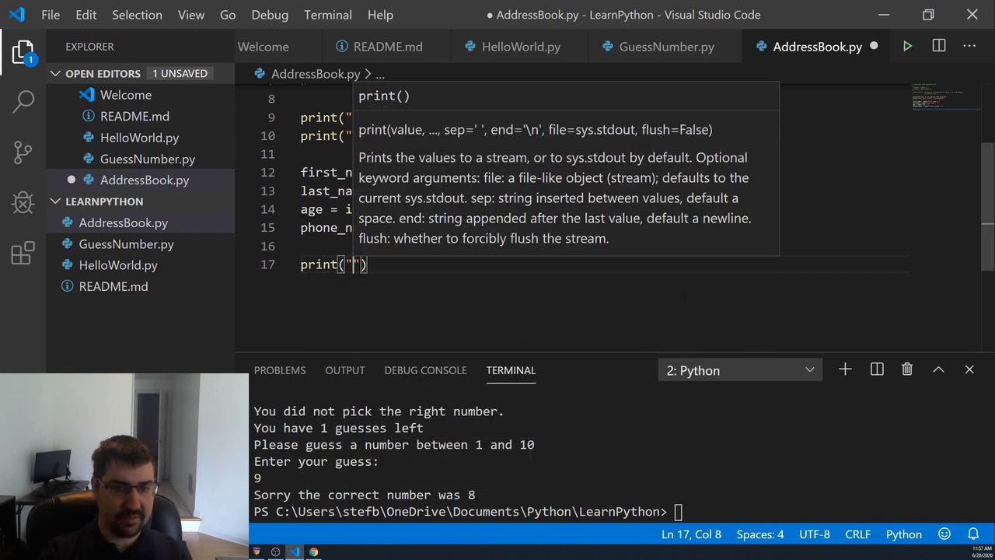
pyautogui.write('Thank you we')
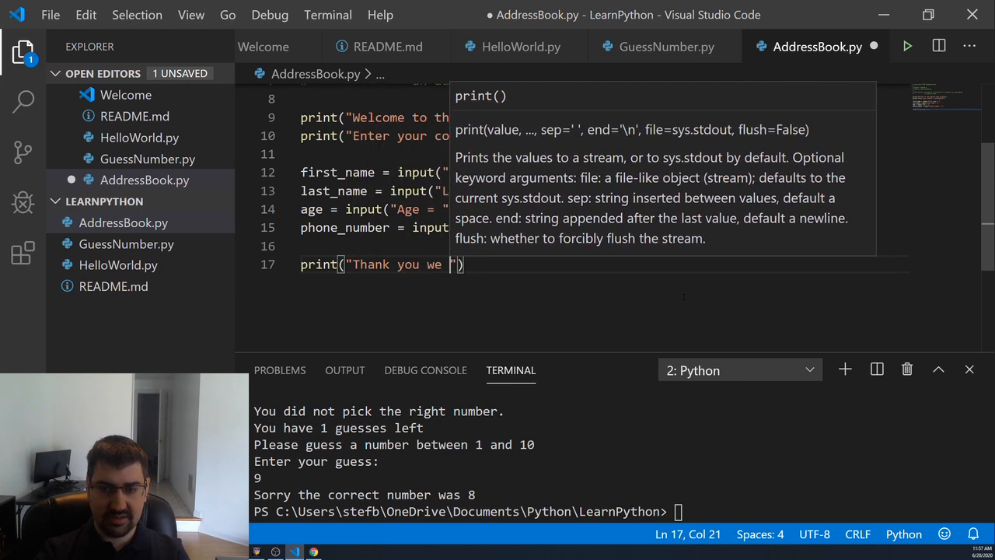
pyautogui.write('have received your')
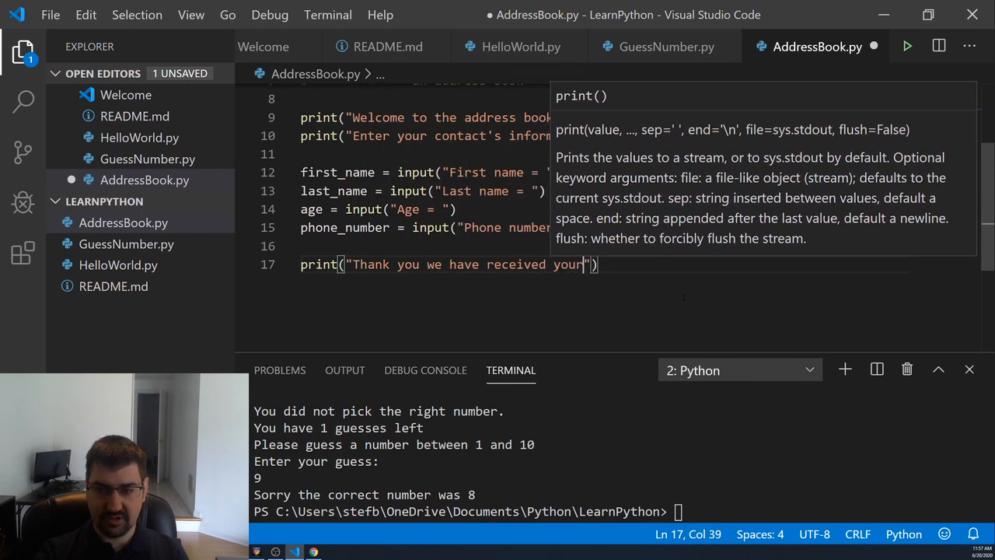
pyautogui.write('contacts informati')
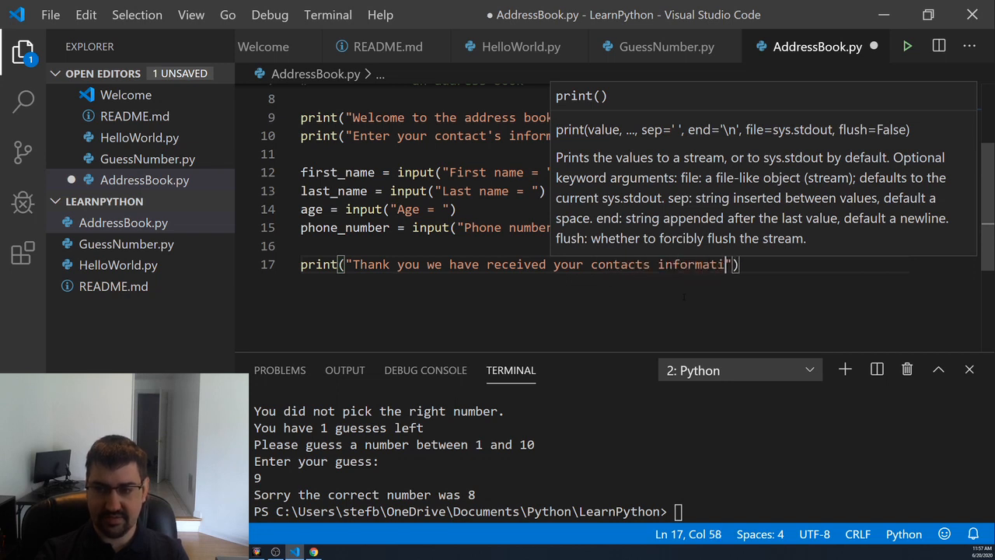
pyautogui.write('on')
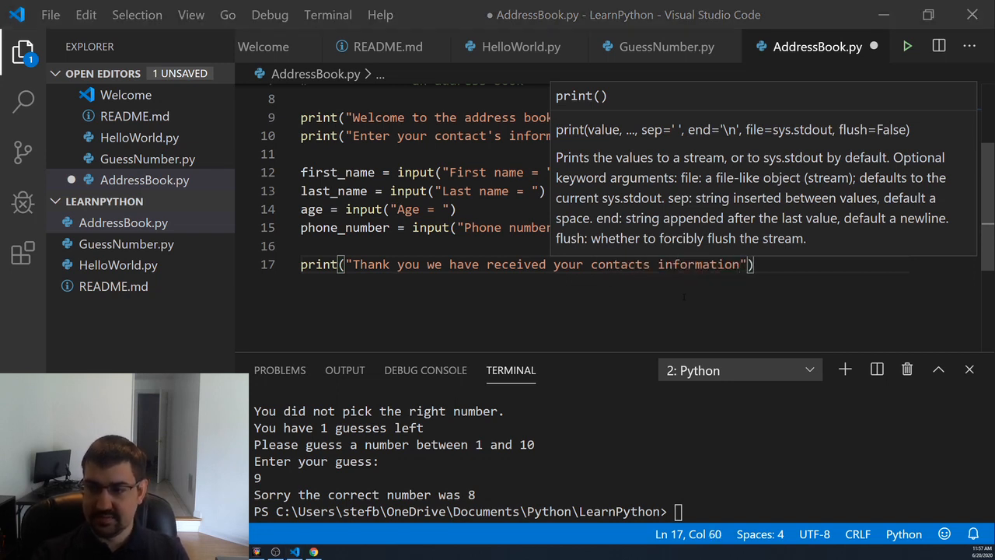
pyautogui.press('ctrl+s')
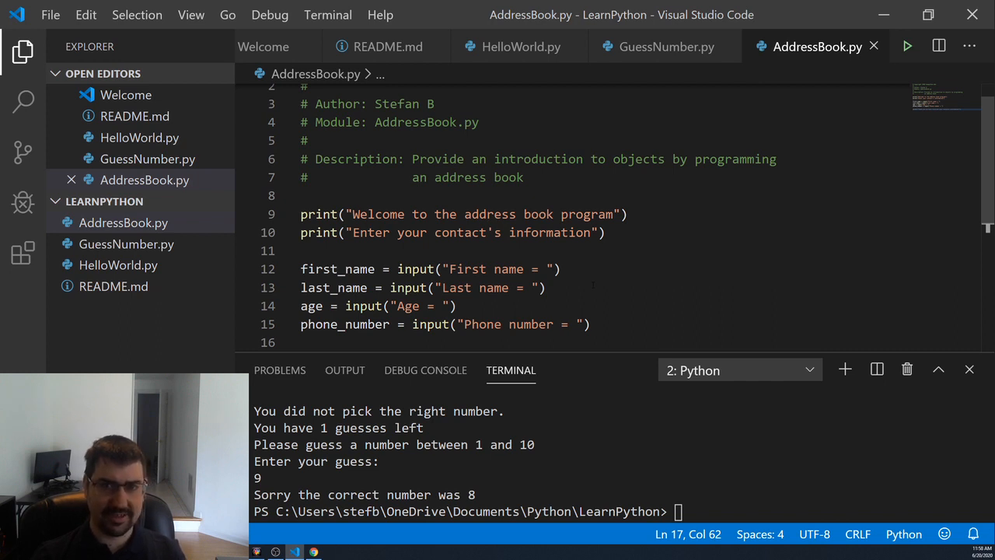
pyautogui.write('print("Thank you we have received your contacts information")')
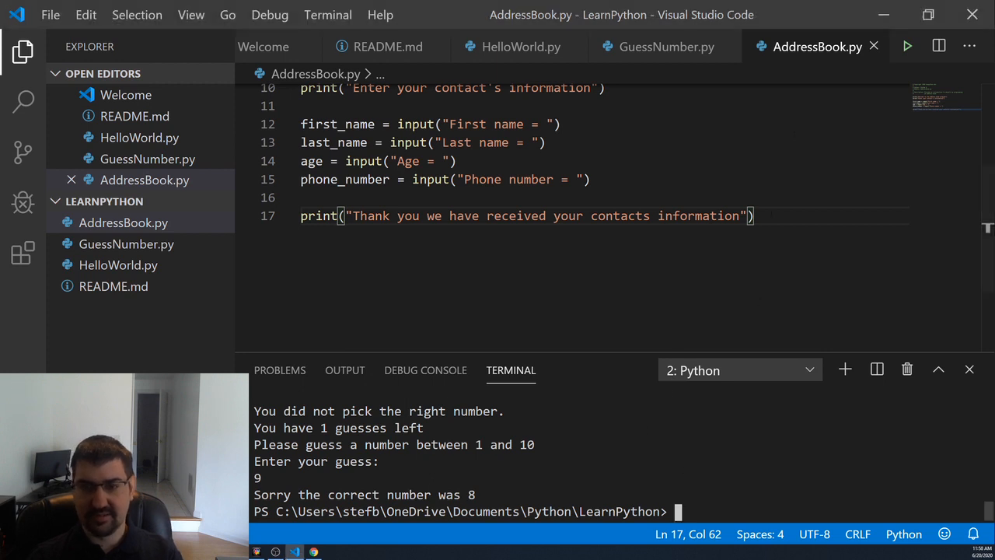
# Run the script, entering John, Doe, 24 and 555, and see the thank-you message.
pyautogui.click(907, 47)
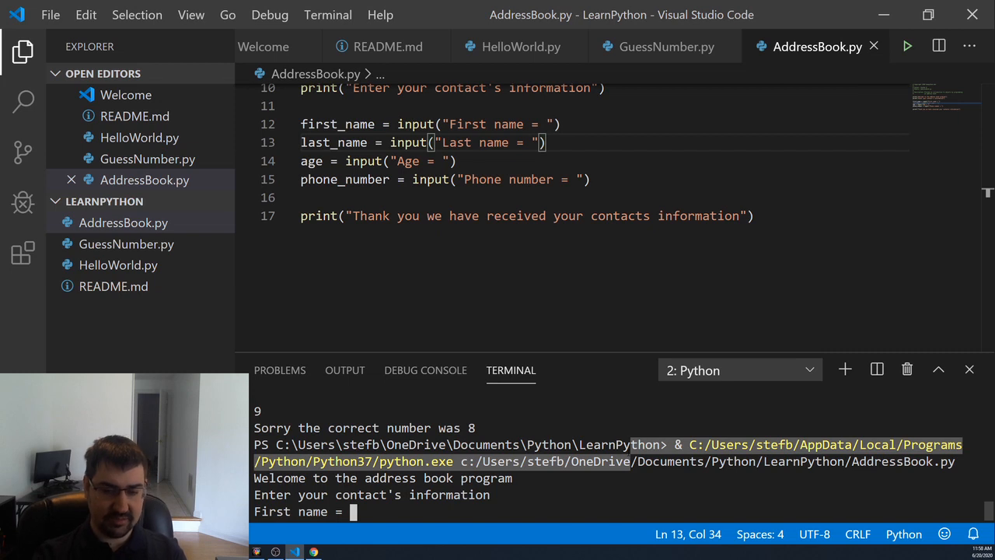
pyautogui.write('John')
pyautogui.write('Doe')
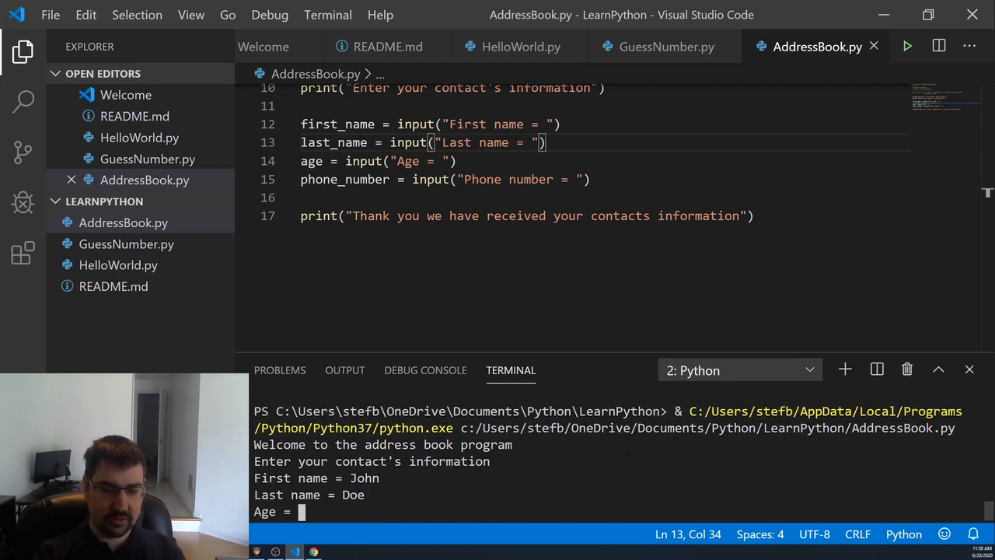
pyautogui.write('24')
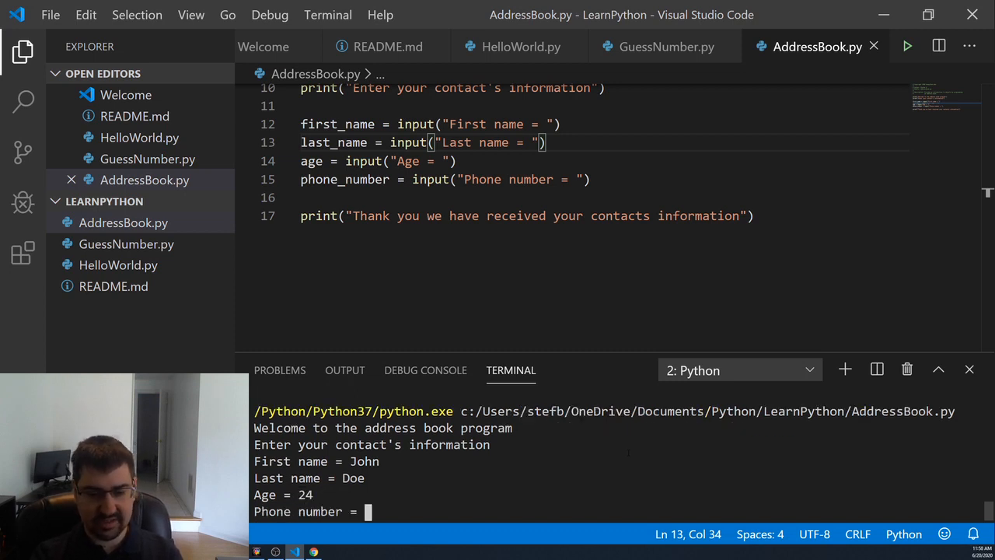
pyautogui.write('555')
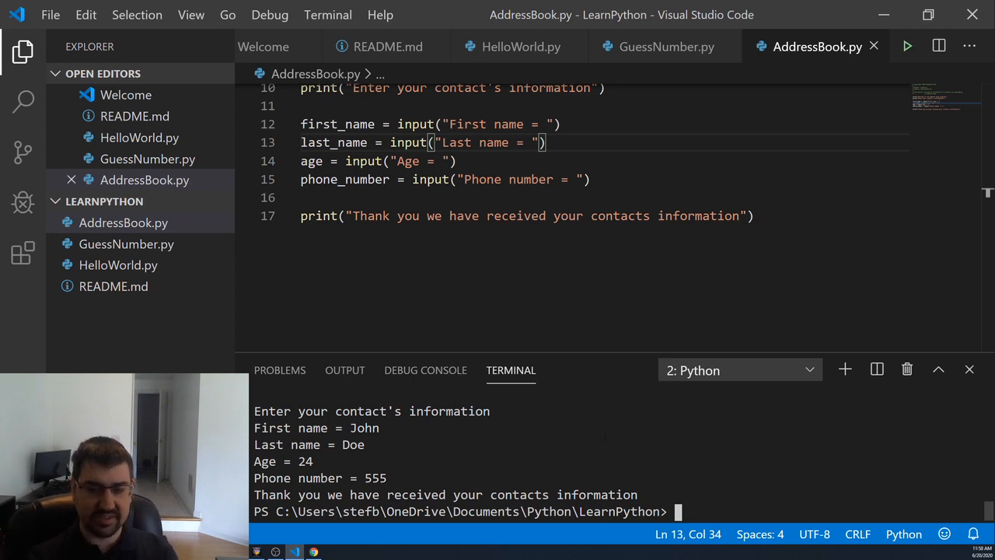
pyautogui.click(750, 215)
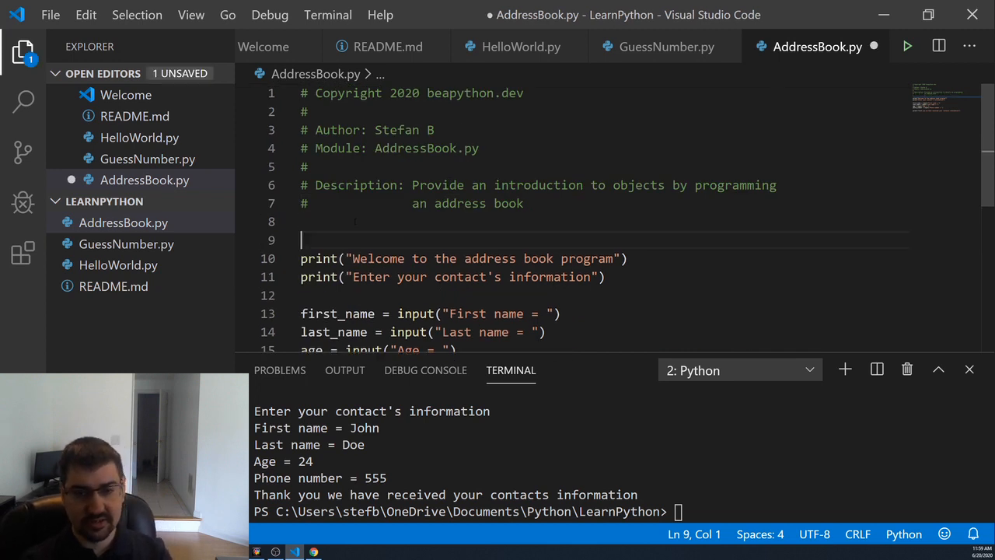
# Declare class Person: above the welcome message.
pyautogui.press('Enter')
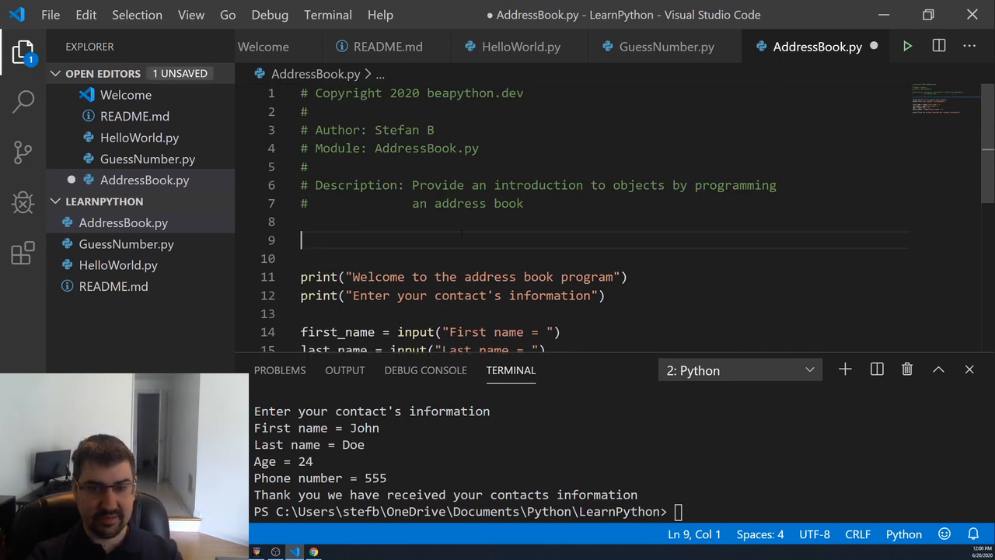
pyautogui.write('class P')
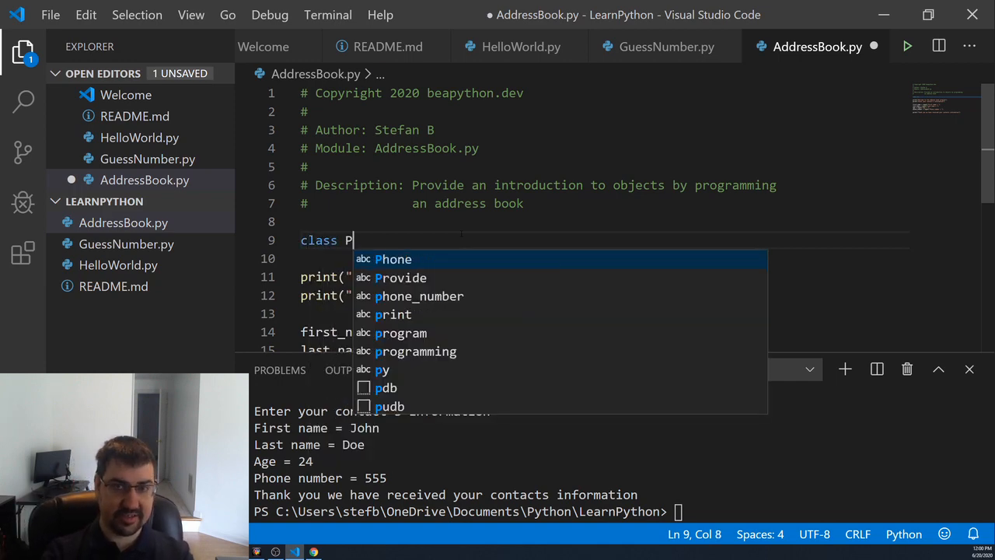
pyautogui.write('erson()')
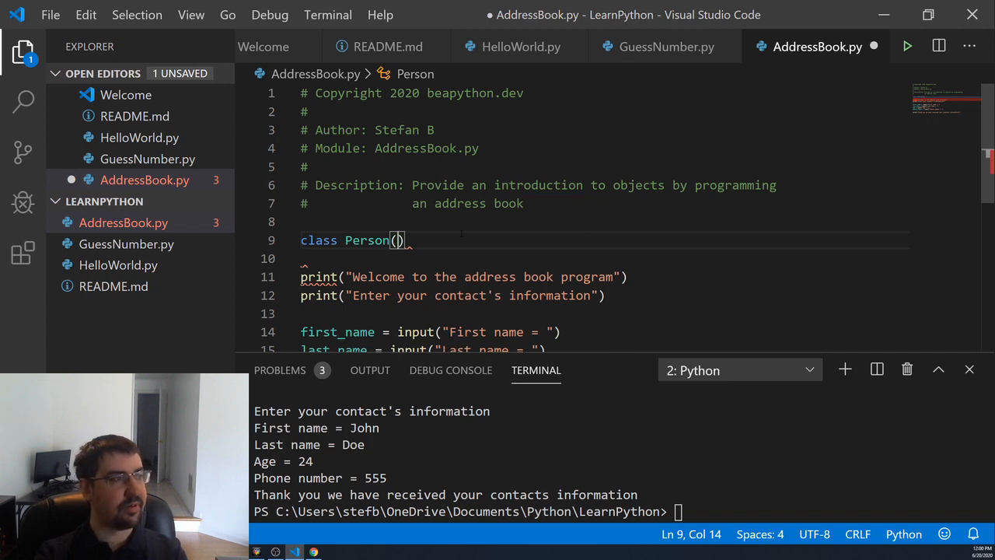
pyautogui.press('Backspace')
pyautogui.write(':')
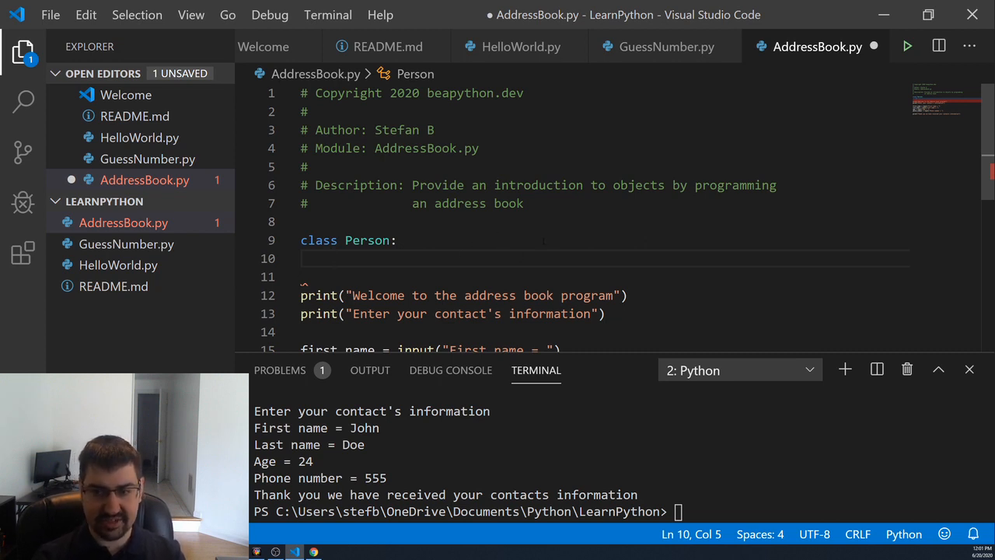
# Define __init__(self, first, last, age, phone_number): inside Person.
pyautogui.write('def')
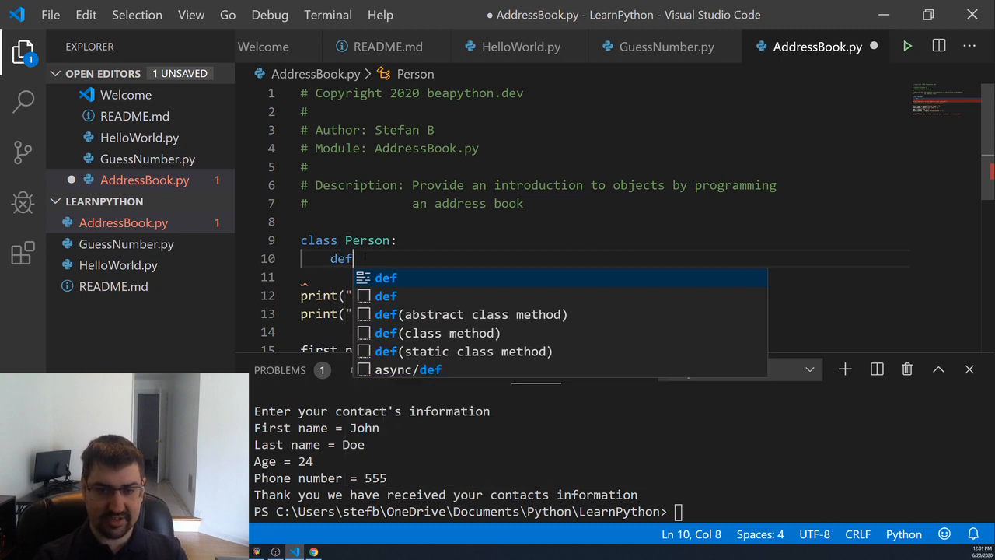
pyautogui.write('__init')
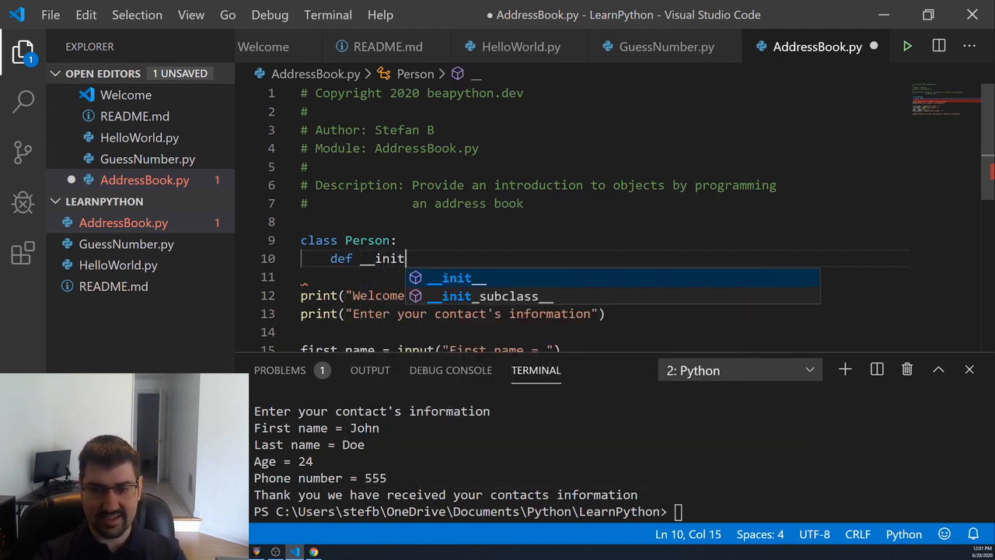
pyautogui.write('__()')
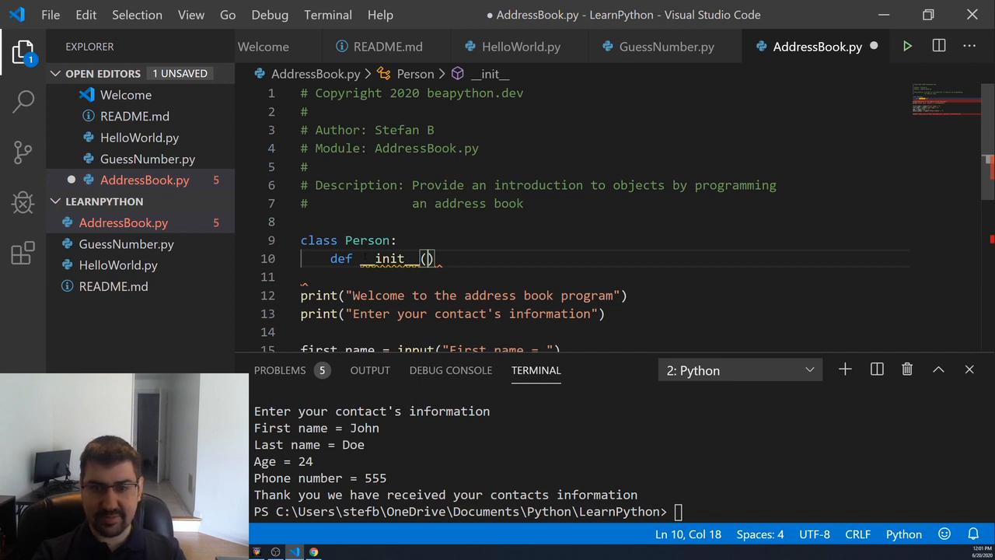
pyautogui.write('self, first,')
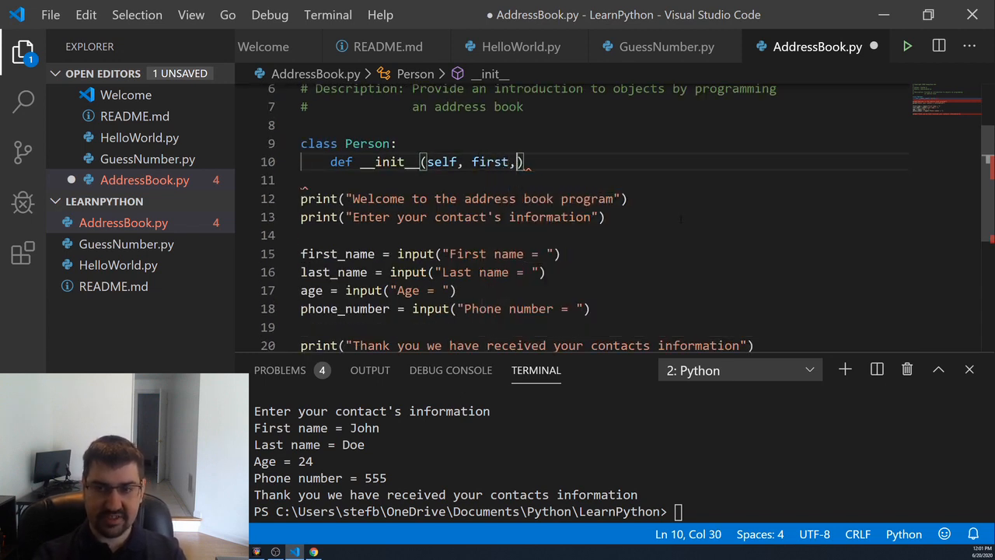
pyautogui.write('last, age,')
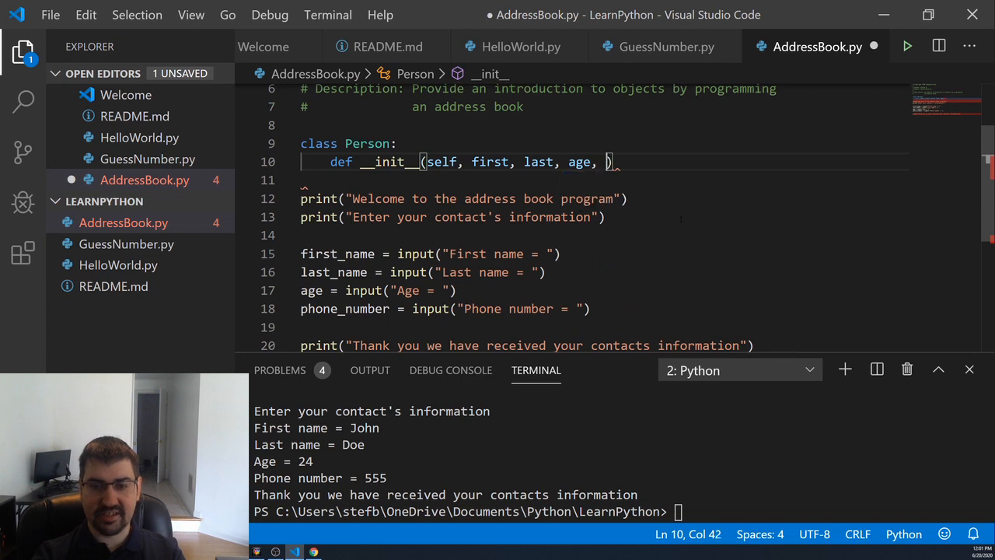
pyautogui.write('phone_number')
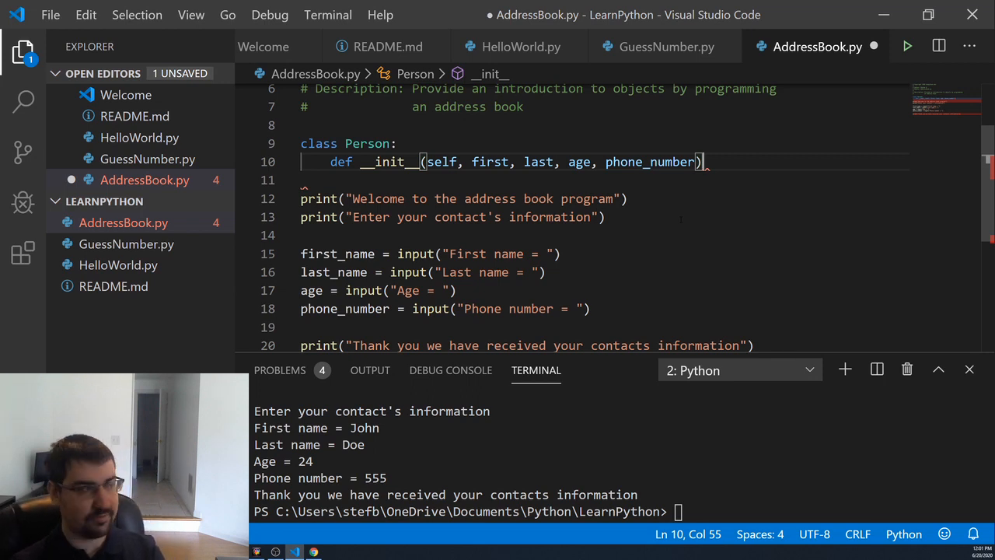
pyautogui.write(':')
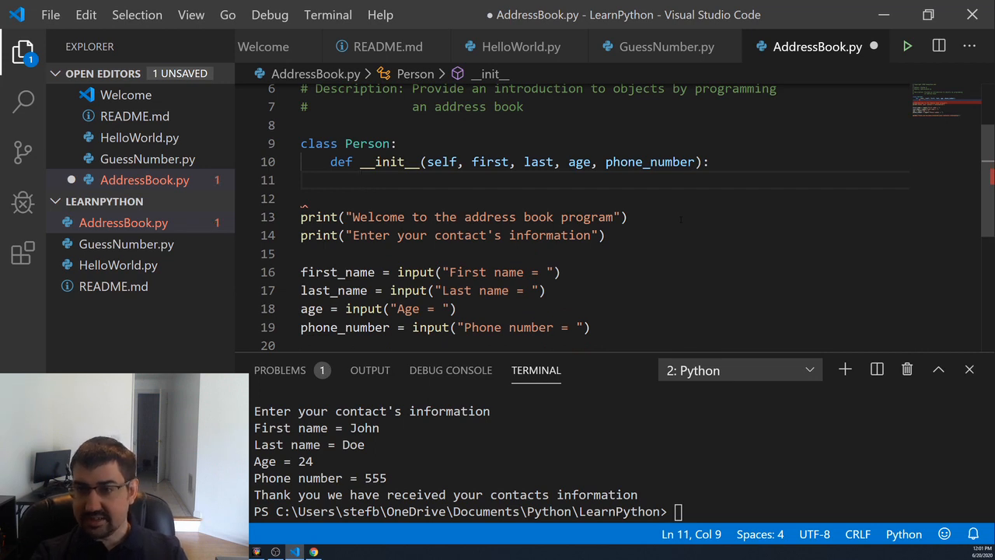
# Assign self.first, self.last, self.age and self.phone_number from the constructor parameters.
pyautogui.write('self.')
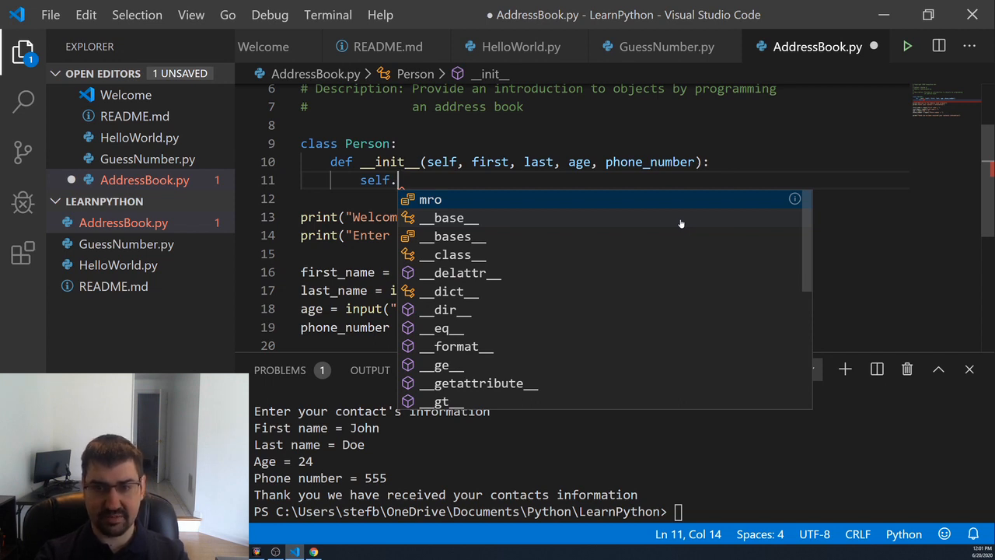
pyautogui.write('first = first')
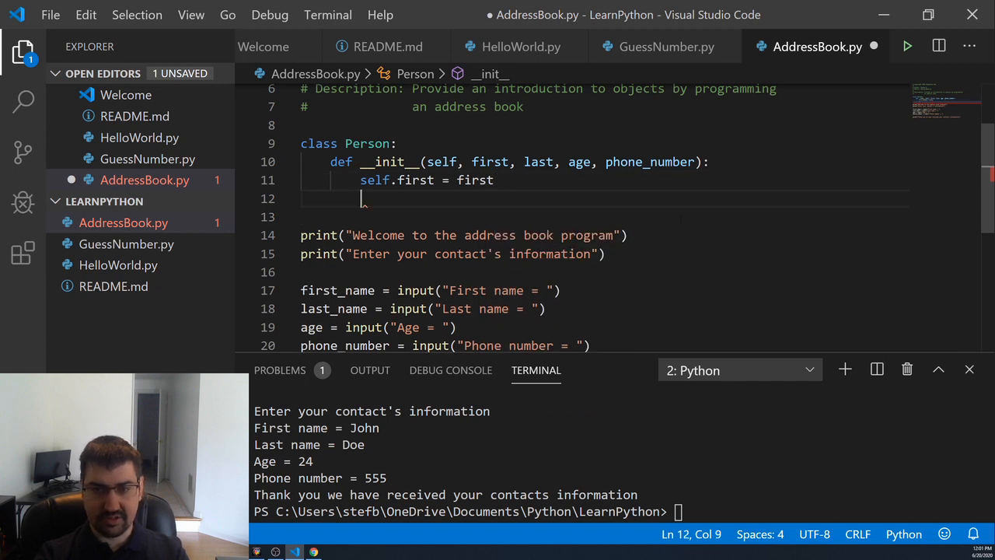
pyautogui.write('self.last =')
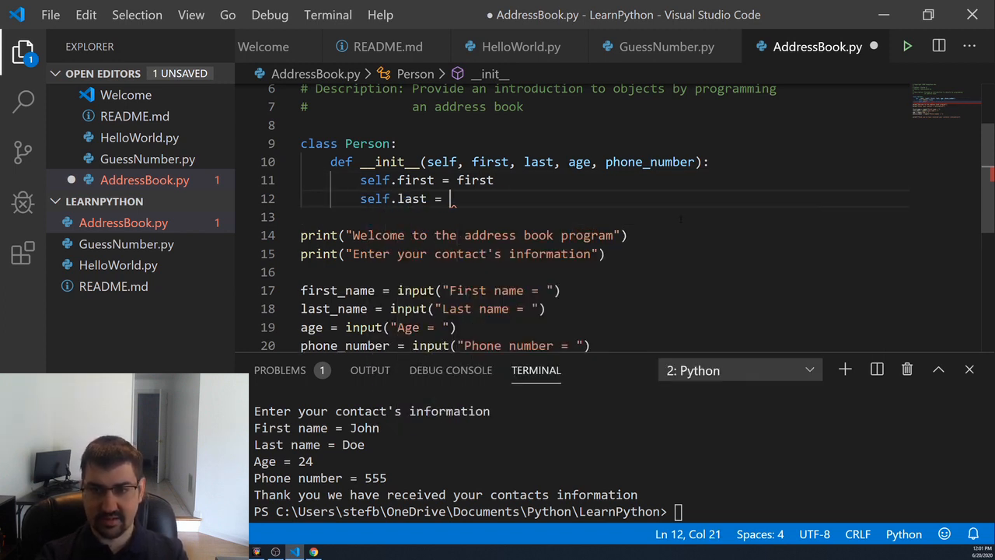
pyautogui.write('last')
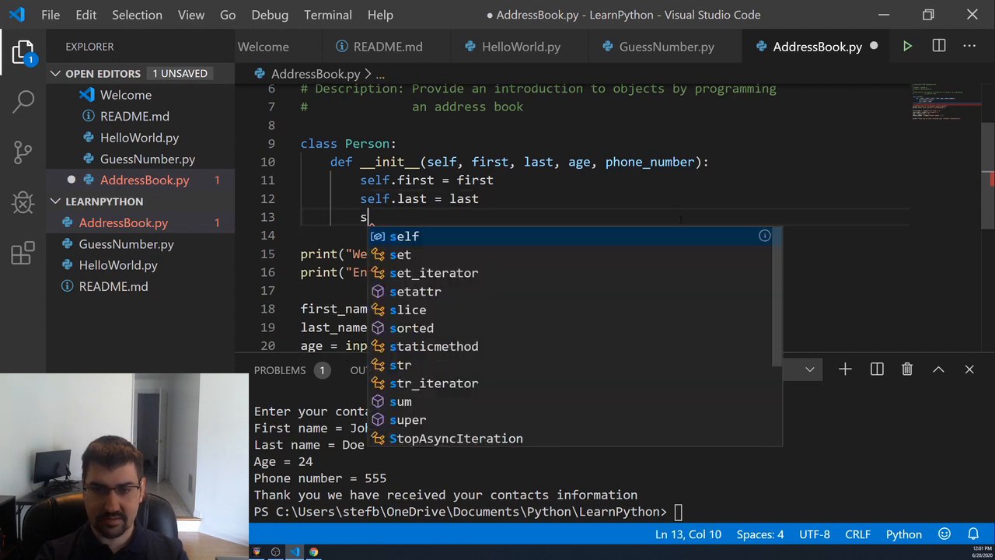
pyautogui.write('elf.age = age')
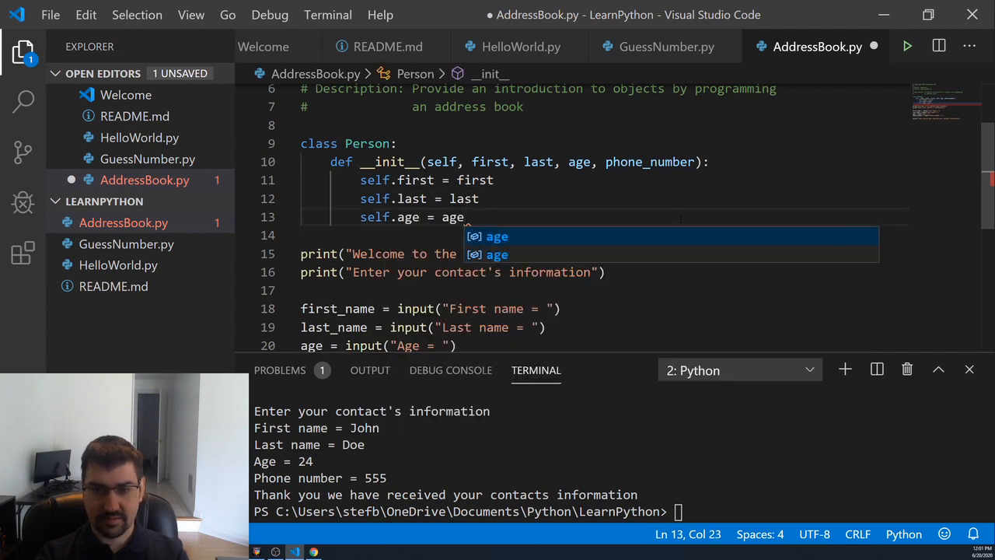
pyautogui.write('self.ph')
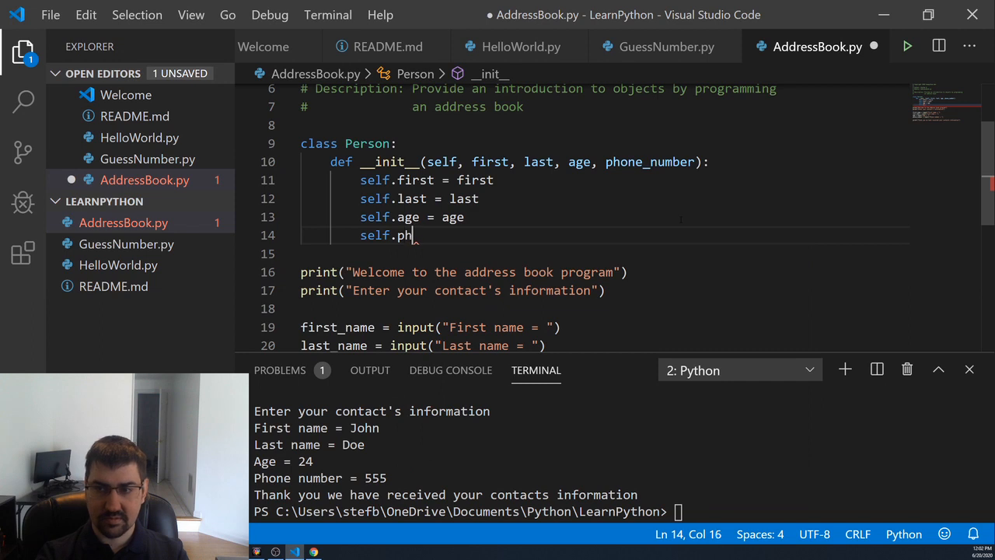
pyautogui.write('one_number = phone_number')
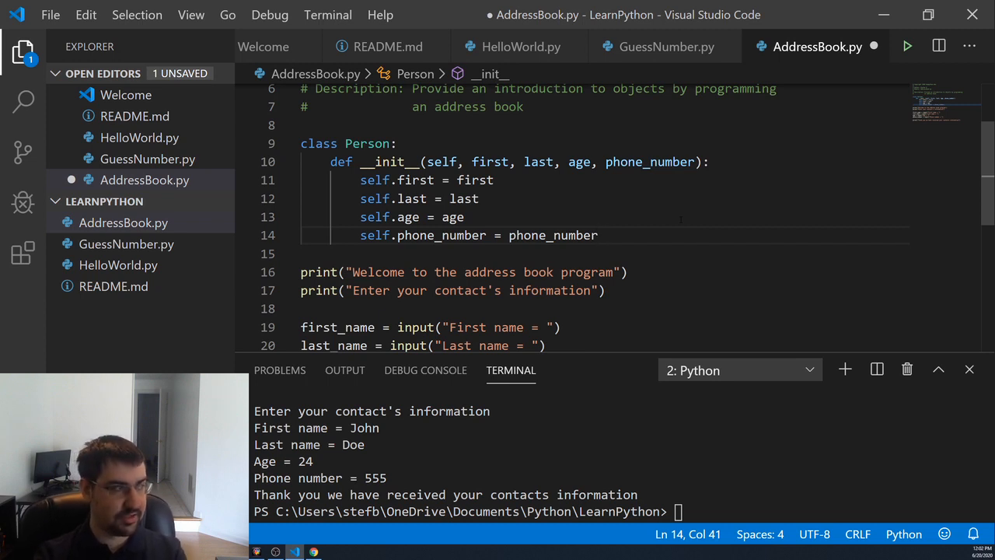
pyautogui.press('Enter')
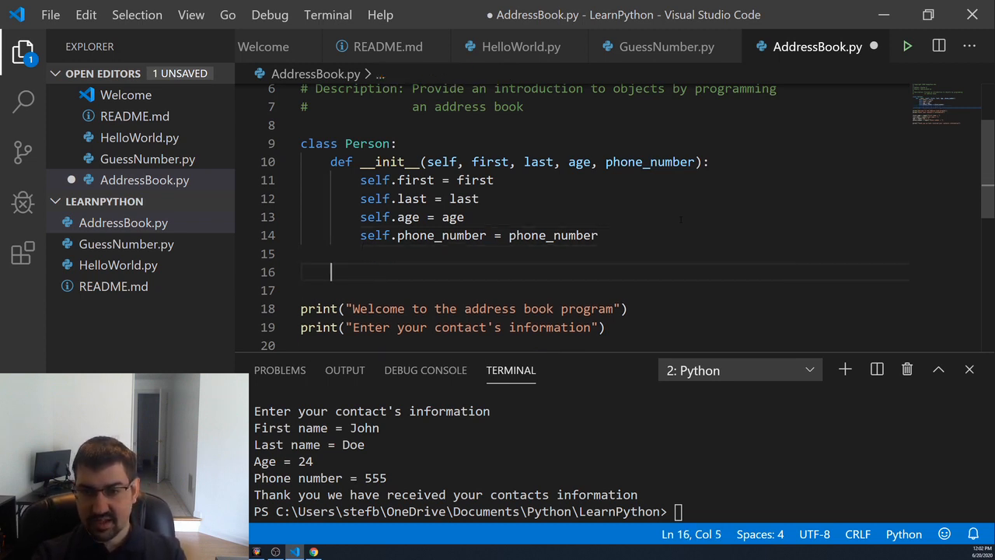
# Define a full_name(self): method on Person.
pyautogui.write('def')
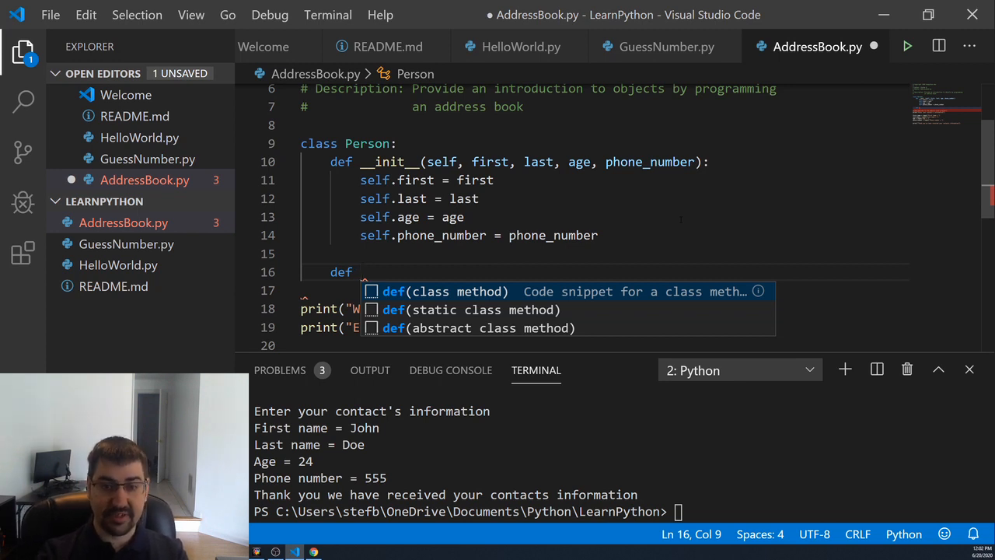
pyautogui.write('full_name()')
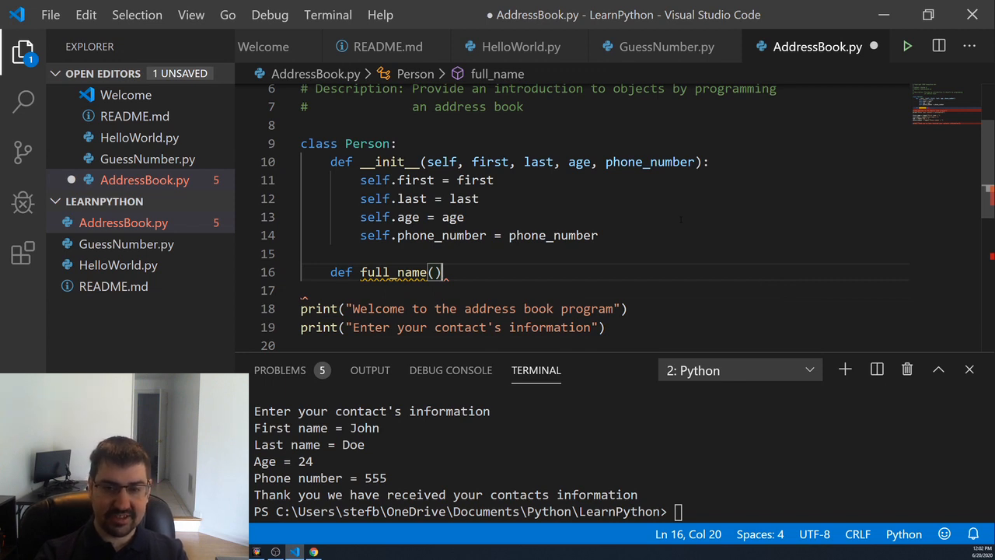
pyautogui.press('Backspace')
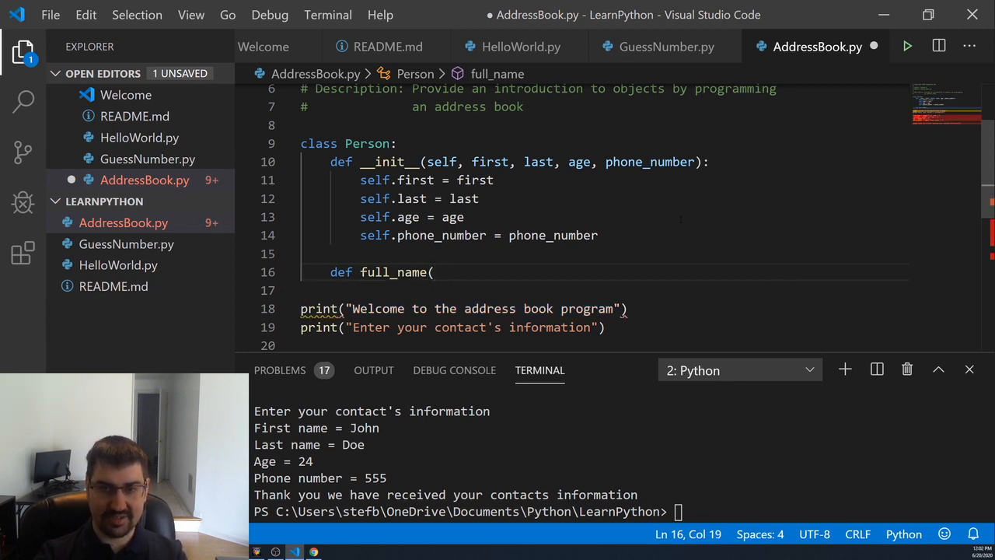
pyautogui.write('self')
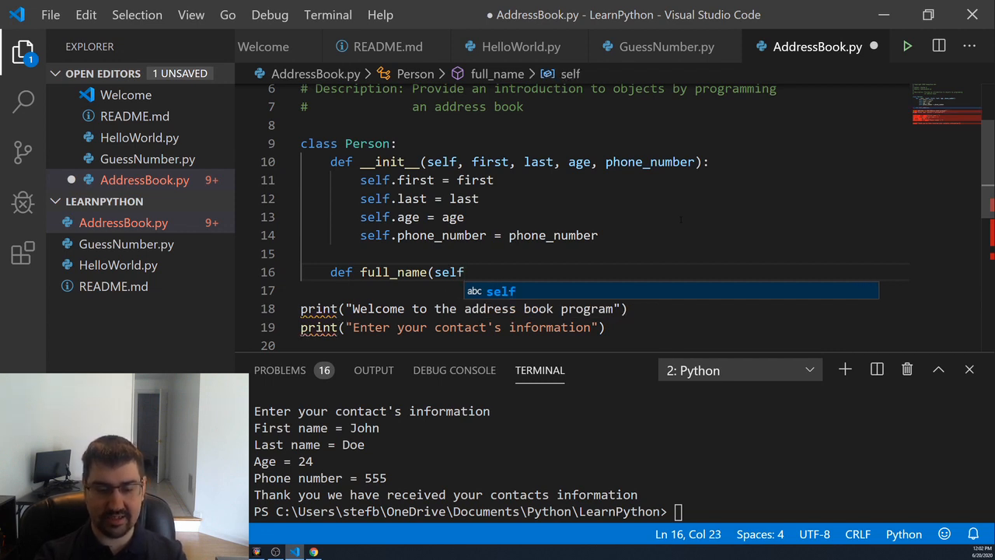
pyautogui.write(')')
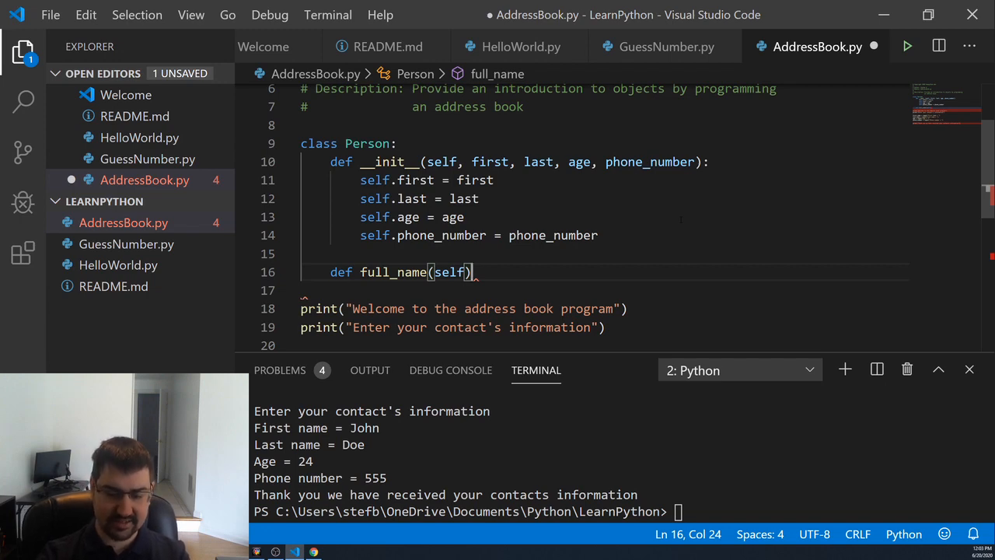
pyautogui.write(':')
pyautogui.click(605, 290)
pyautogui.write('print(self')
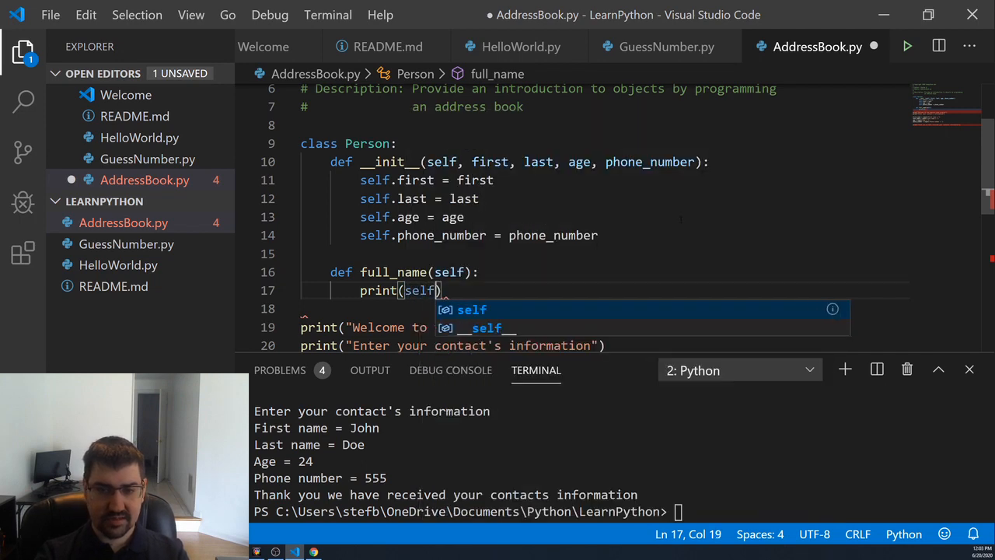
# Make full_name print self.first + " " + self.last, then rewrite it as an f-string.
pyautogui.write('.f')
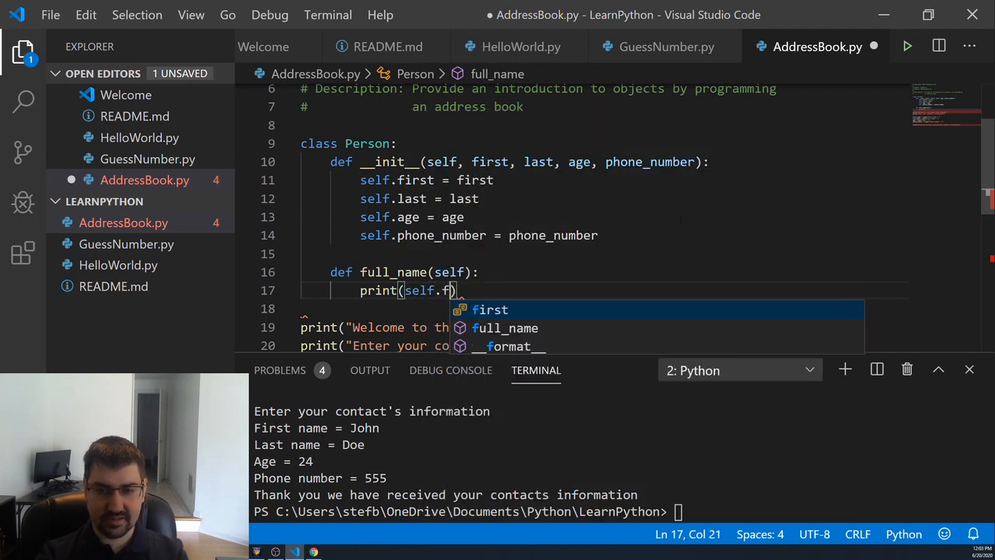
pyautogui.write('irst +')
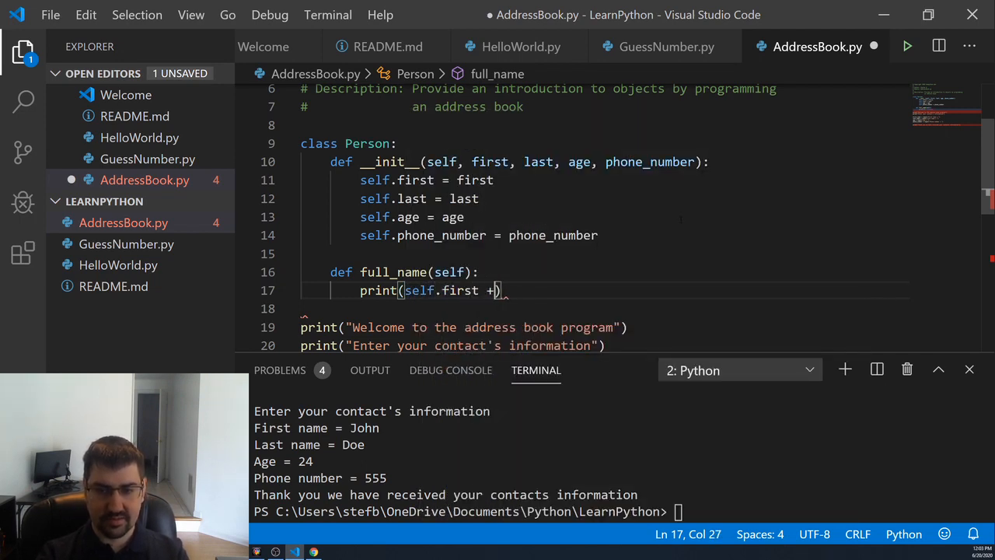
pyautogui.write('" " +')
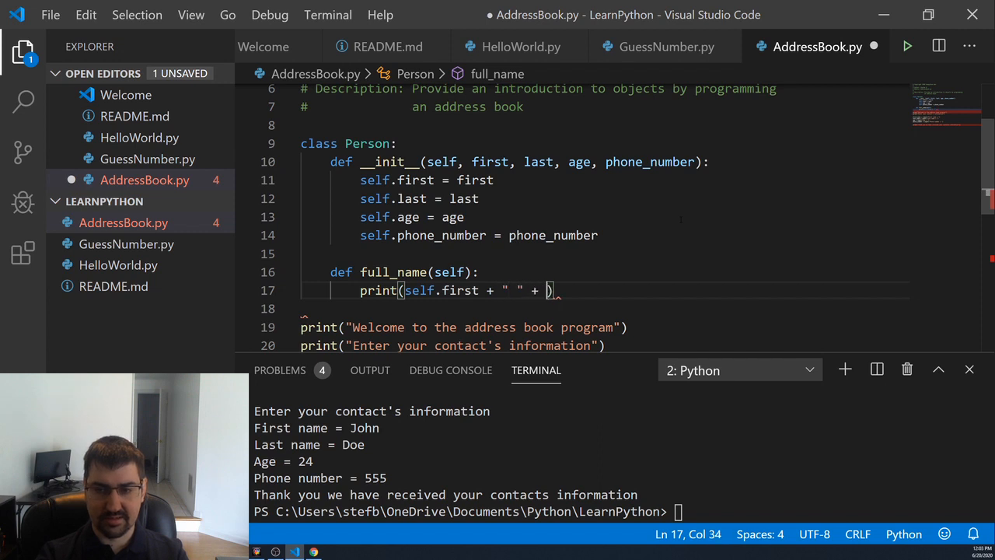
pyautogui.write('self.last')
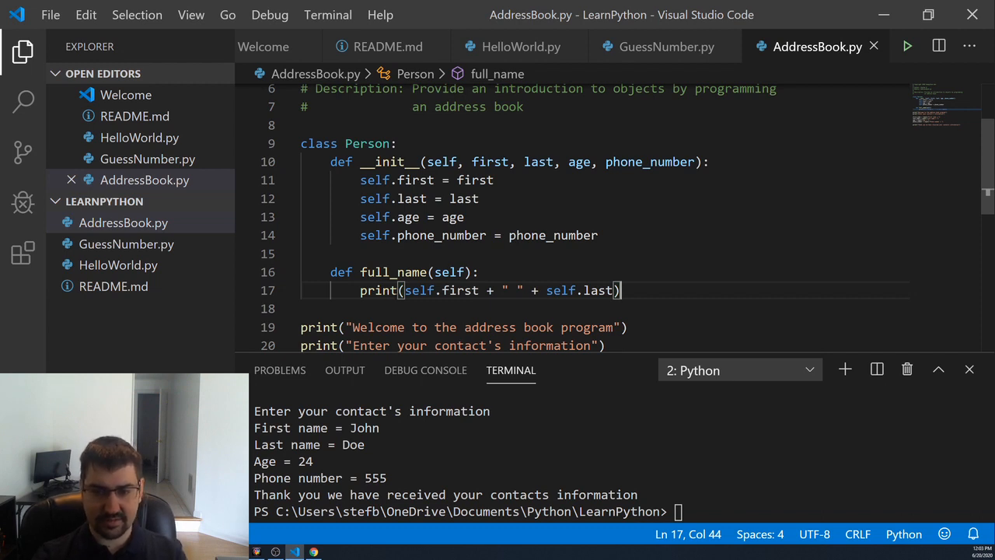
pyautogui.write("f '")
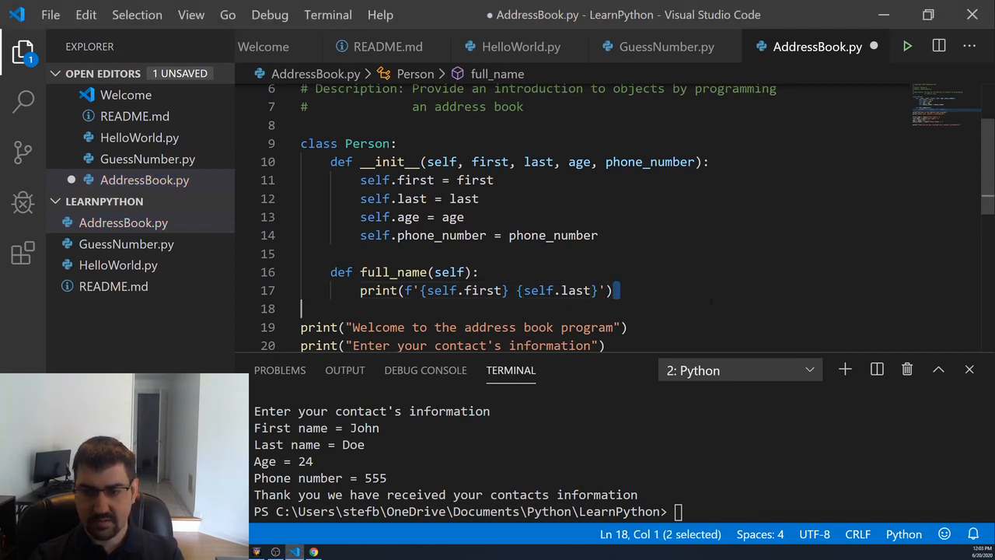
# Save AddressBook.py with the full_name method and scroll to the bottom of the script.
pyautogui.press('ctrl+s')
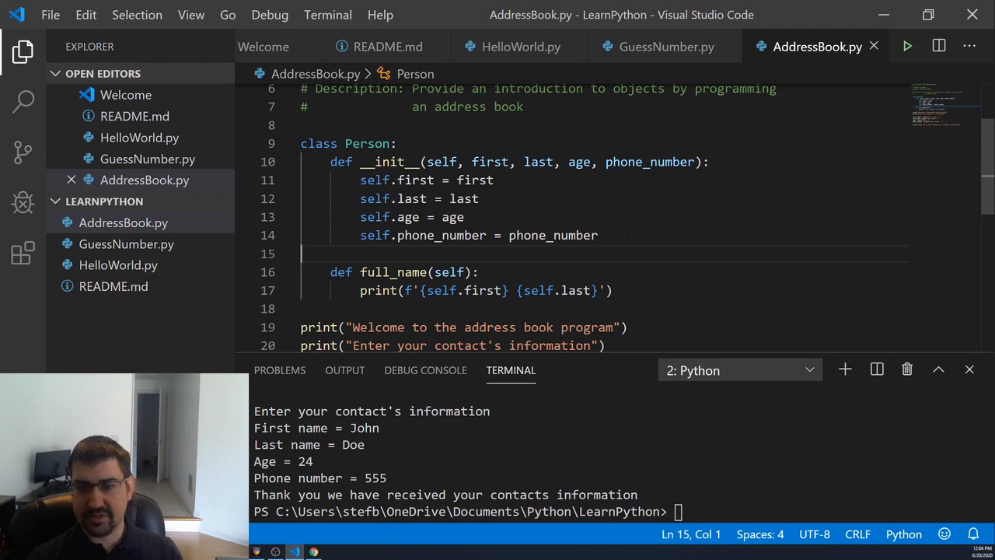
pyautogui.scroll(-3)
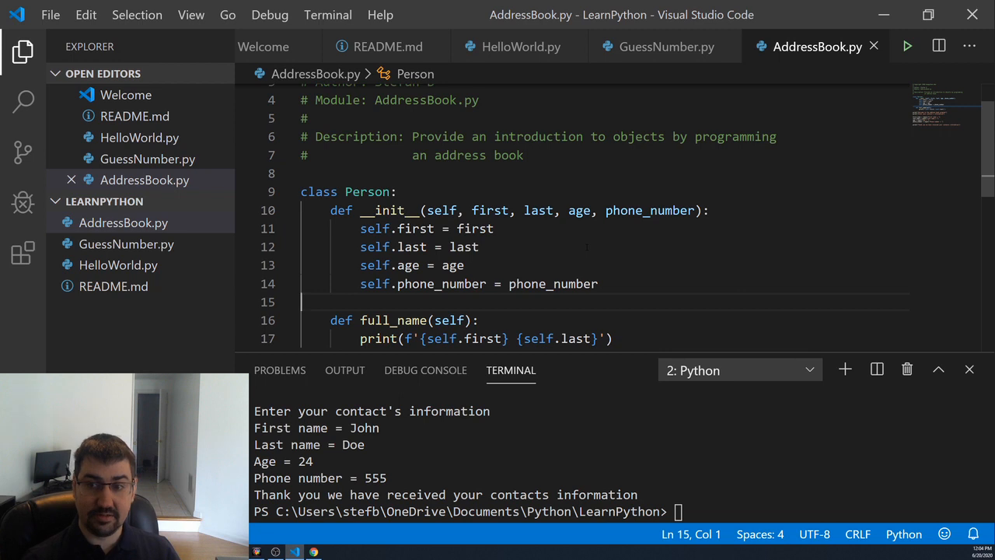
pyautogui.moveTo(554, 283)
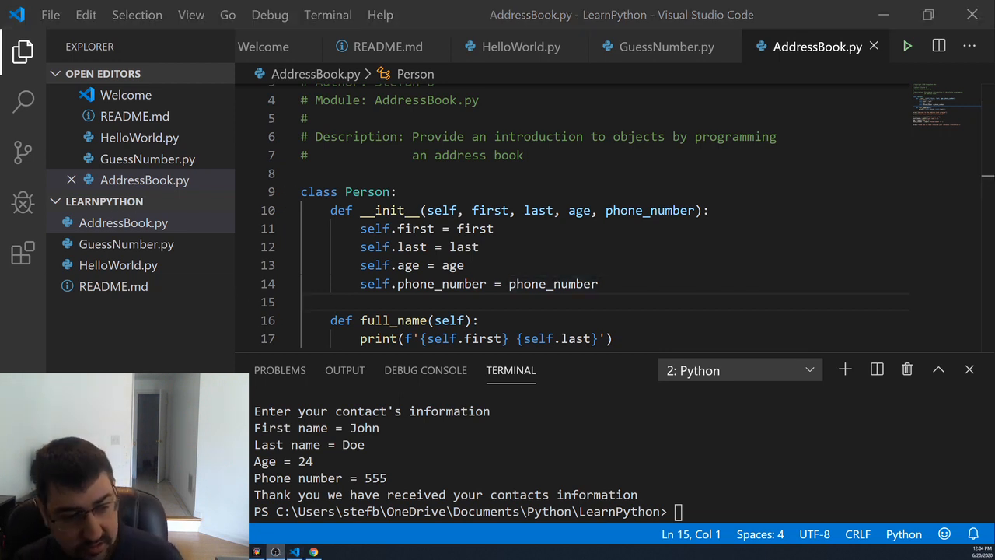
pyautogui.scroll(-3)
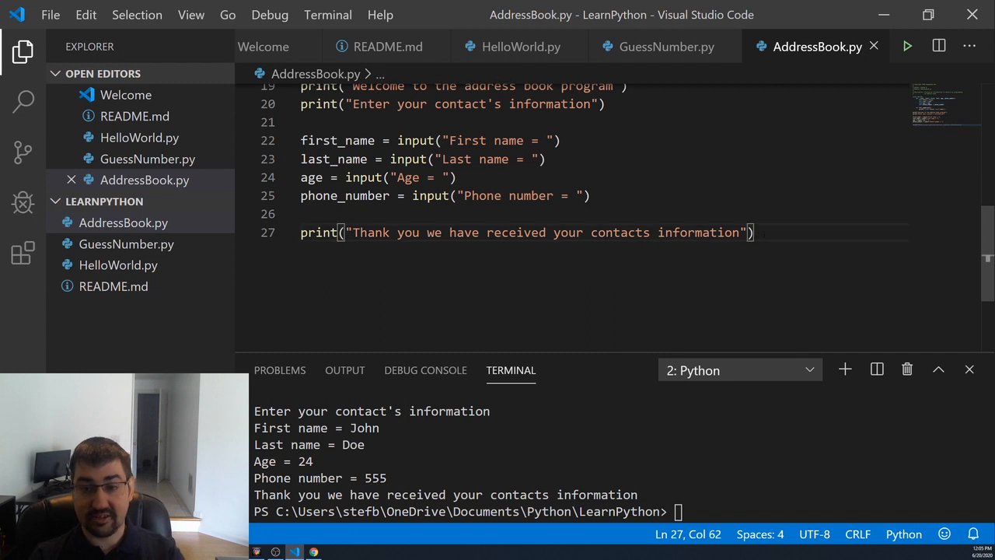
# Create our_contact = Person(first_name, last_name, age, phone_number).
pyautogui.write('co')
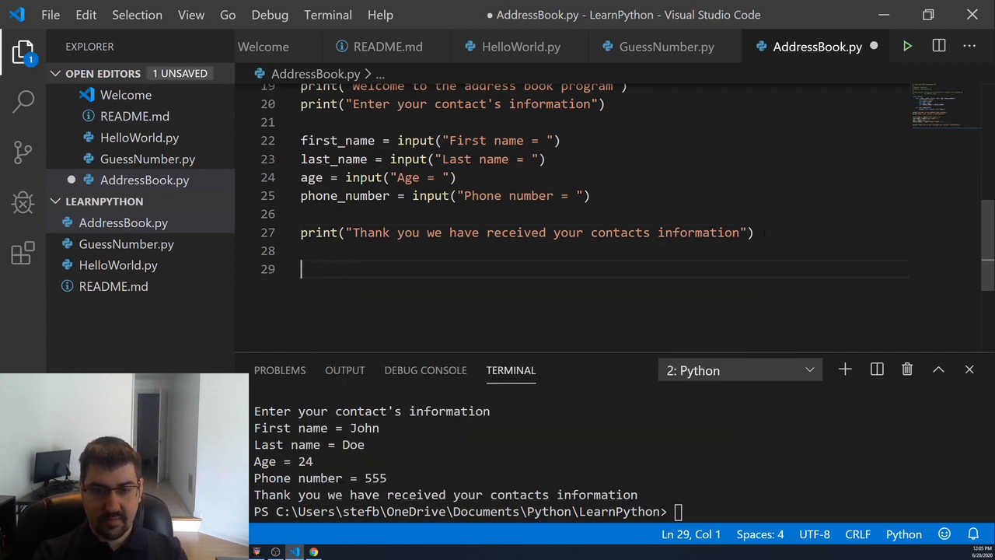
pyautogui.write('our')
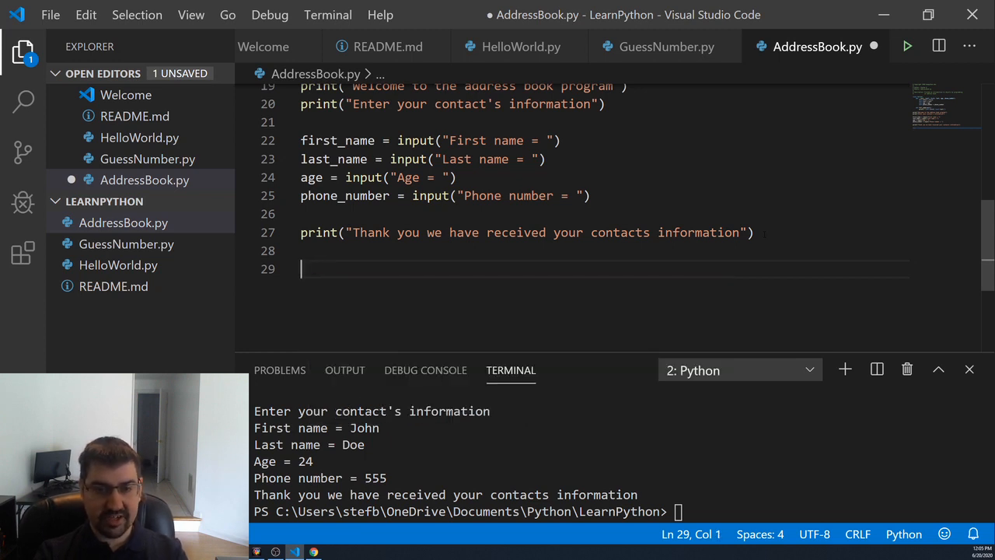
pyautogui.write('our_contact')
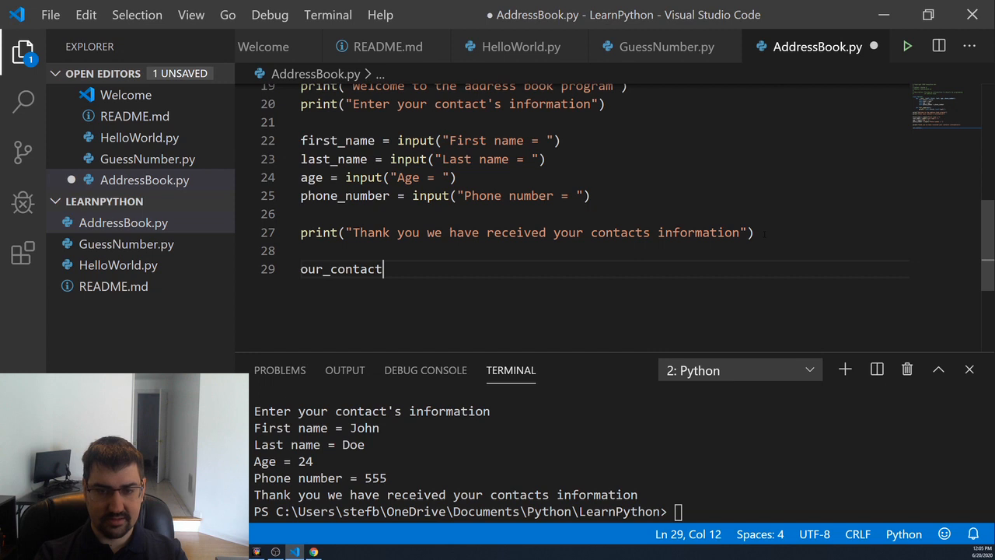
pyautogui.write('= Person()')
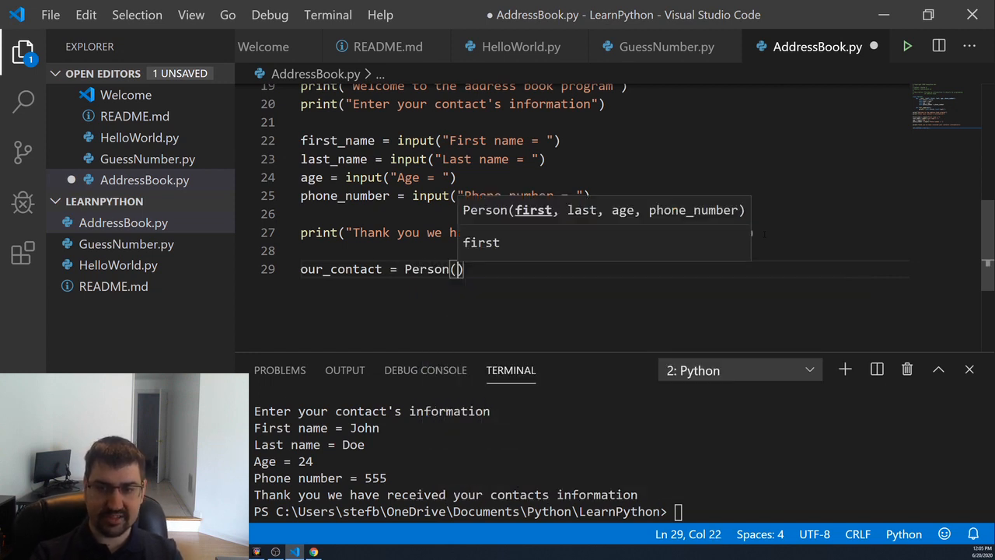
pyautogui.write('first')
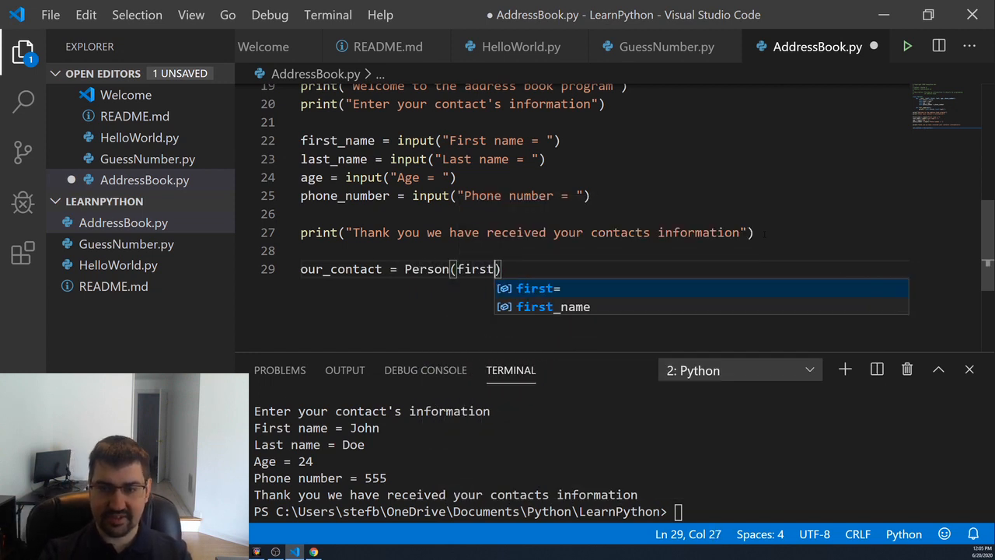
pyautogui.write('_name,')
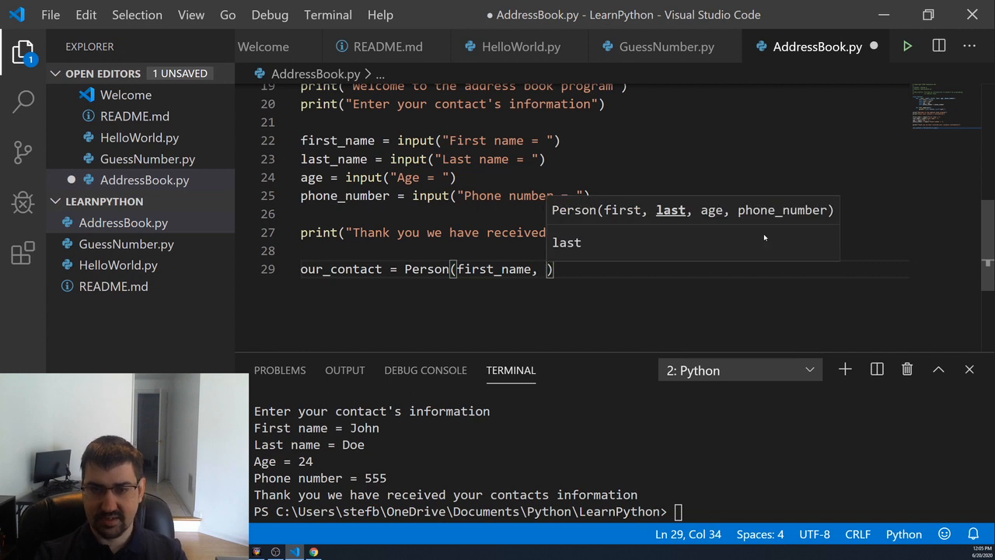
pyautogui.write('last_name,')
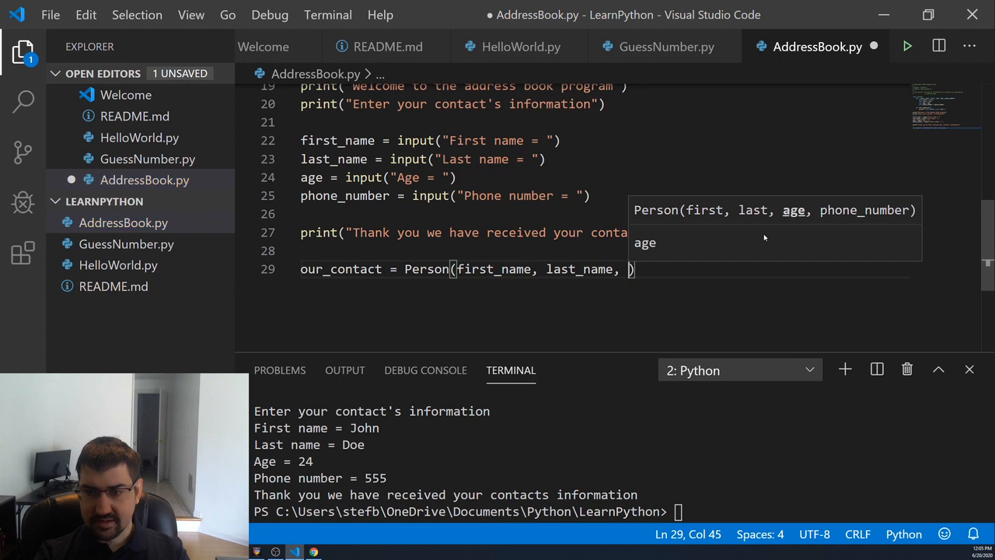
pyautogui.write('age')
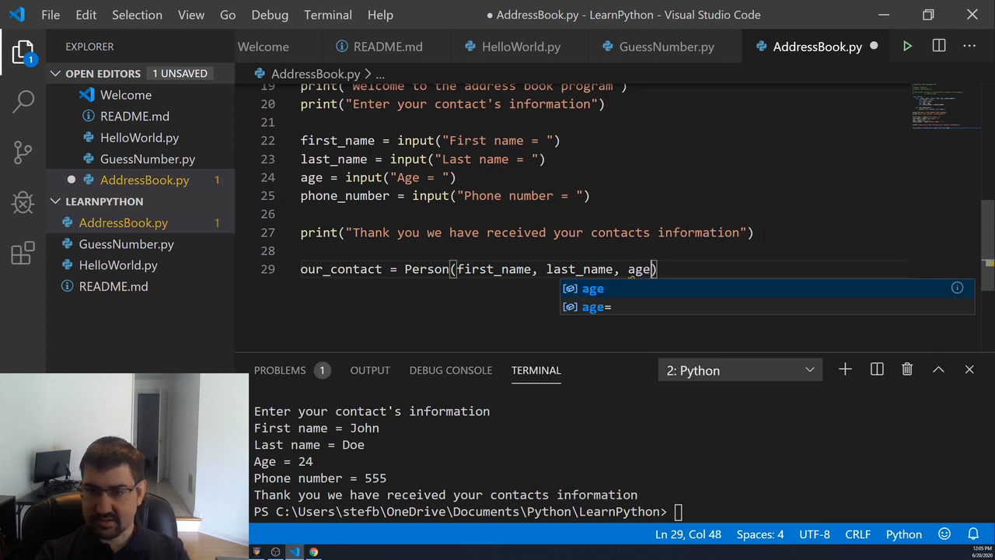
pyautogui.write(',')
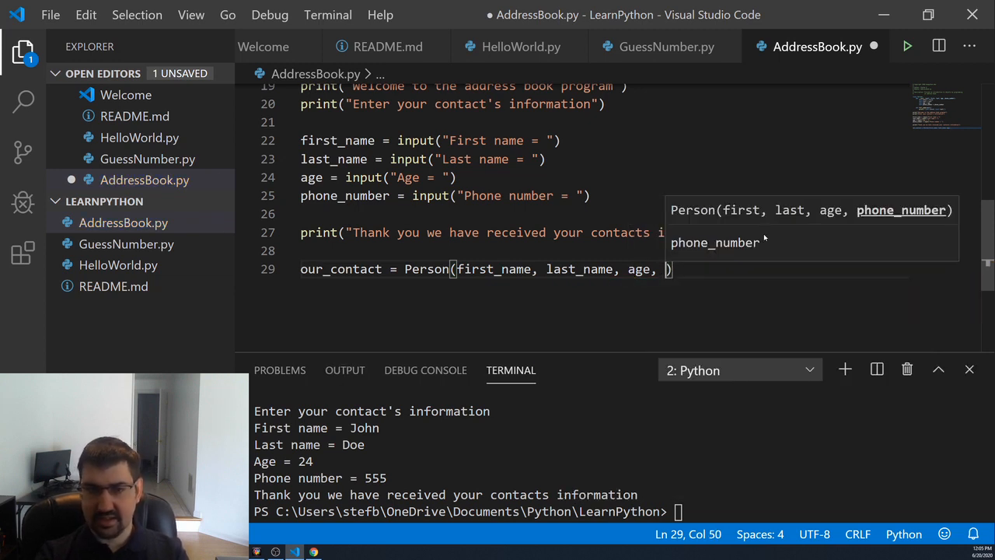
pyautogui.write('phone_number')
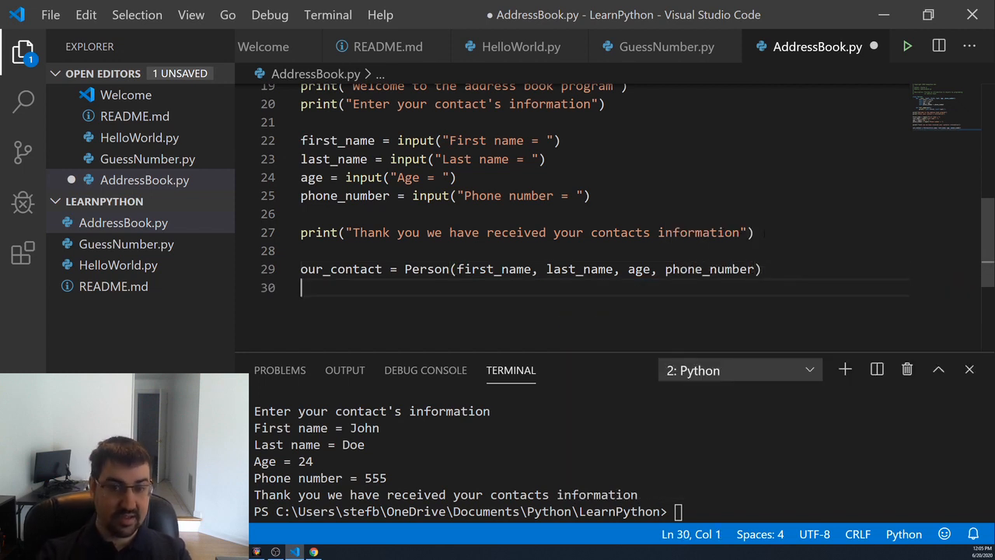
# Call our_contact.full_name() and save the script.
pyautogui.write('our_contact.')
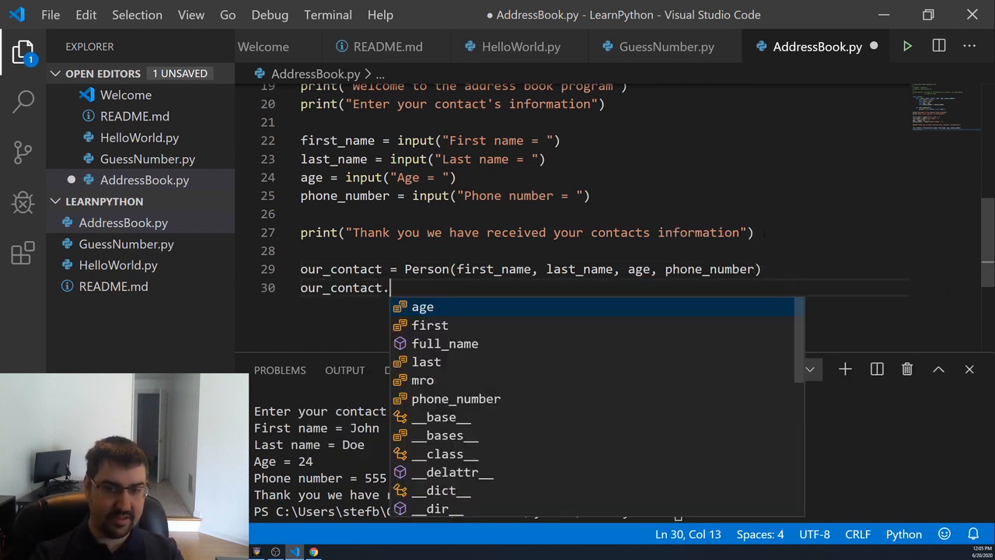
pyautogui.write('full_name()')
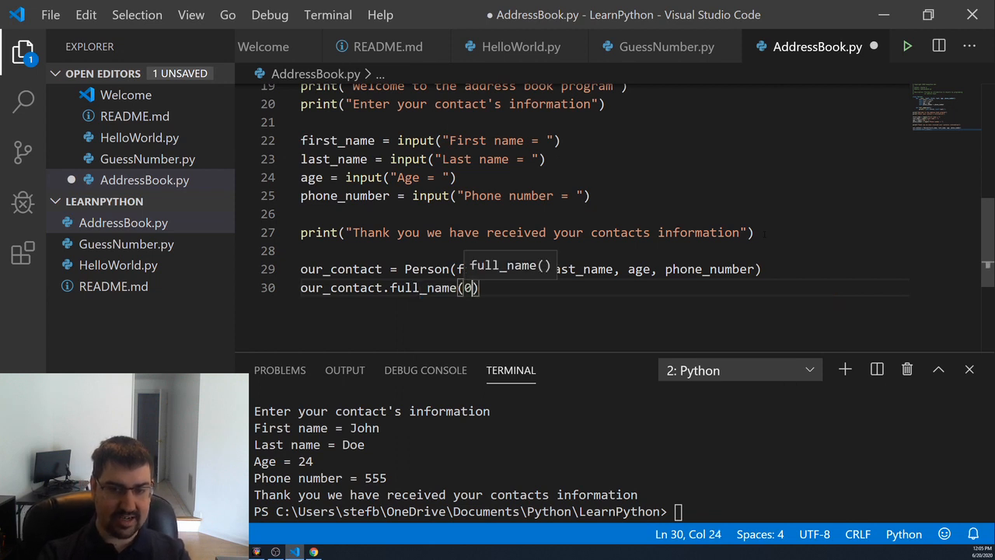
pyautogui.press('Backspace')
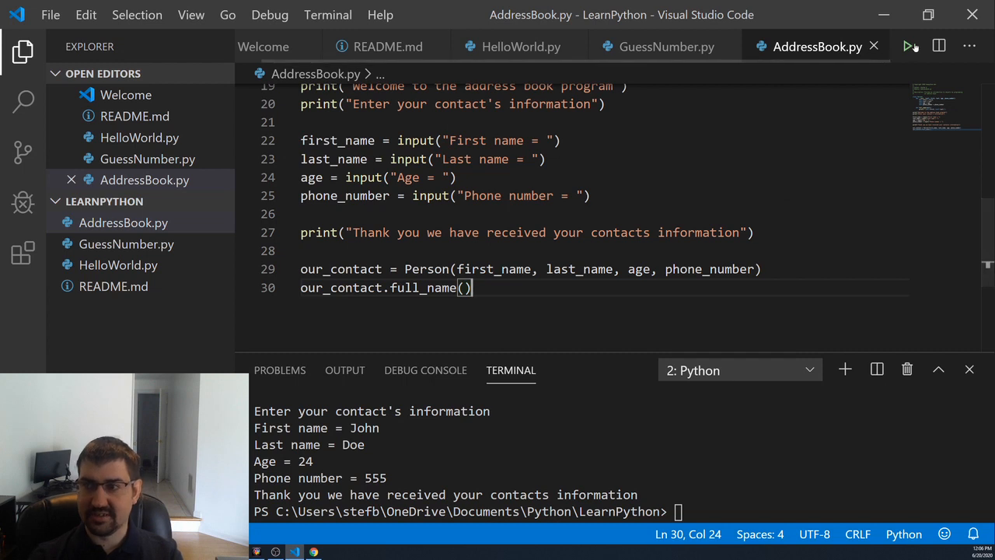
# Run AddressBook.py and answer the name prompts with John and Doe.
pyautogui.click(908, 47)
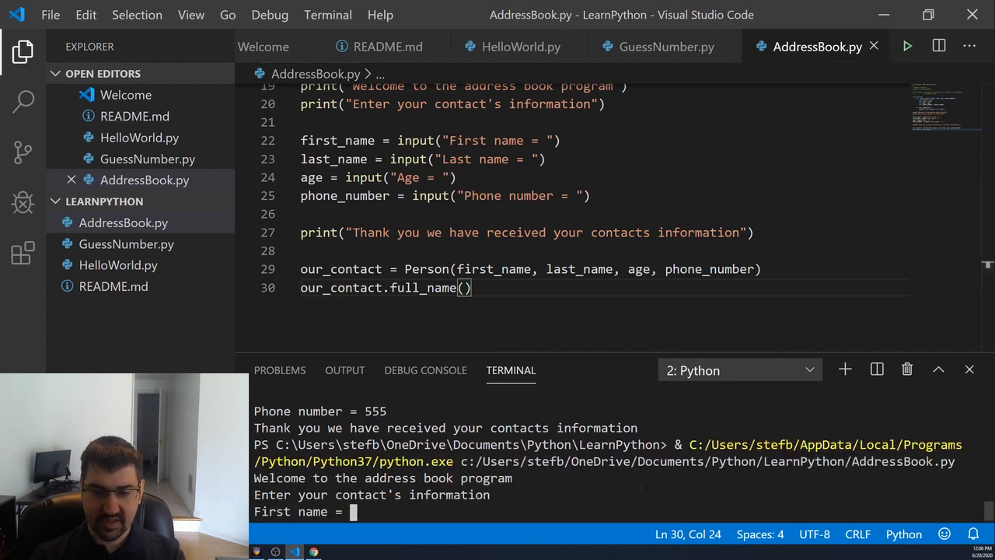
pyautogui.write('John')
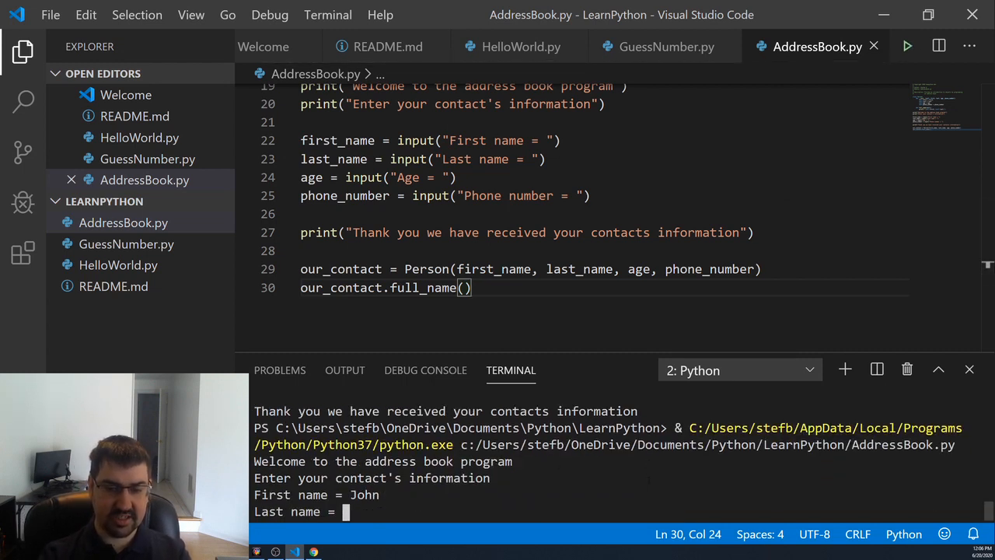
pyautogui.write('Doe')
pyautogui.write('return super().__str__(')
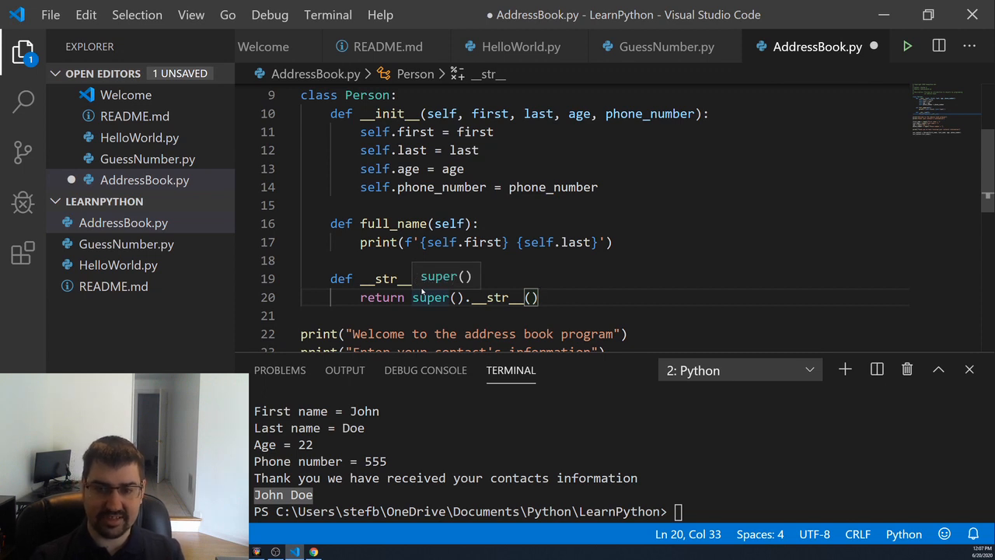
# Define __str__(self) starting return_string with a dashed rule and appending an f-string line for self.first.
pyautogui.write('(self):')
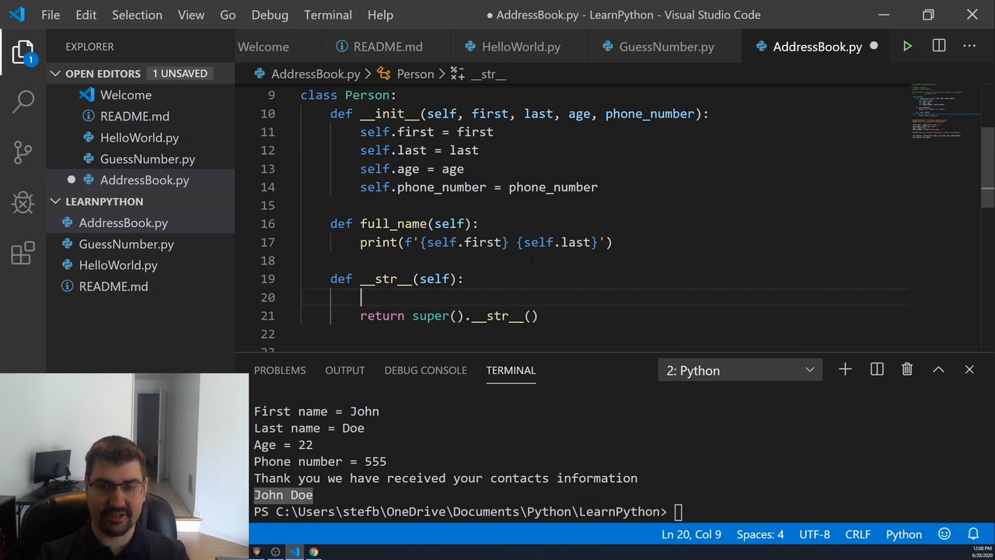
pyautogui.write('return_string = "-------------"')
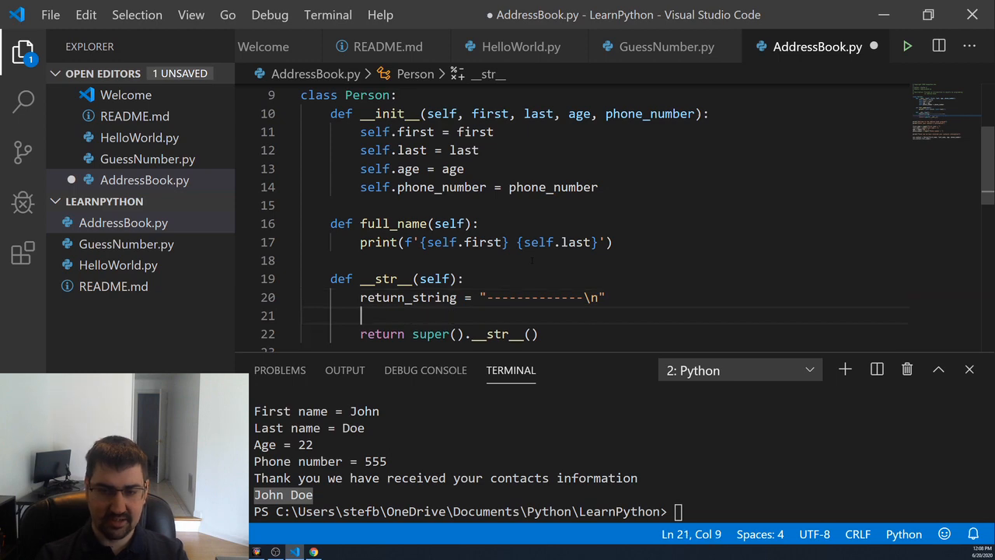
pyautogui.write('re')
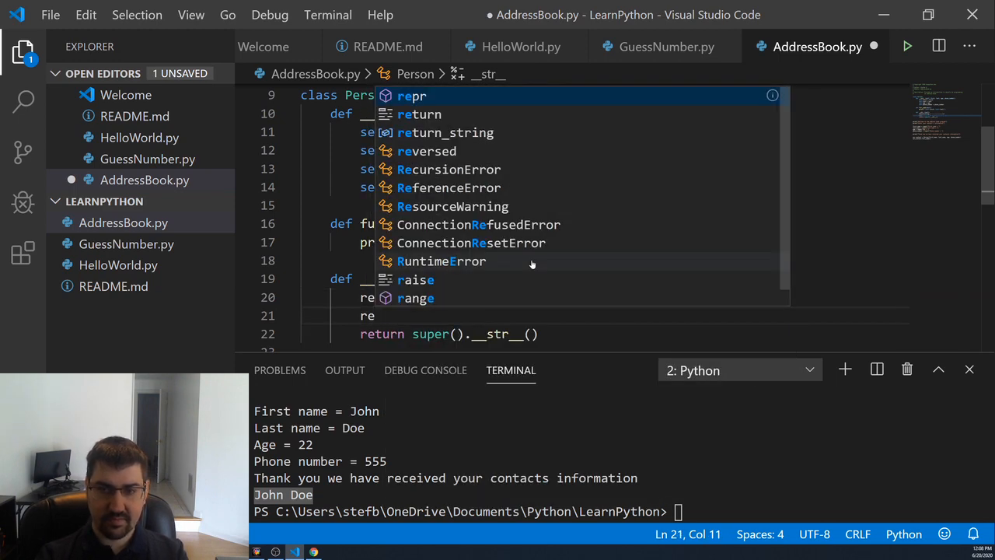
pyautogui.write('return_string')
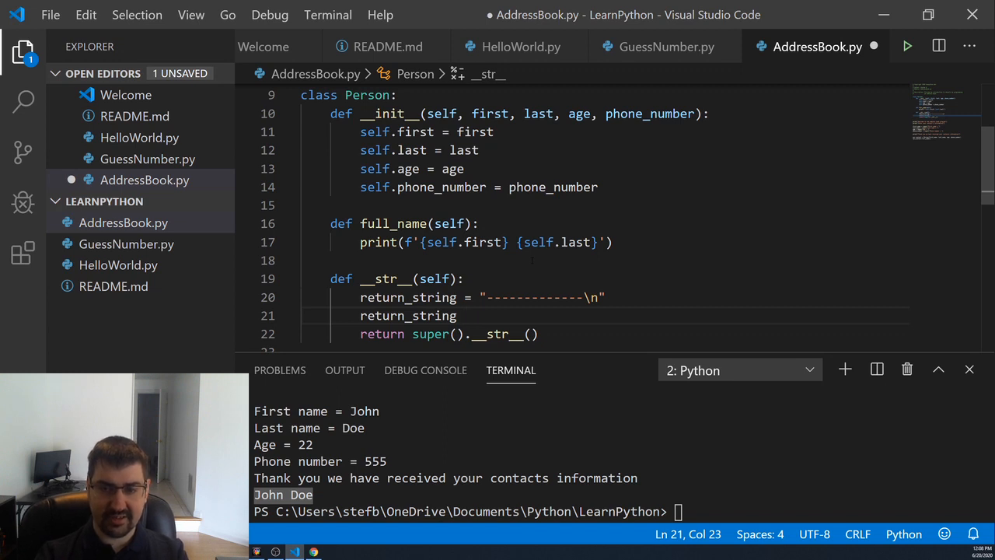
pyautogui.write('=')
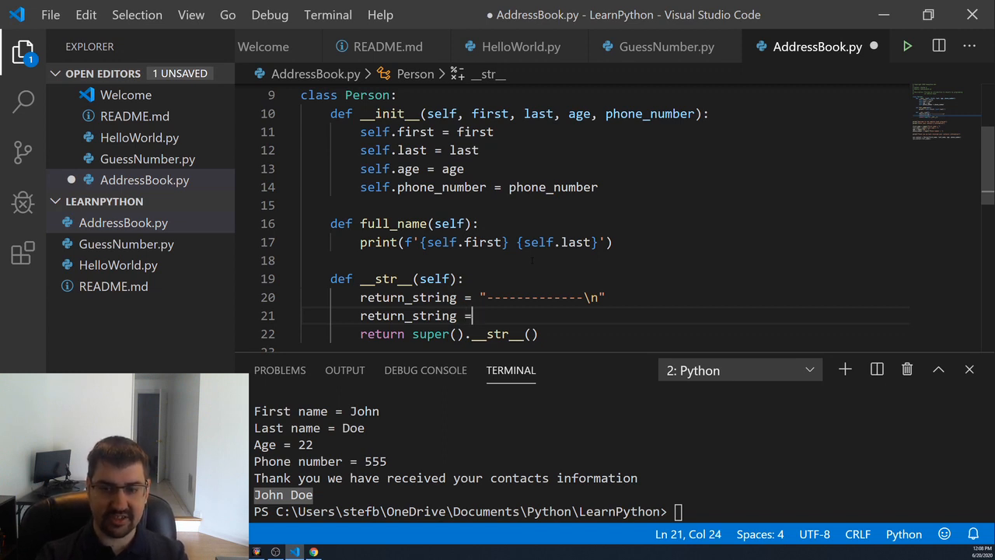
pyautogui.write('+= "')
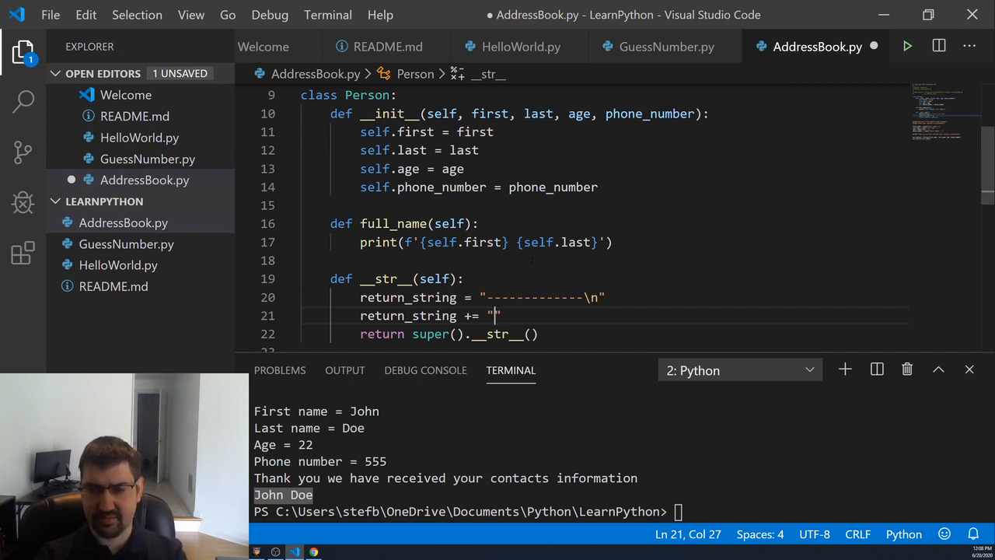
pyautogui.write('s')
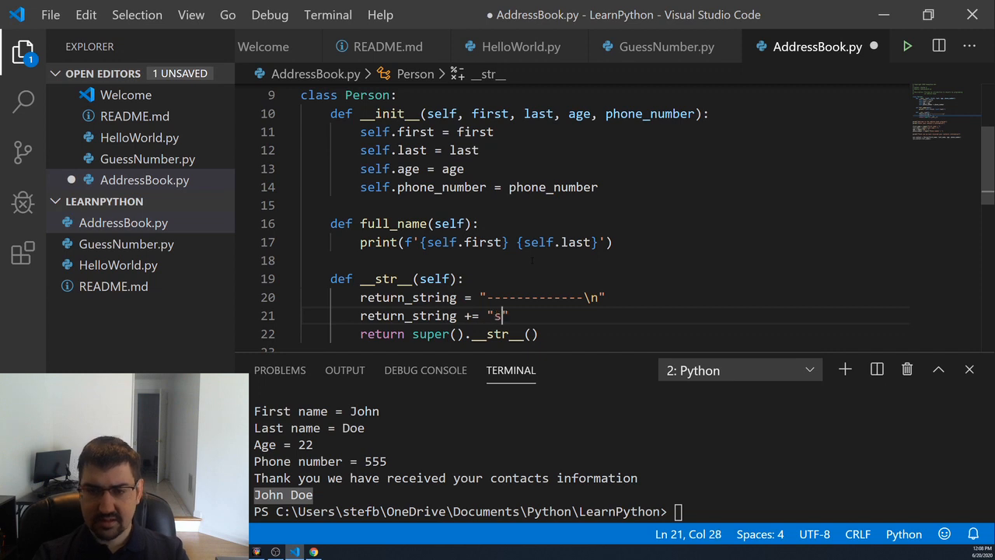
pyautogui.press('Backspace')
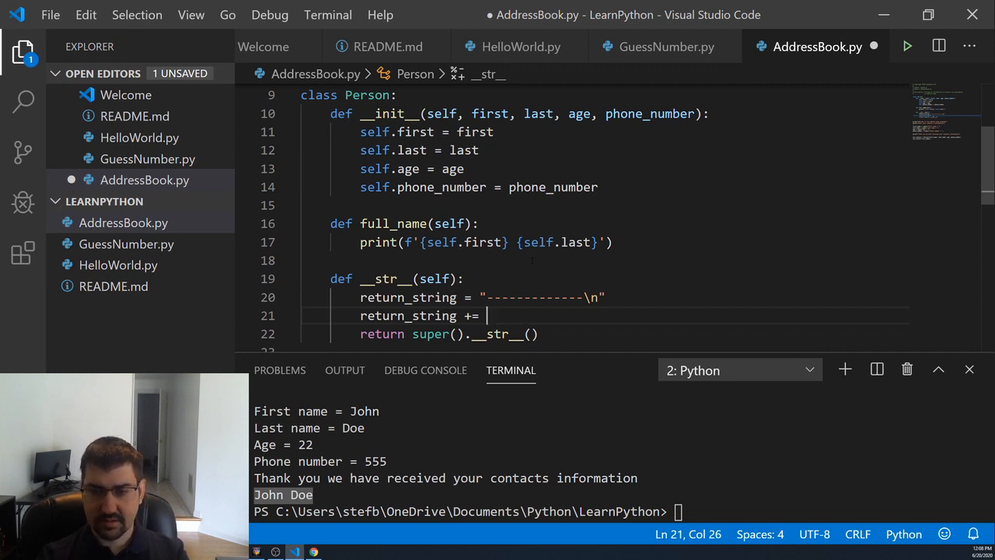
pyautogui.write('{}')
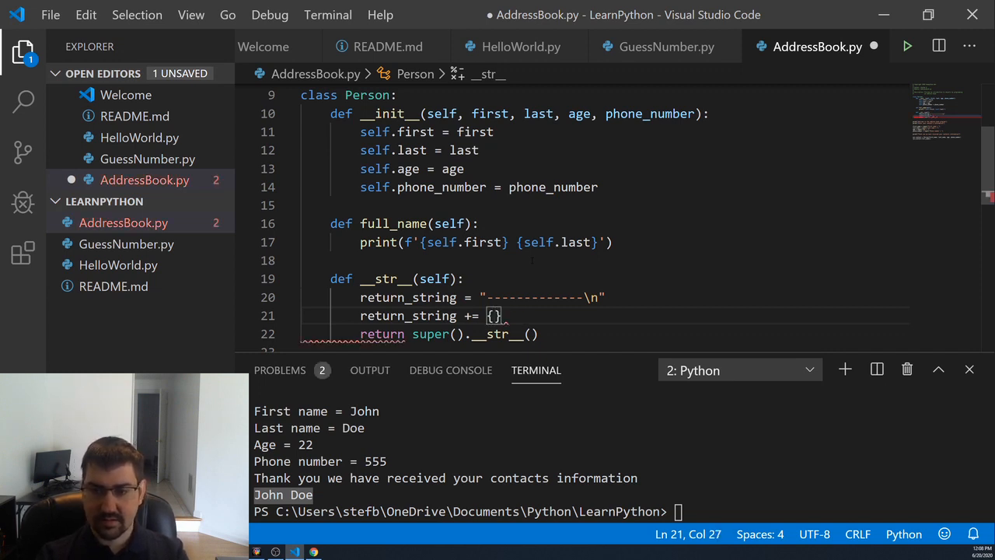
pyautogui.write('f""')
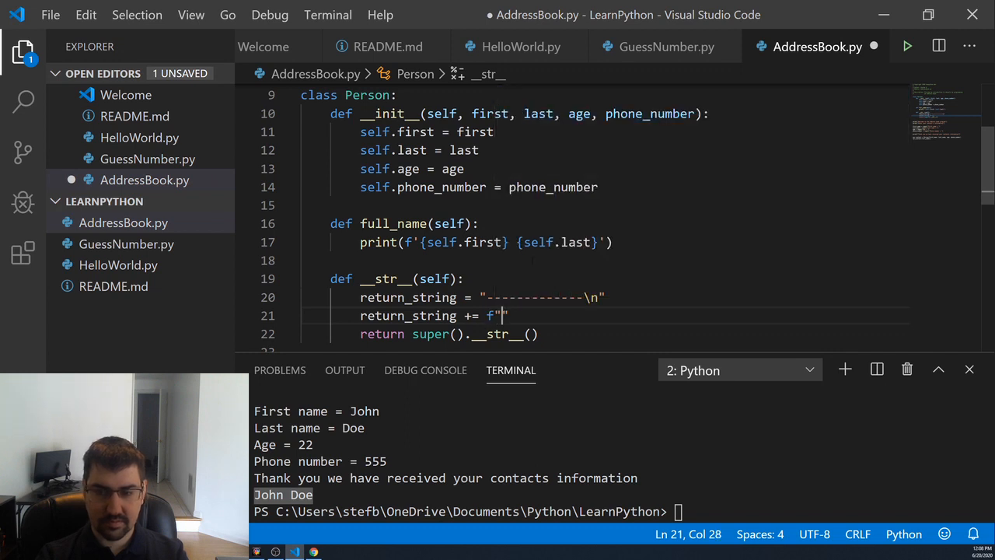
pyautogui.write('self')
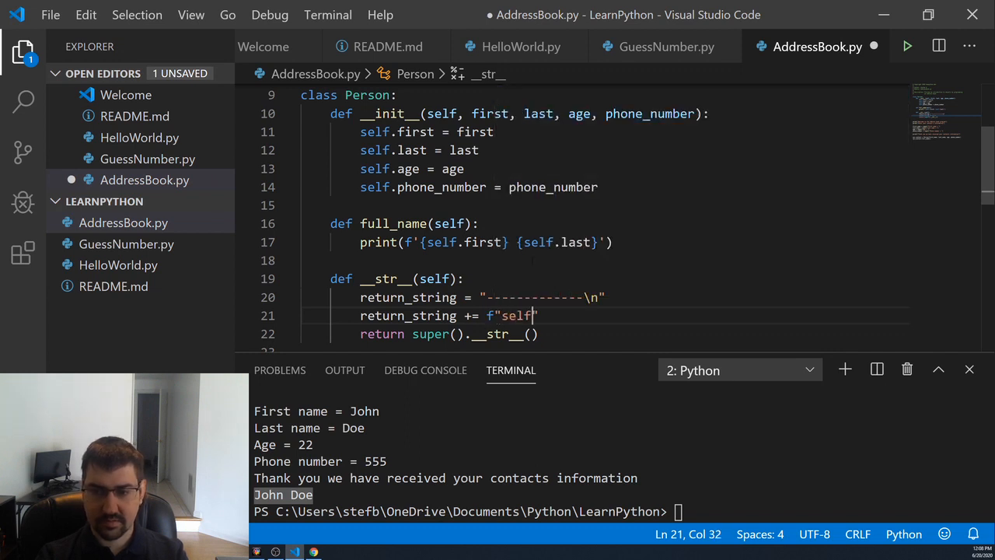
pyautogui.write('{self.first}\\n')
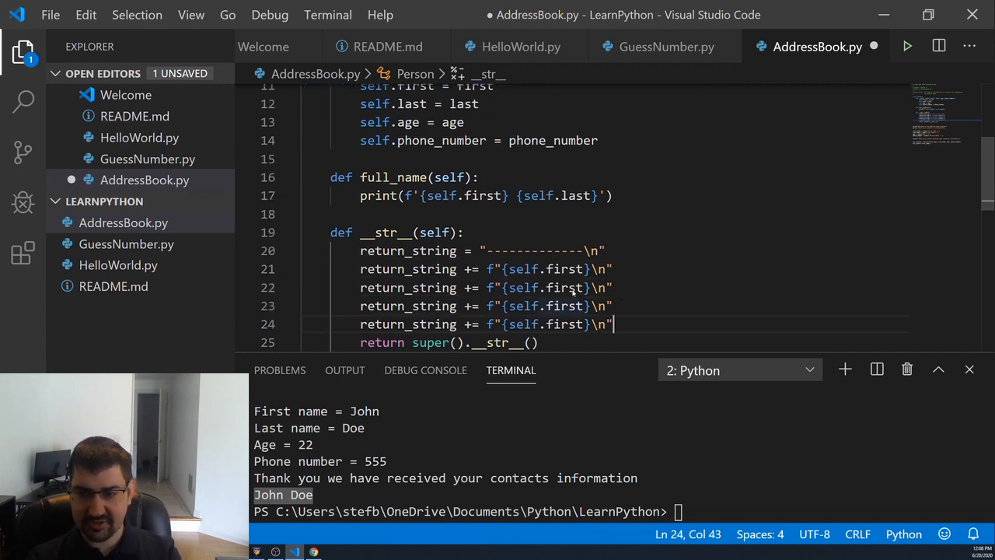
# Append lines for self.last, self.age and self.phone_number, then return return_string.
pyautogui.doubleClick(566, 286)
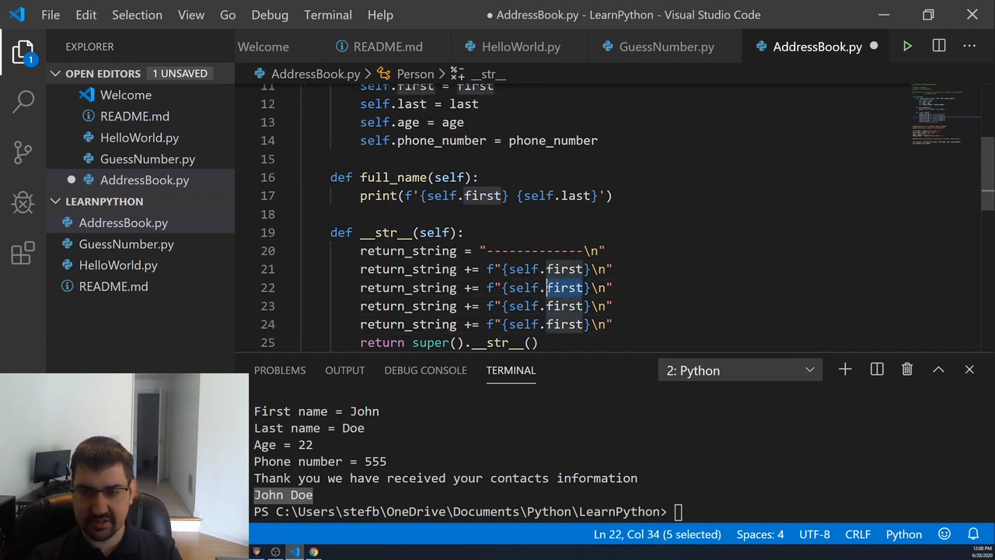
pyautogui.write('last')
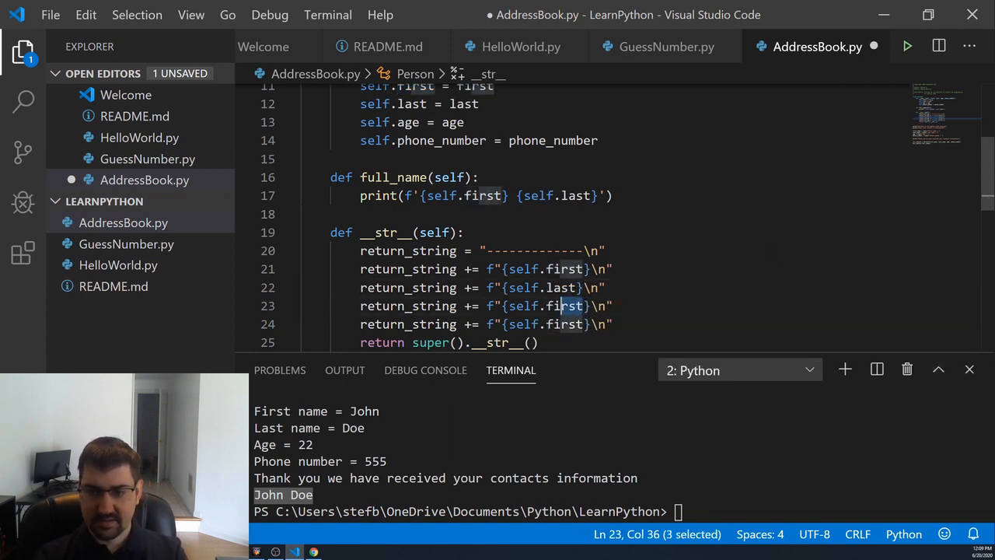
pyautogui.write('age')
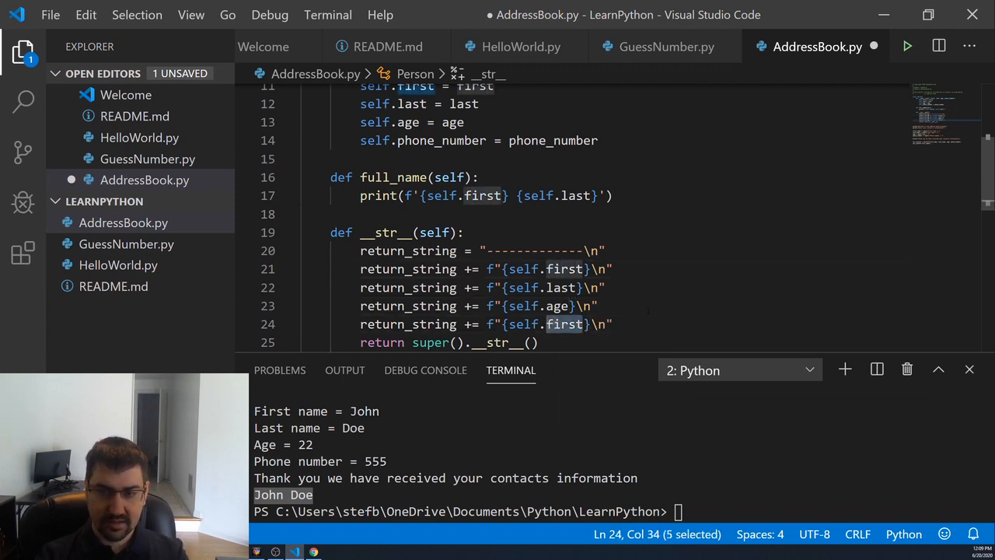
pyautogui.write('phone_number')
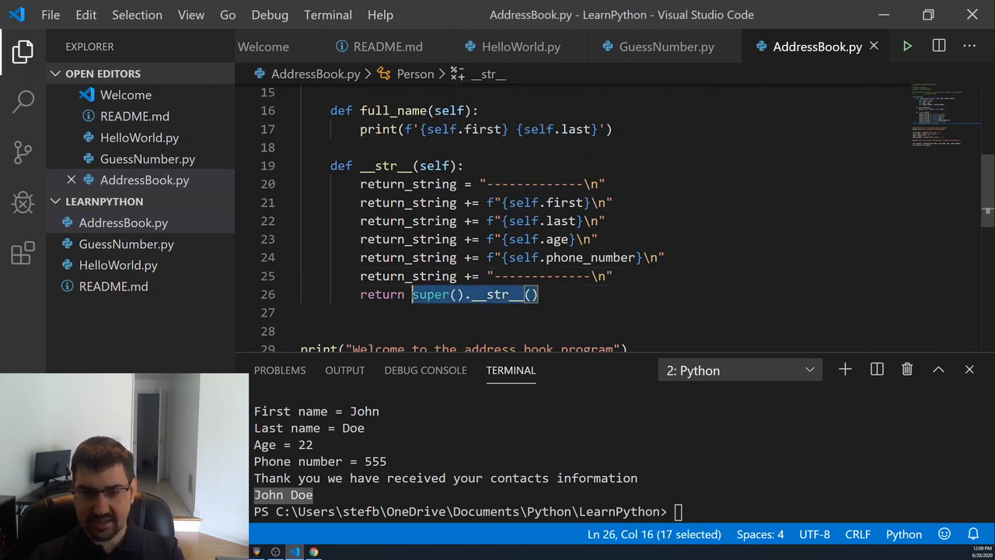
pyautogui.write('returnretur')
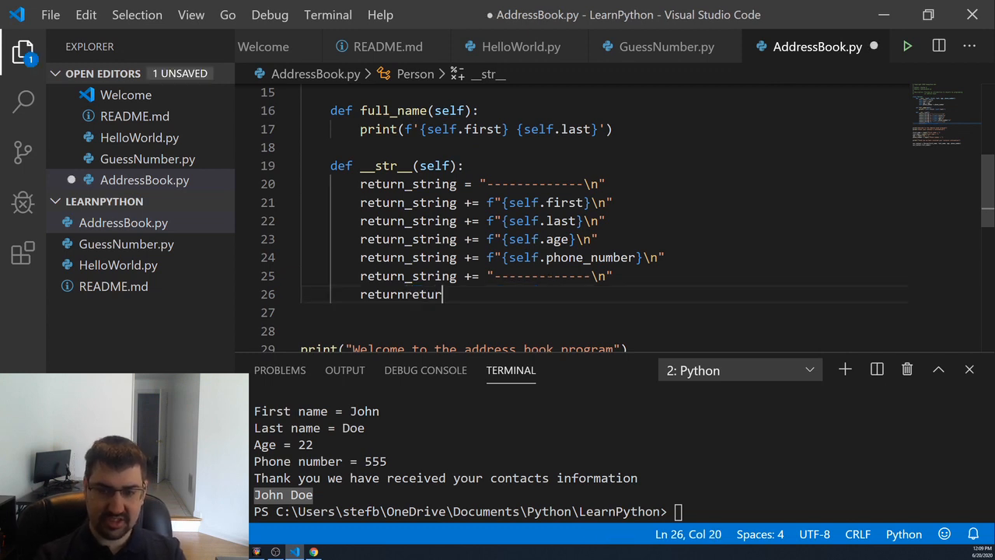
pyautogui.write('" "')
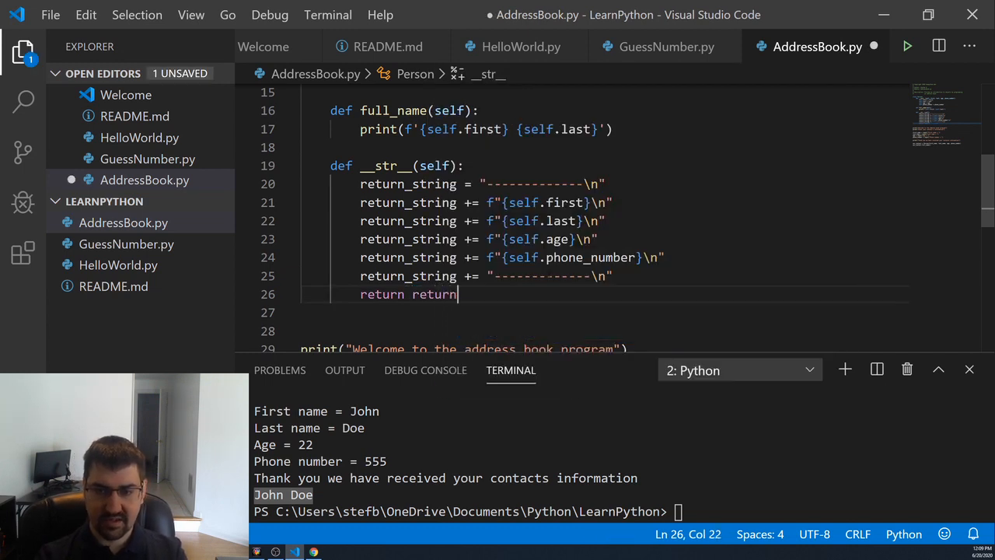
pyautogui.write('_string')
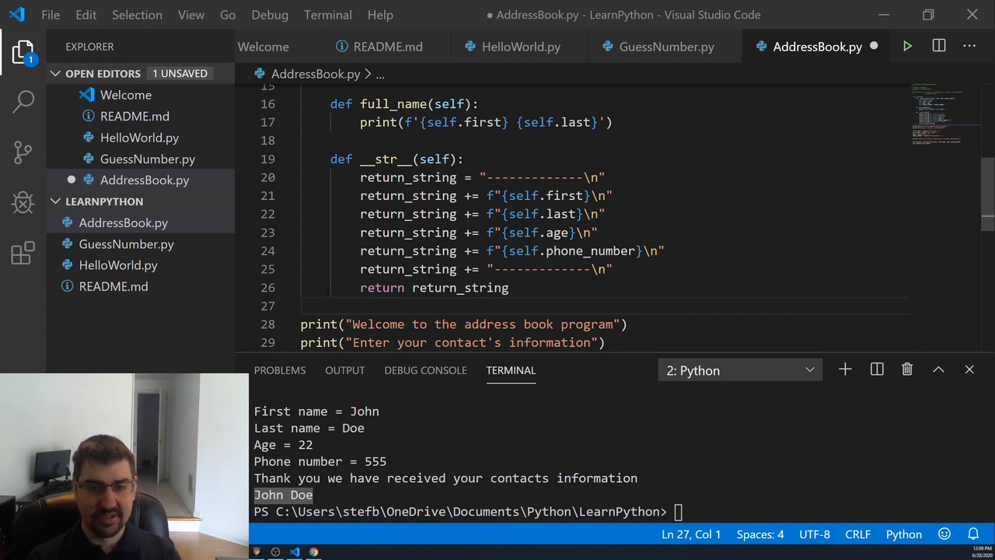
# Replace the full_name() call with print(our_contact) and run the script, entering age 22.
pyautogui.scroll(-3)
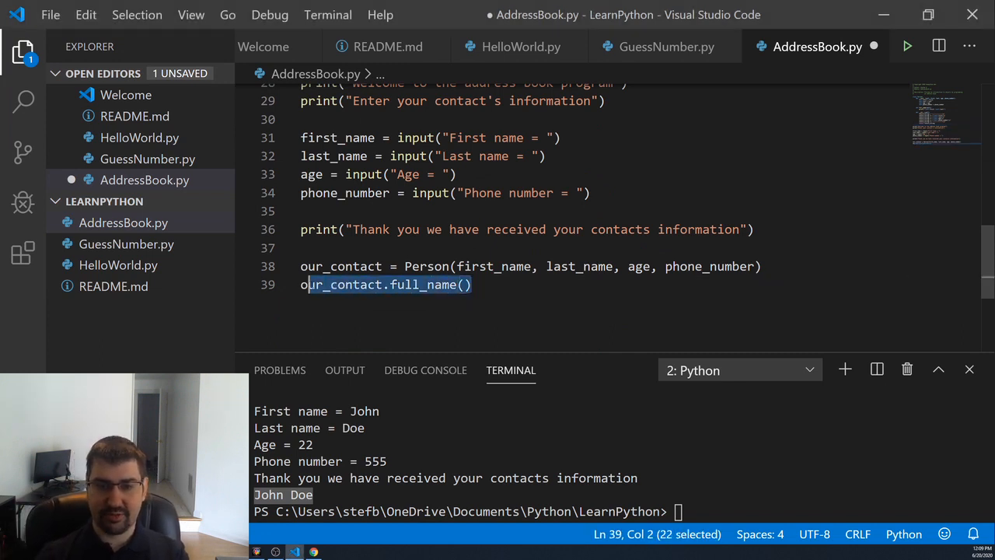
pyautogui.write('print')
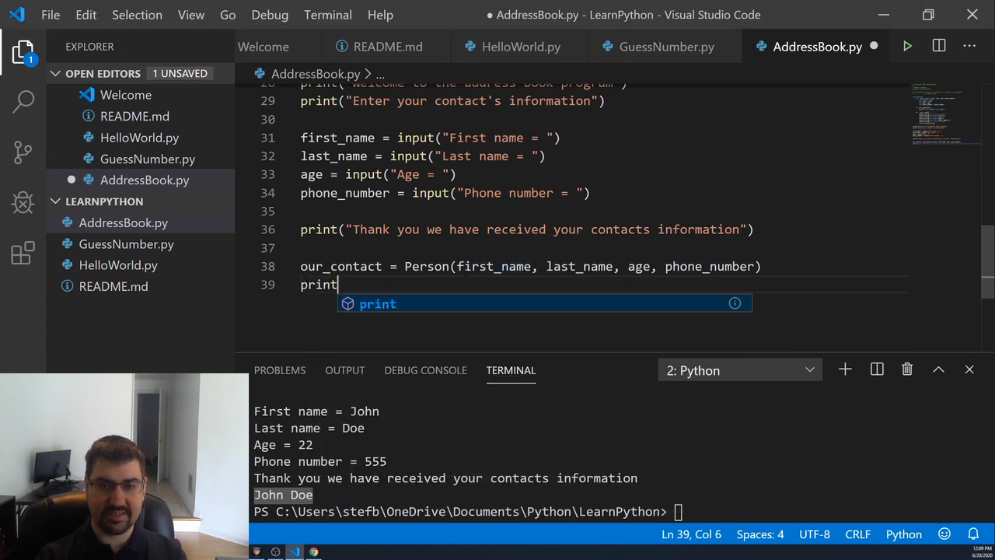
pyautogui.write('()')
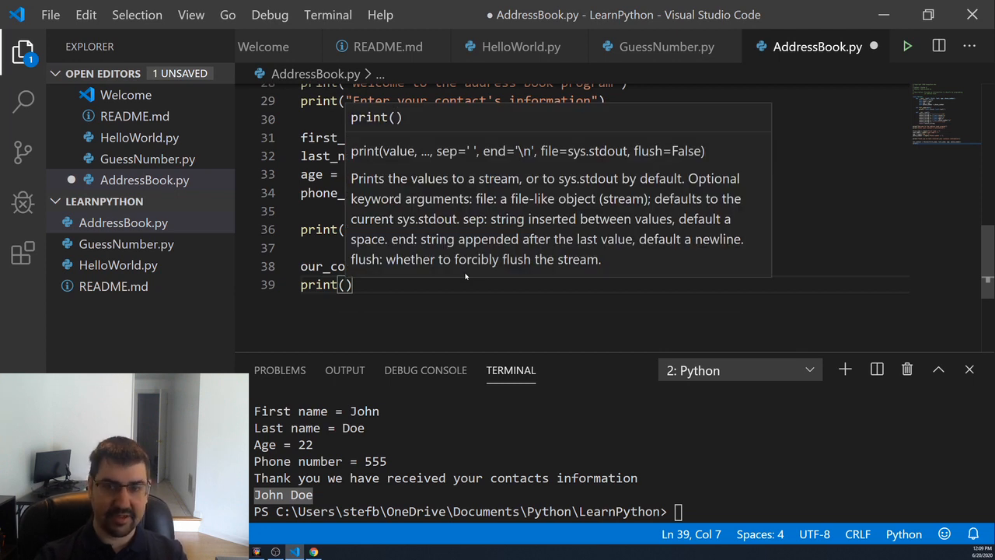
pyautogui.write('our_contact')
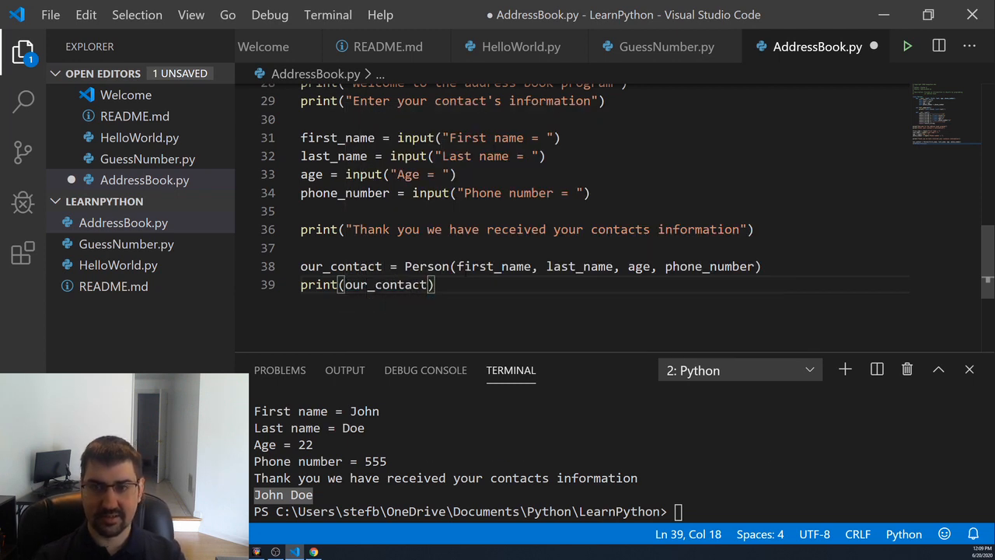
pyautogui.click(907, 46)
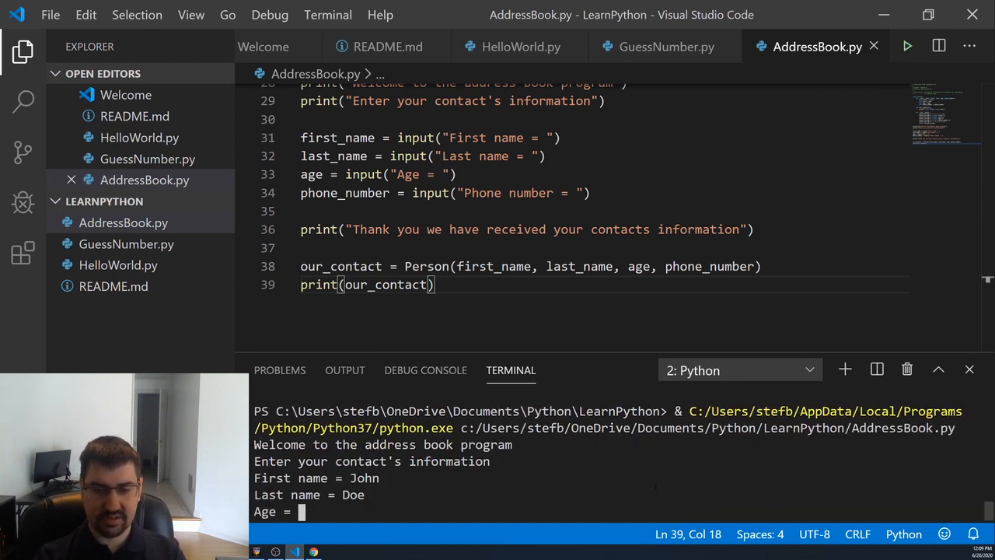
pyautogui.write('22')
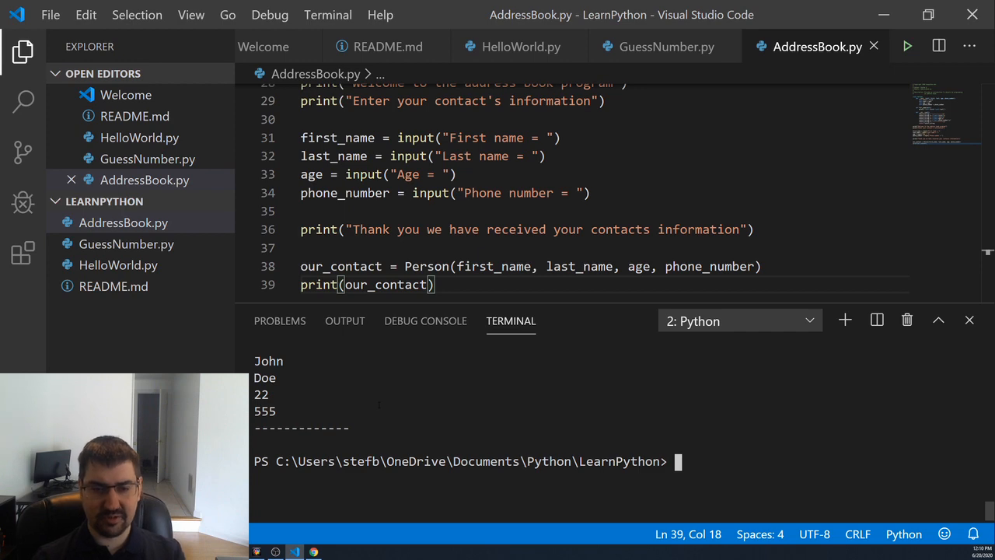
pyautogui.scroll(-3)
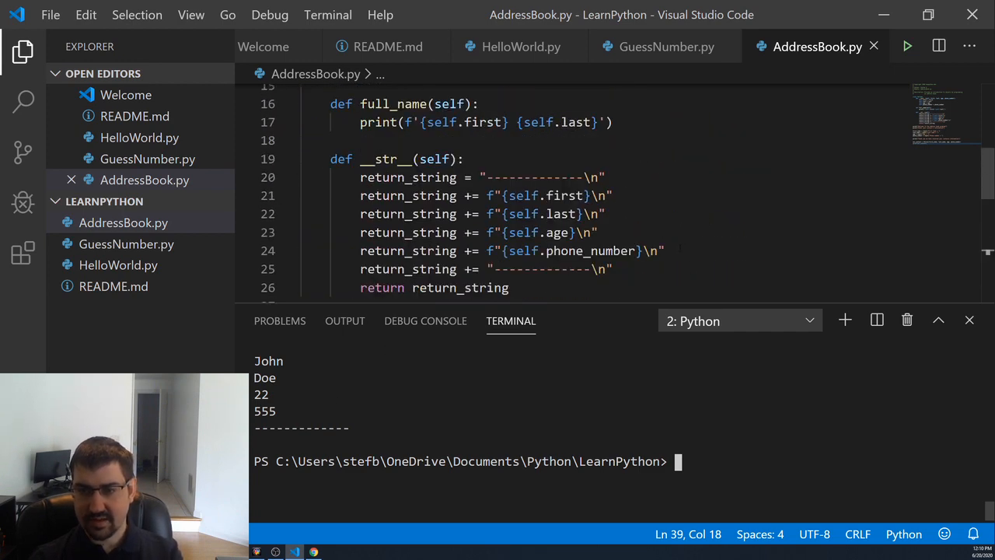
# Rewrite the first-name line as f"{self.first} {self.last} : {self.age} : {self.phone_number}".
pyautogui.moveTo(361, 215); pyautogui.dragTo(666, 251)
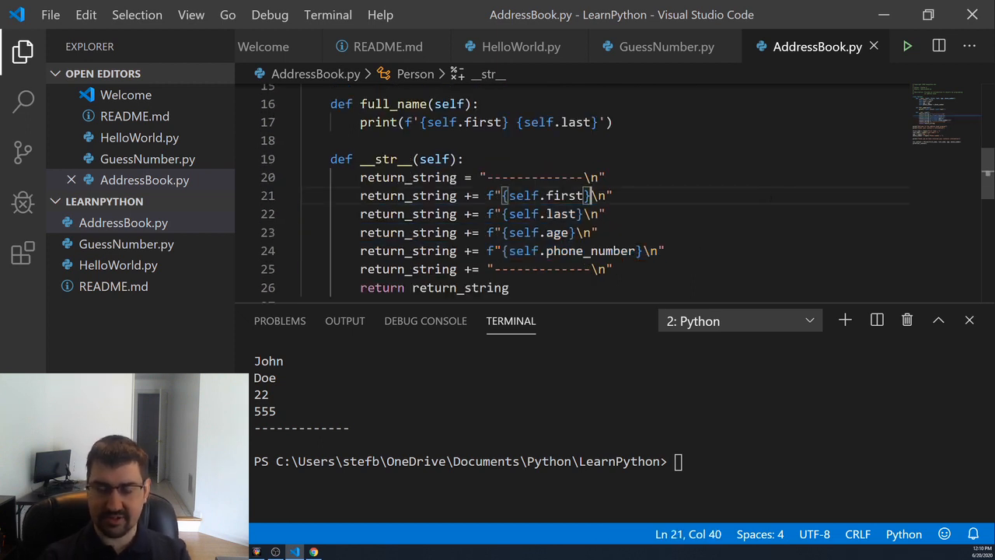
pyautogui.write('{self.')
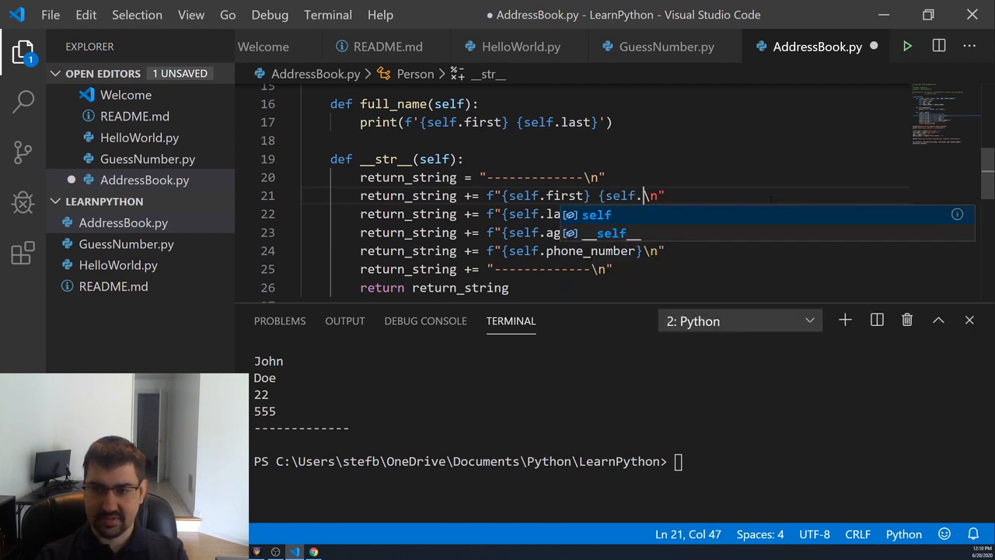
pyautogui.write('last')
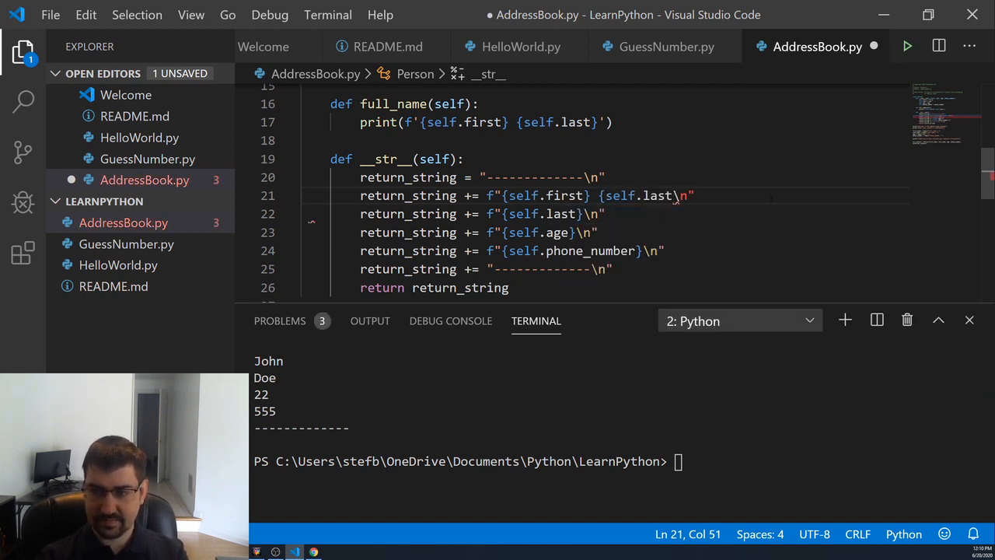
pyautogui.write('}')
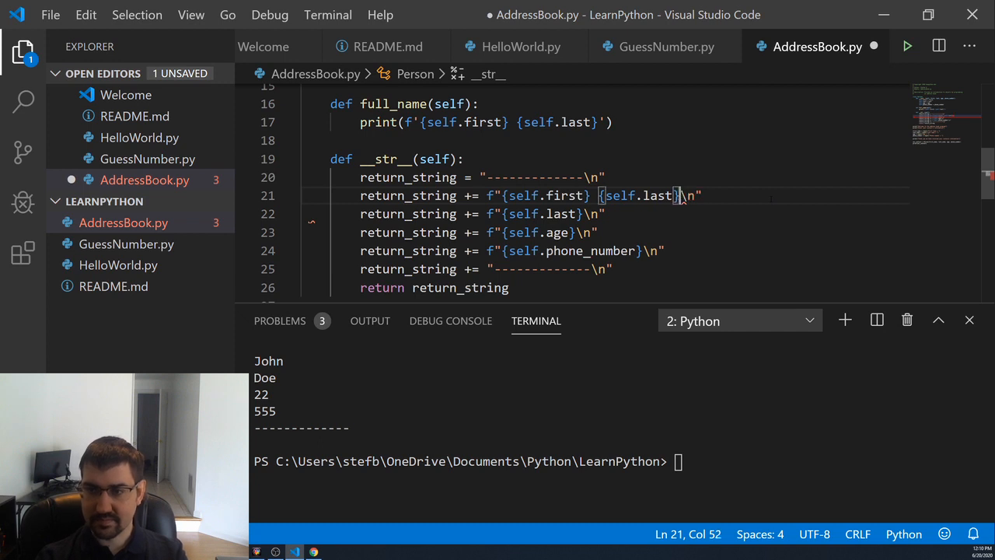
pyautogui.write(':')
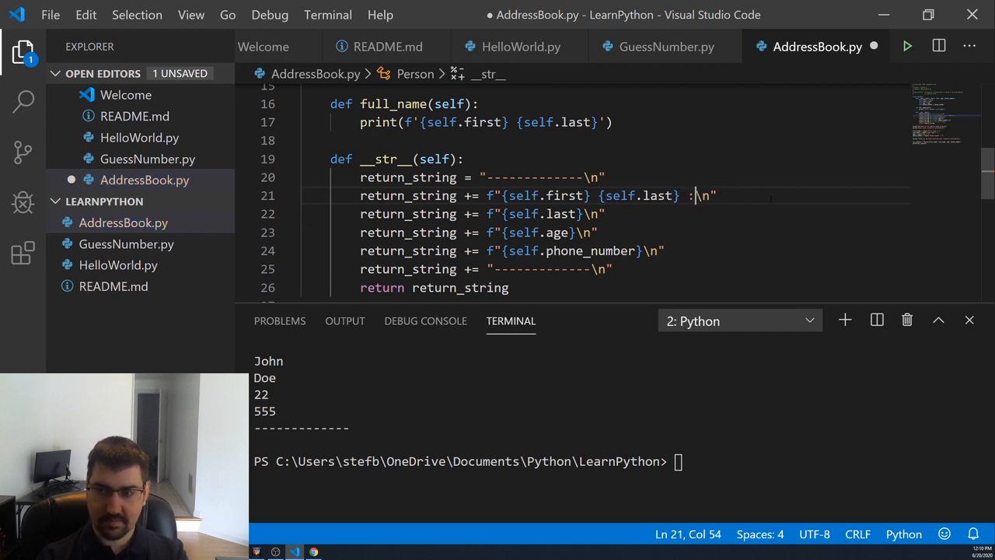
pyautogui.write('sel}')
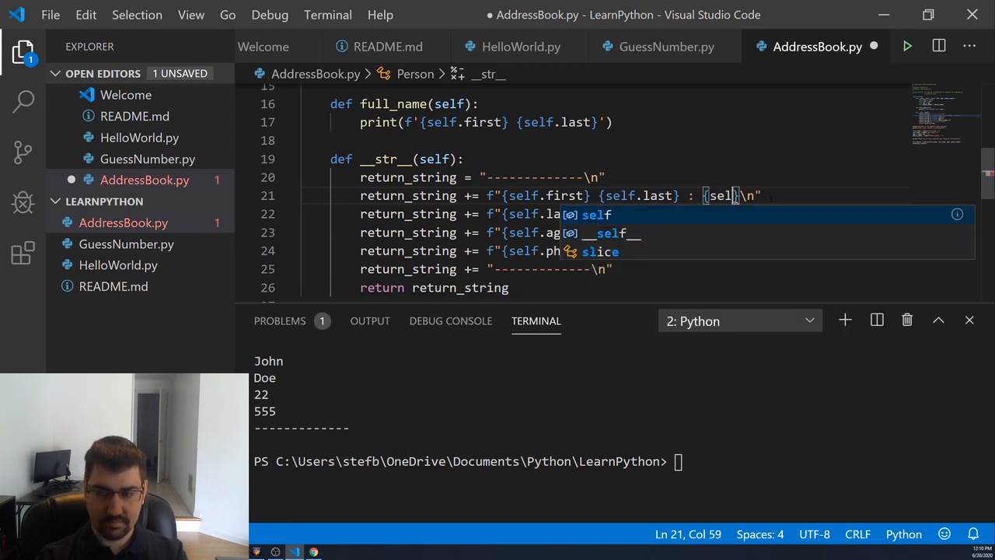
pyautogui.write('age')
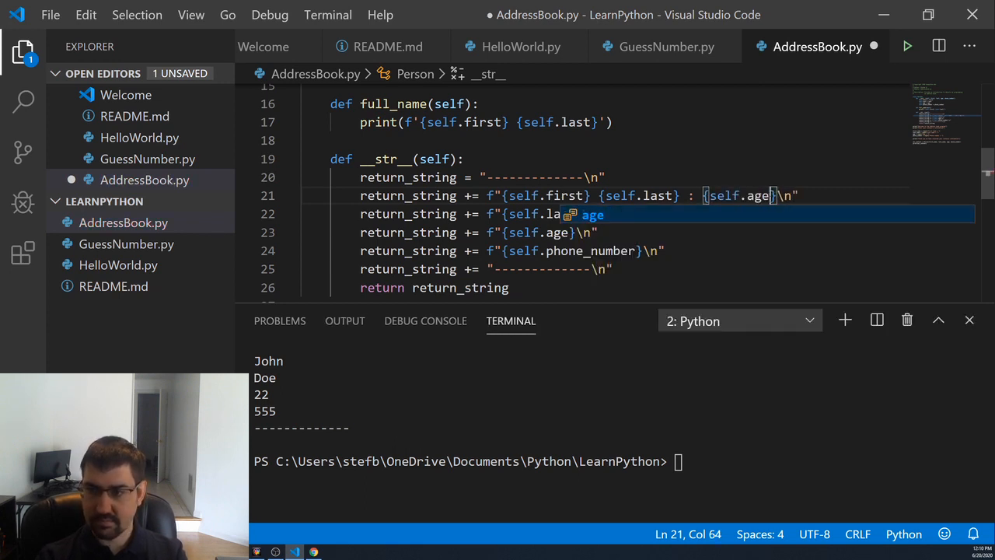
pyautogui.press('Tab')
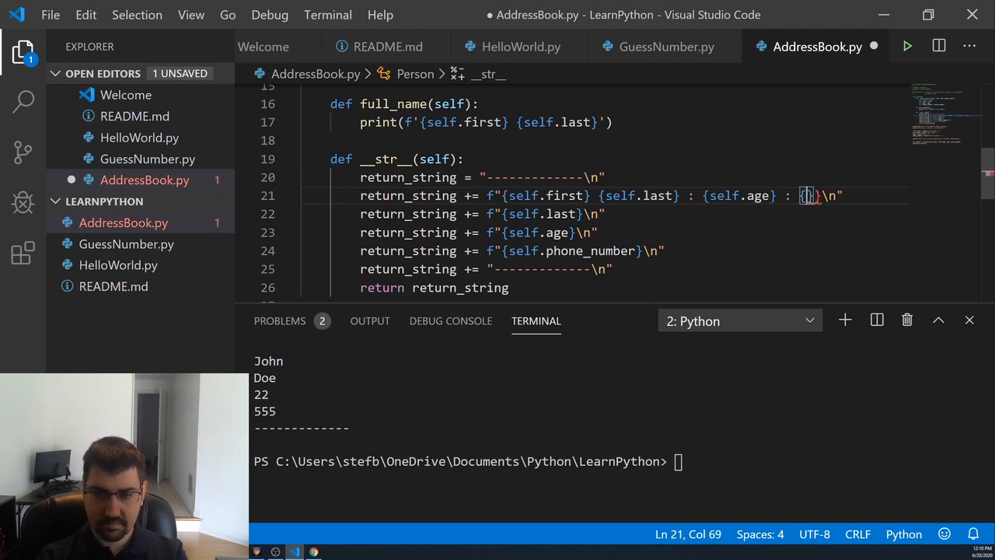
pyautogui.write('self.phone_number')
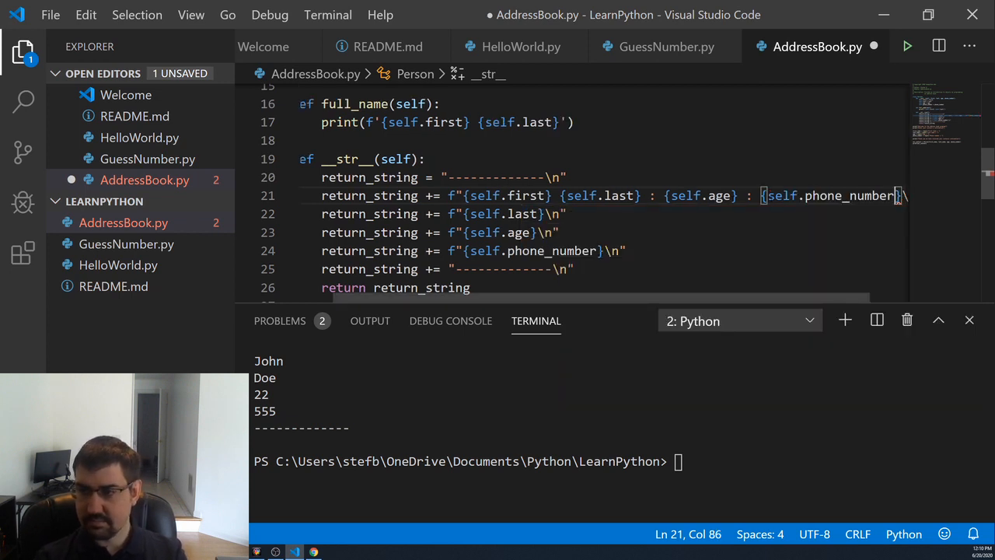
# Delete the leftover return_string lines and return the one-line formatted contact directly.
pyautogui.scroll(-3)
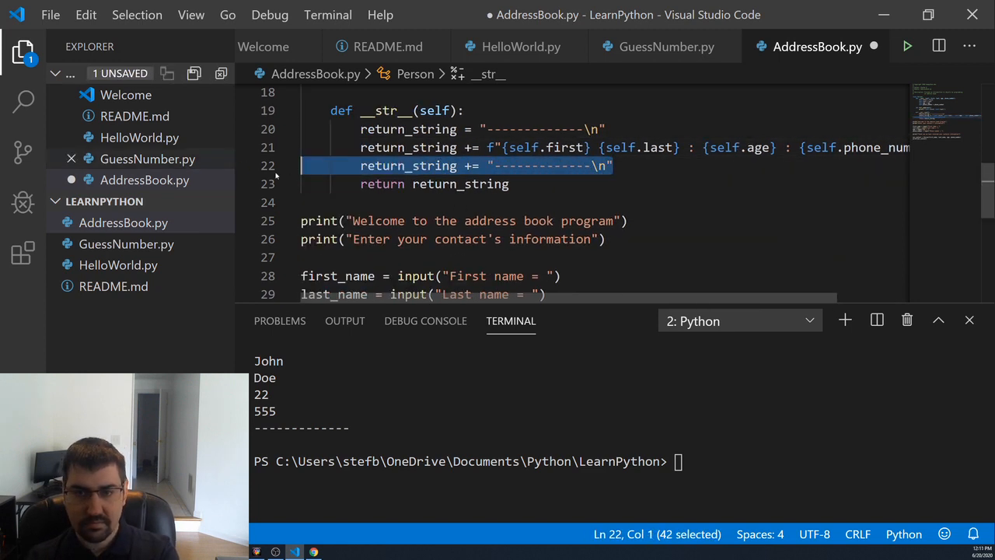
pyautogui.press('Delete')
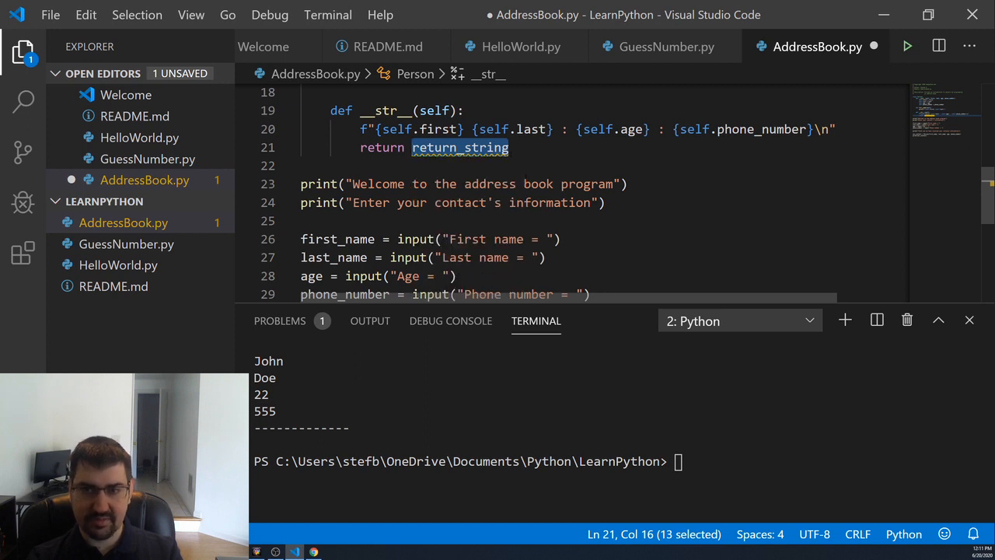
pyautogui.click(508, 146)
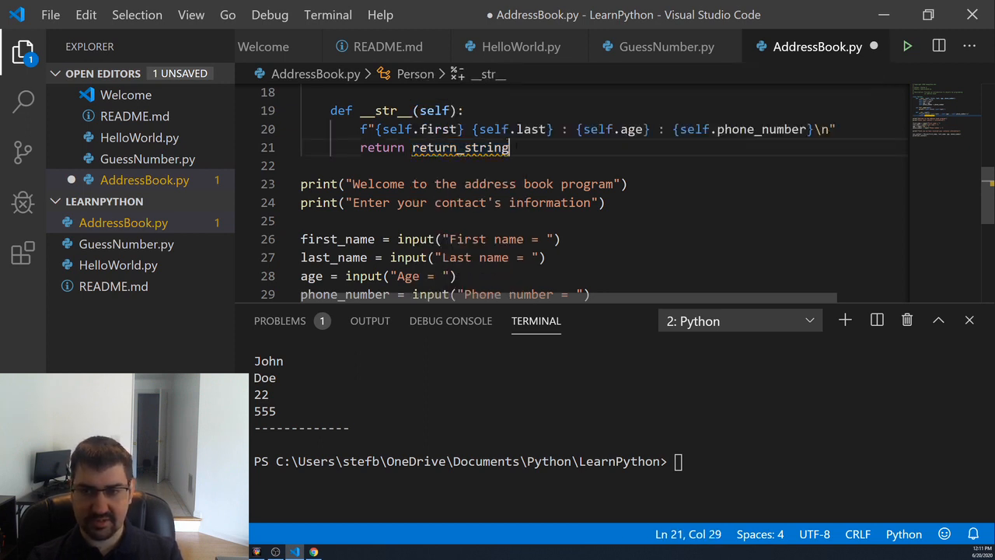
pyautogui.doubleClick(460, 147)
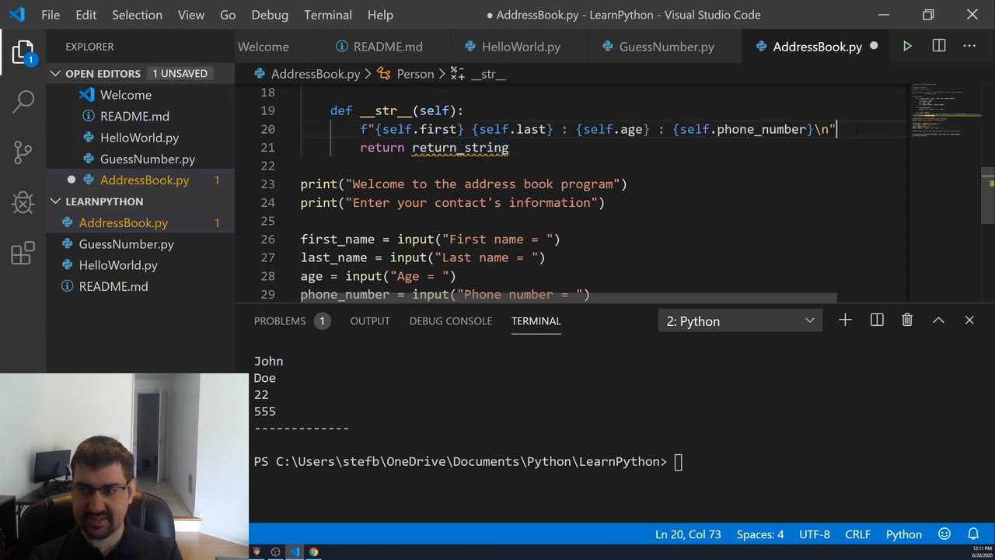
pyautogui.moveTo(834, 129); pyautogui.dragTo(359, 129)
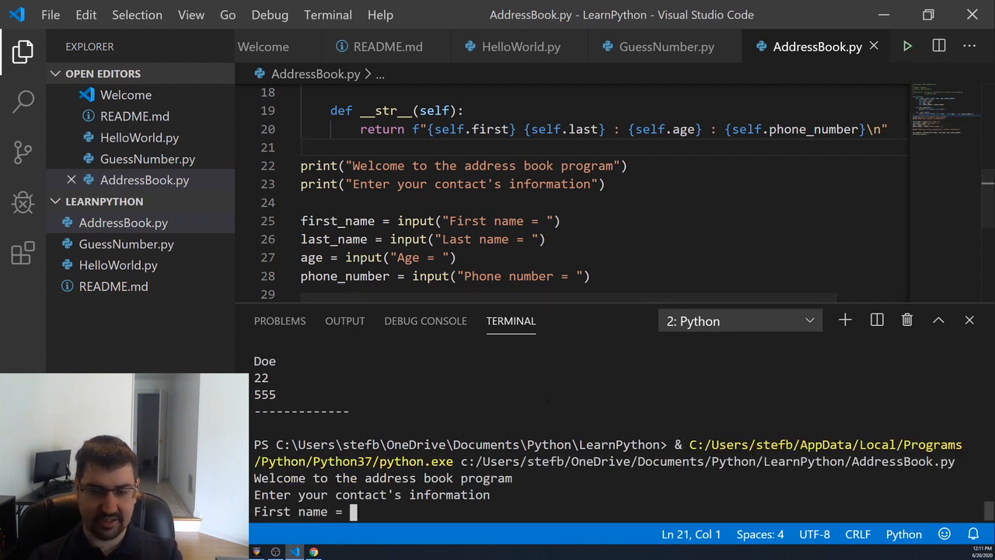
# Enter John, Doe, 23 and 555 at the prompts to get 'John Doe : 23 : 555'.
pyautogui.write('John')
pyautogui.write('Doe')
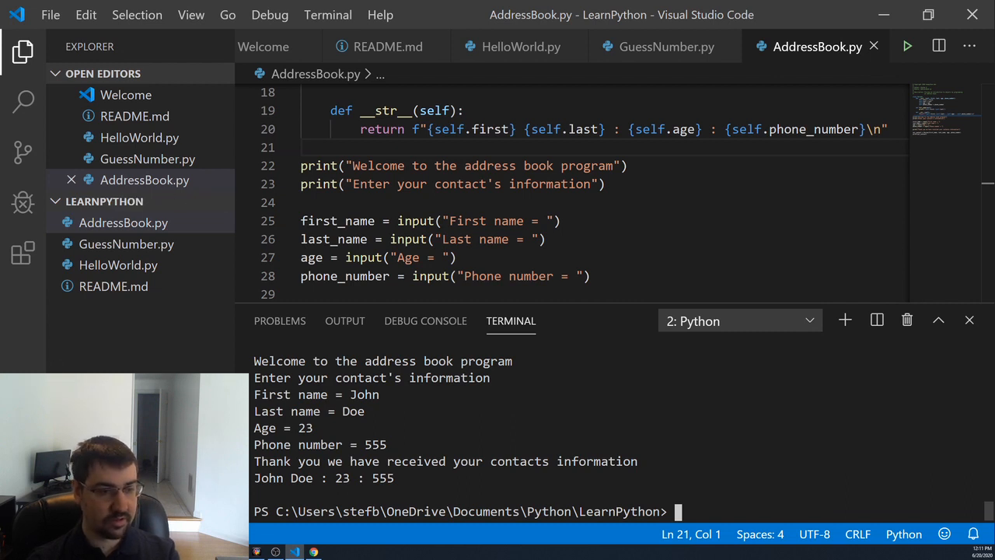
pyautogui.scroll(-3)
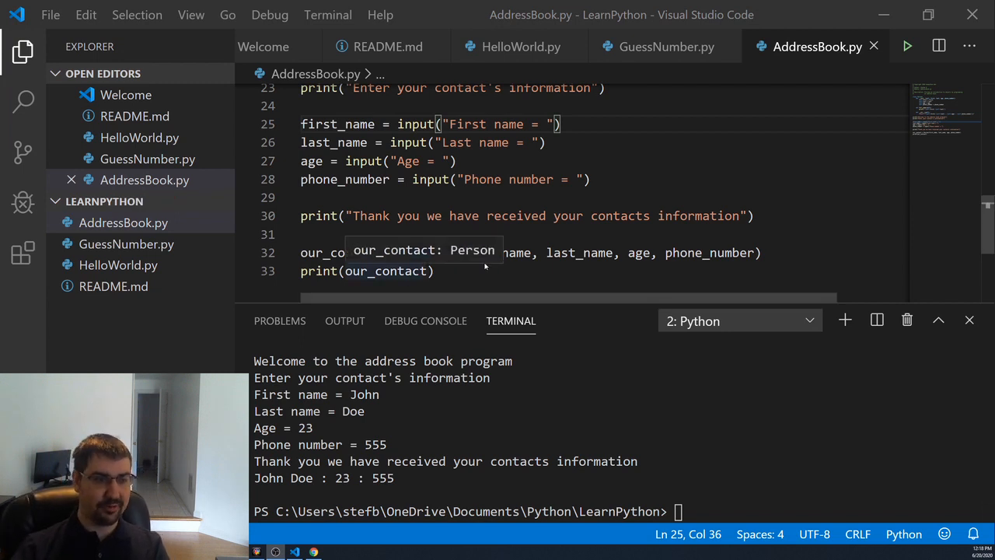
pyautogui.moveTo(482, 264)
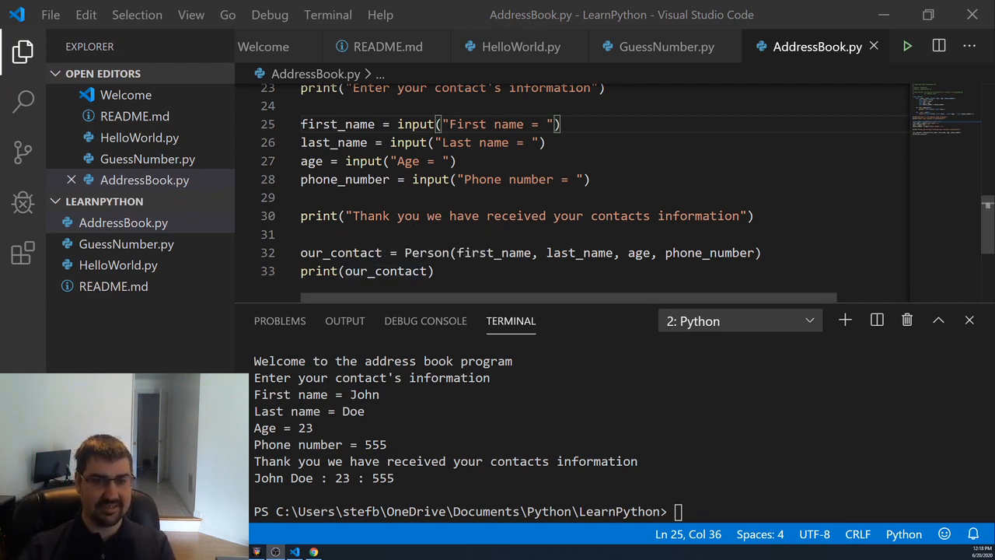